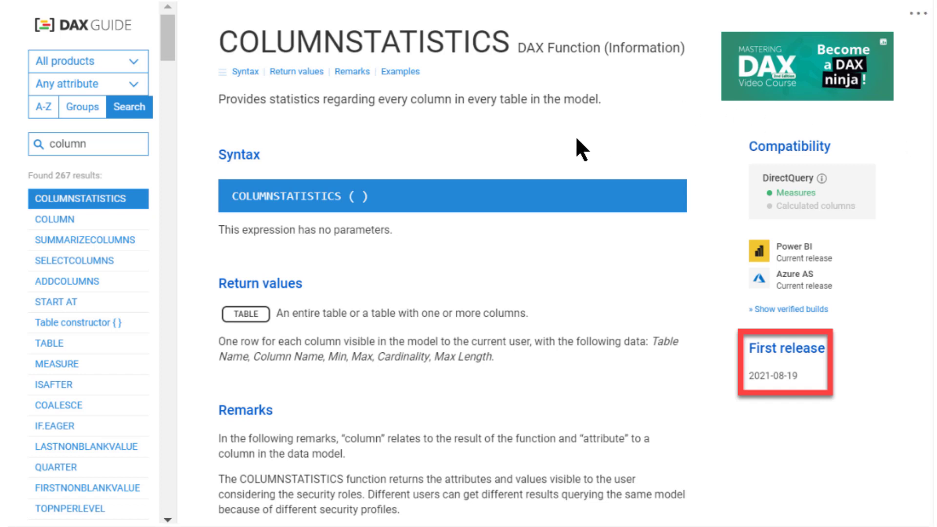
{"action": "mouse_move", "coordinate": [508, 148]}
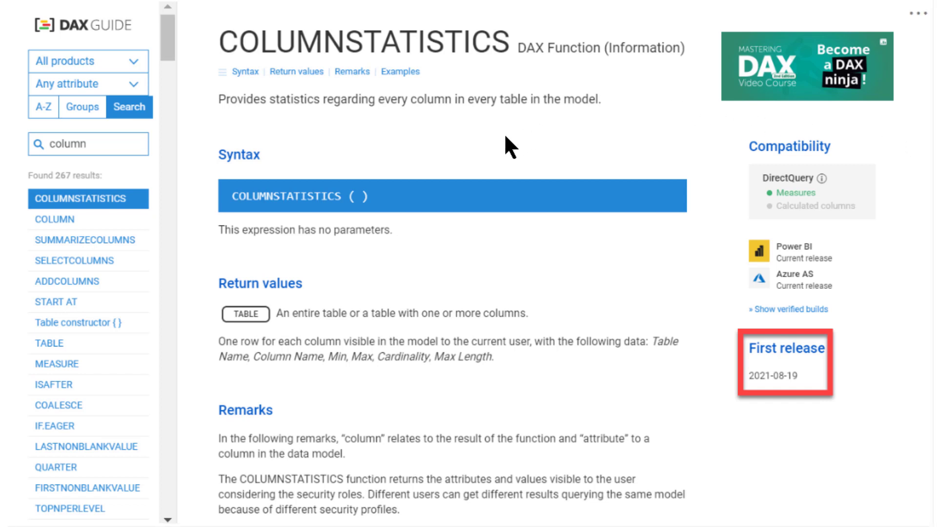
{"action": "mouse_move", "coordinate": [376, 197]}
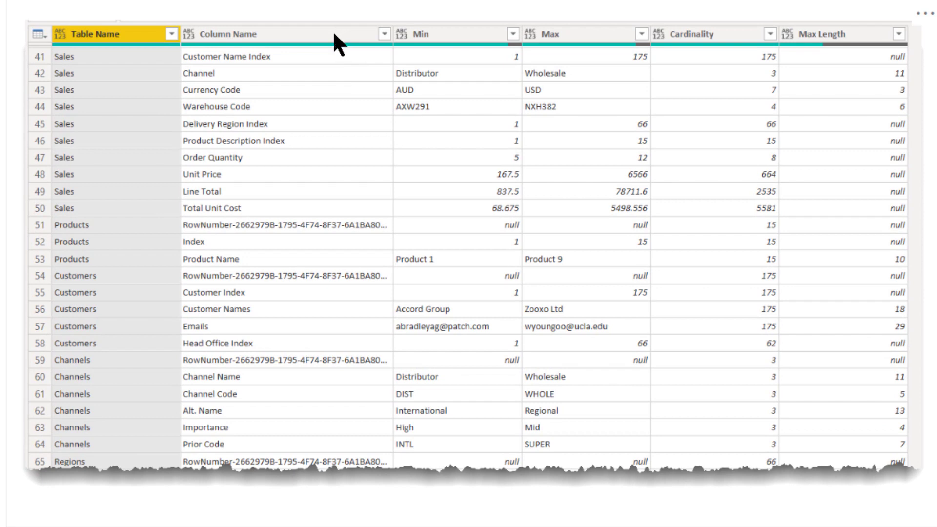
{"action": "mouse_move", "coordinate": [338, 44]}
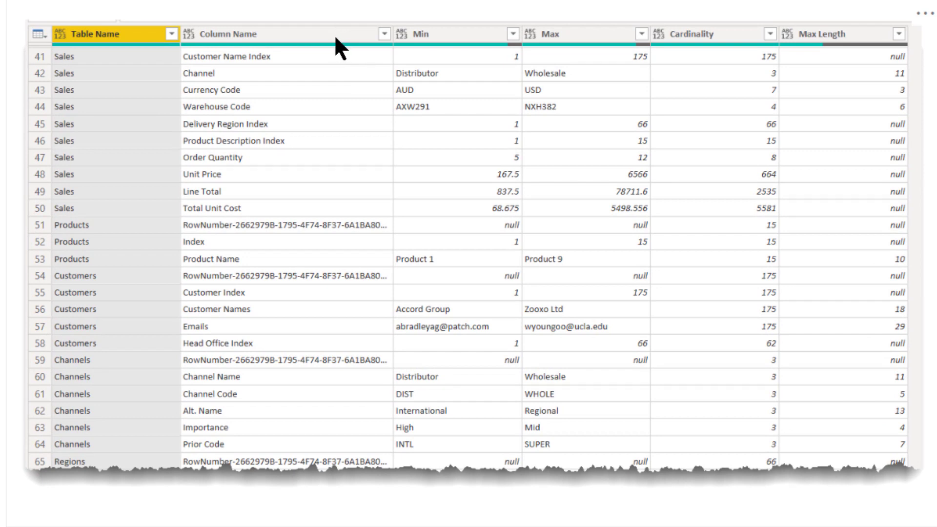
{"action": "mouse_move", "coordinate": [558, 44]}
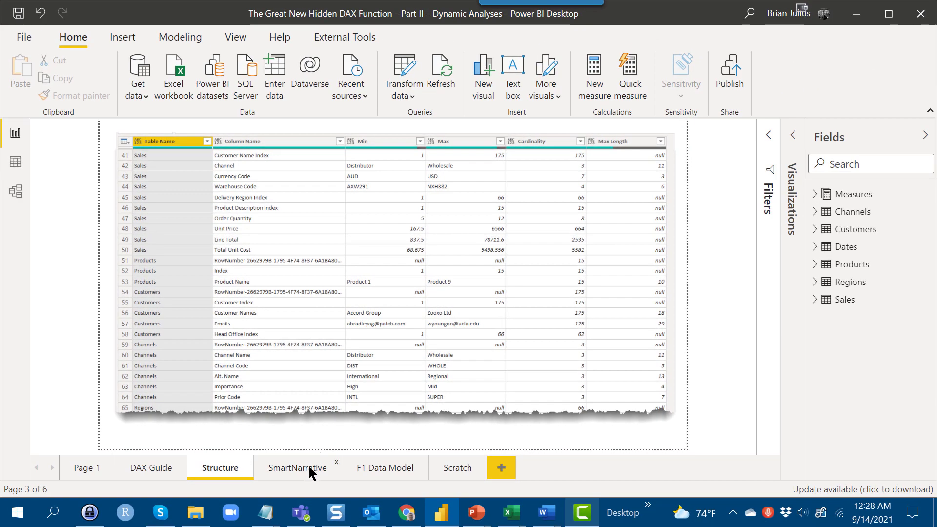
Step: Open the SmartNarrative page showing six tables and Sales highest cardinality (7,991)
{"action": "left_click", "coordinate": [297, 467]}
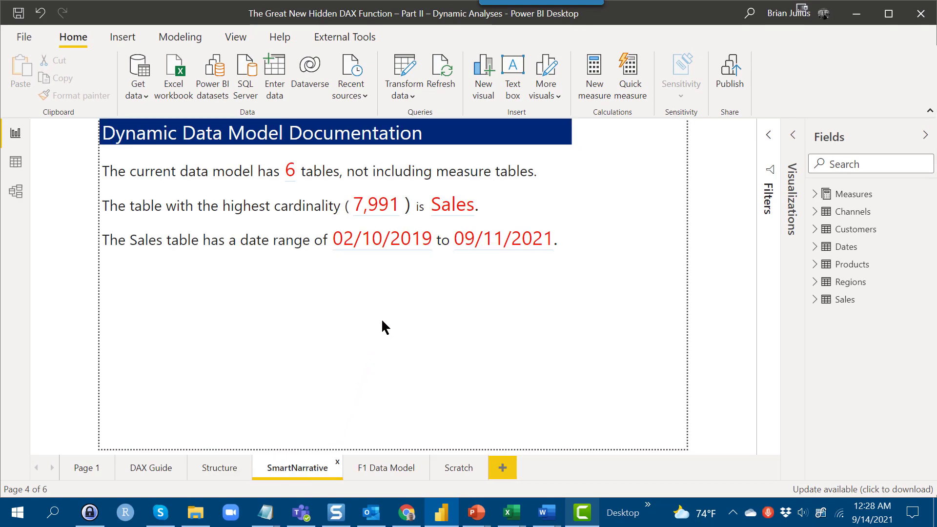
{"action": "mouse_move", "coordinate": [427, 306]}
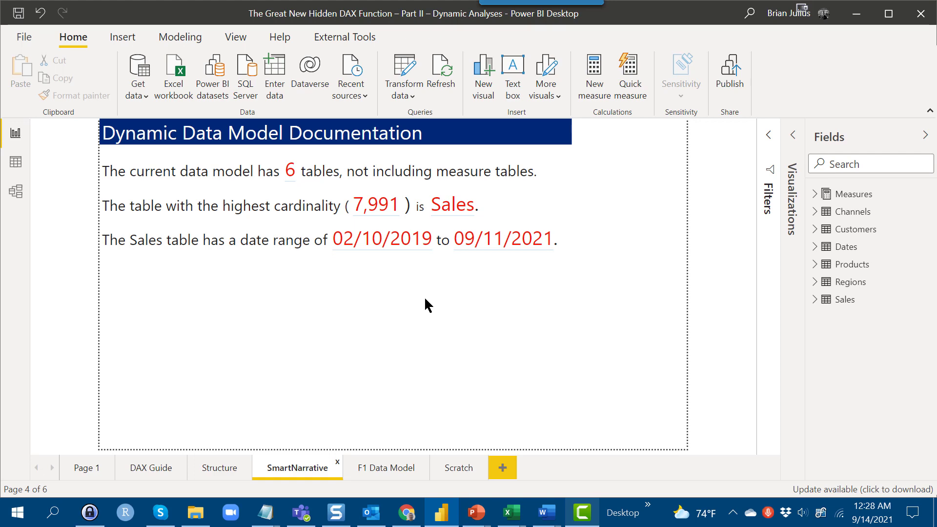
{"action": "mouse_move", "coordinate": [15, 191]}
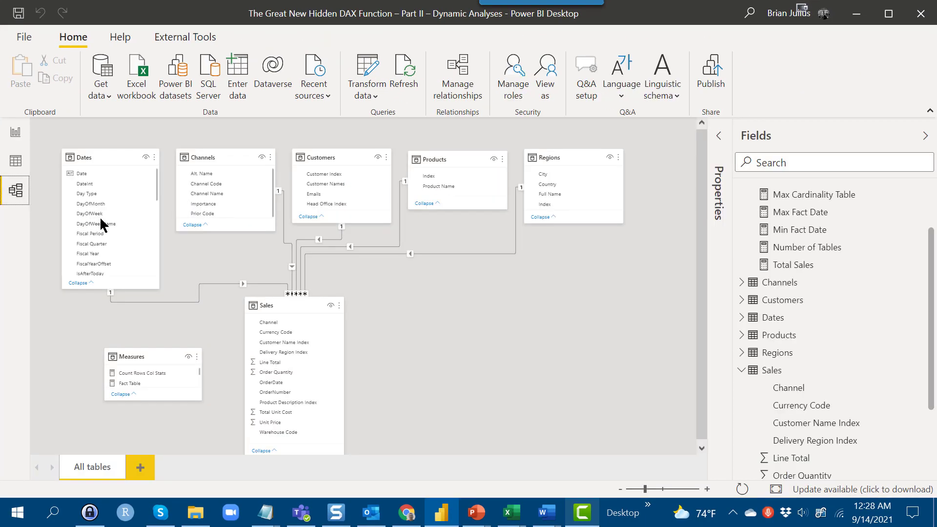
{"action": "mouse_move", "coordinate": [221, 246]}
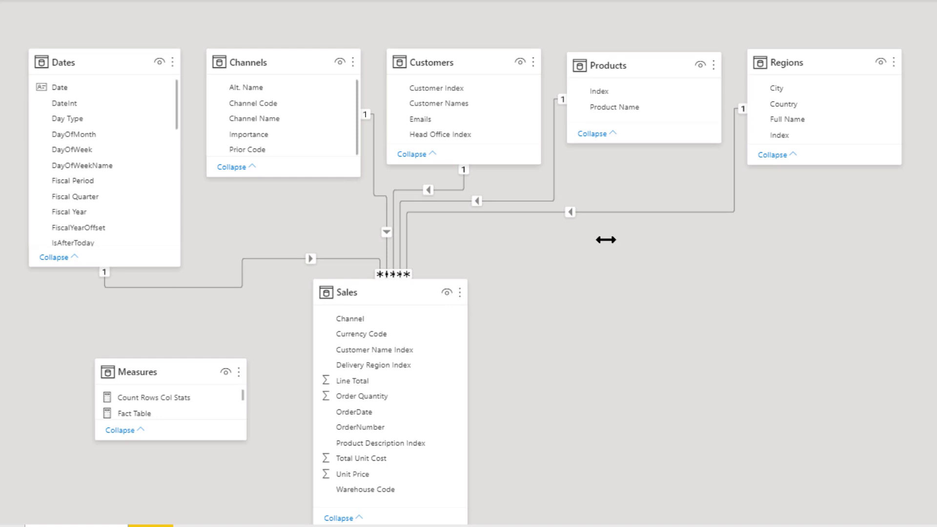
{"action": "mouse_move", "coordinate": [615, 197]}
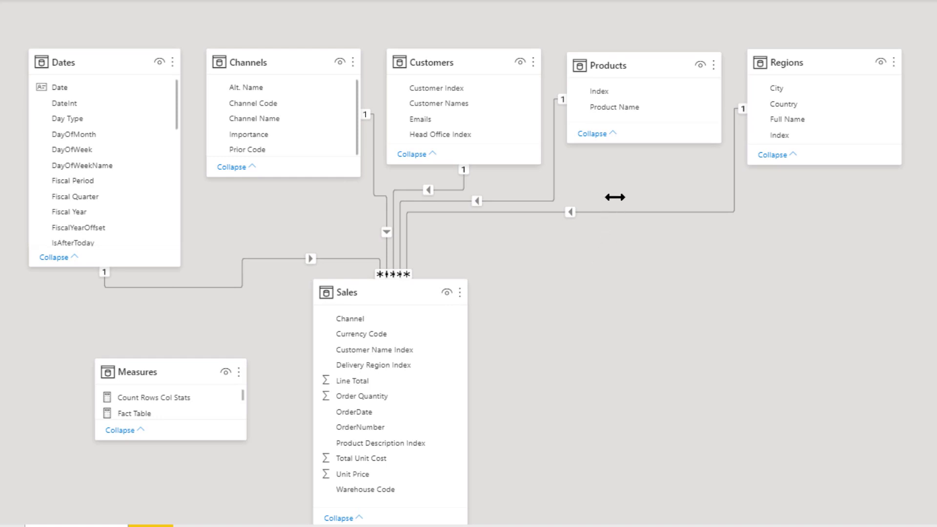
{"action": "mouse_move", "coordinate": [421, 322]}
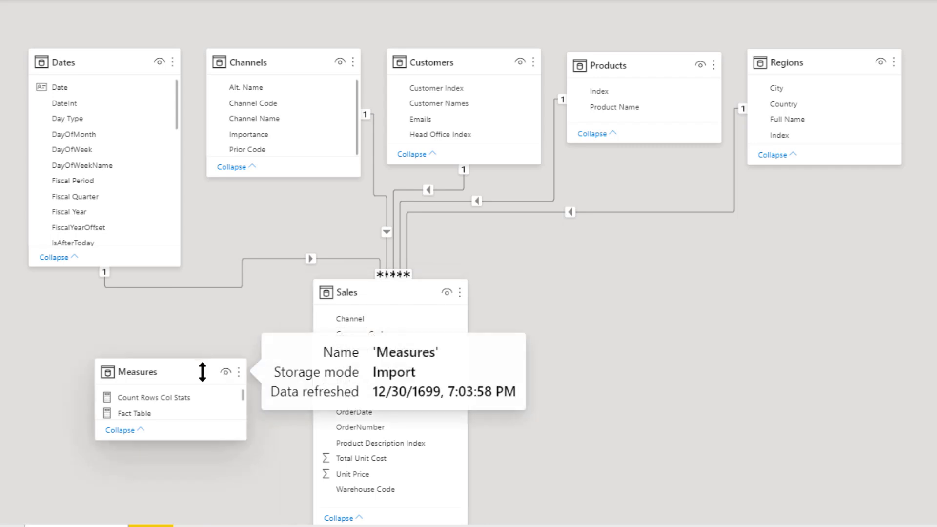
{"action": "mouse_move", "coordinate": [281, 373]}
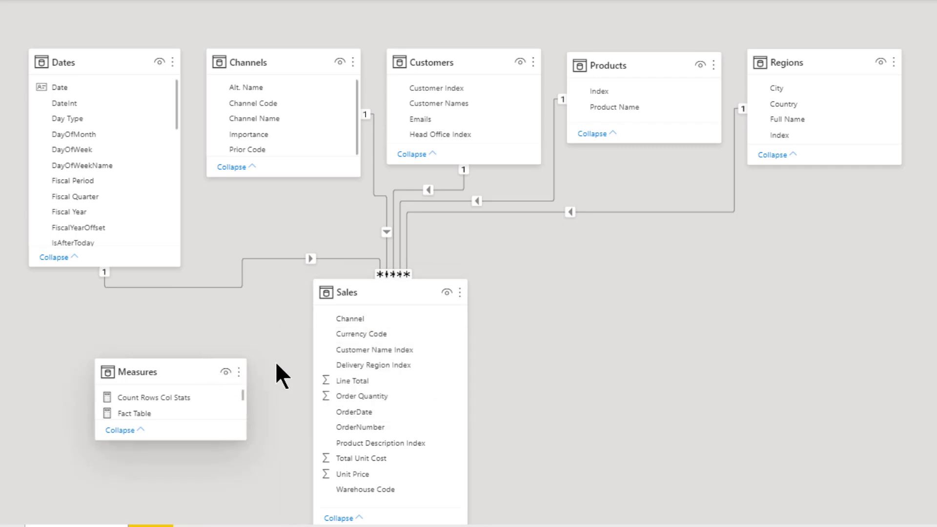
{"action": "mouse_move", "coordinate": [587, 343]}
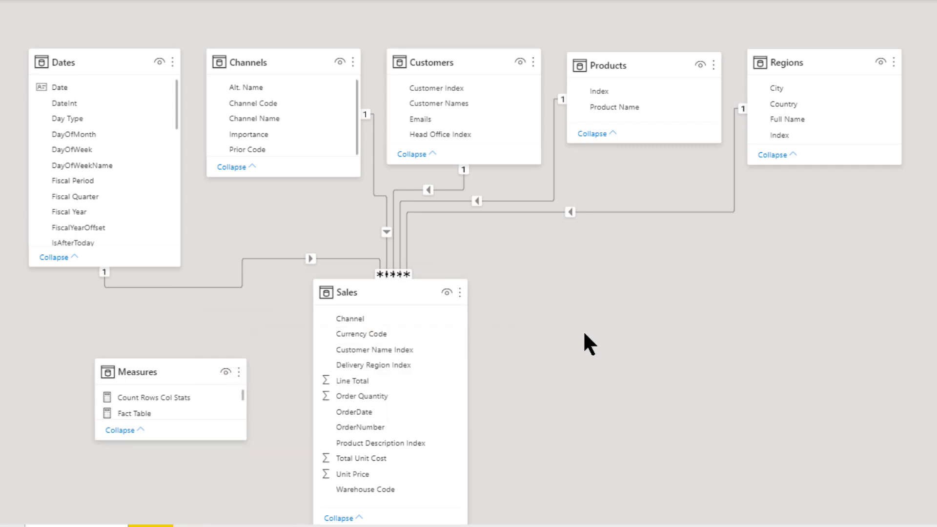
{"action": "mouse_move", "coordinate": [529, 418]}
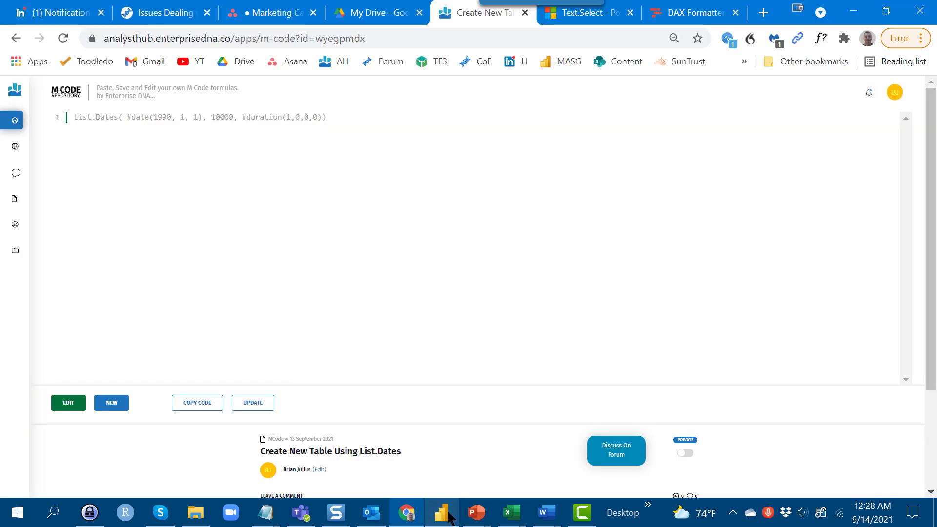
Step: Return to the Power BI report and open the F1 Data Model page
{"action": "left_click", "coordinate": [441, 512]}
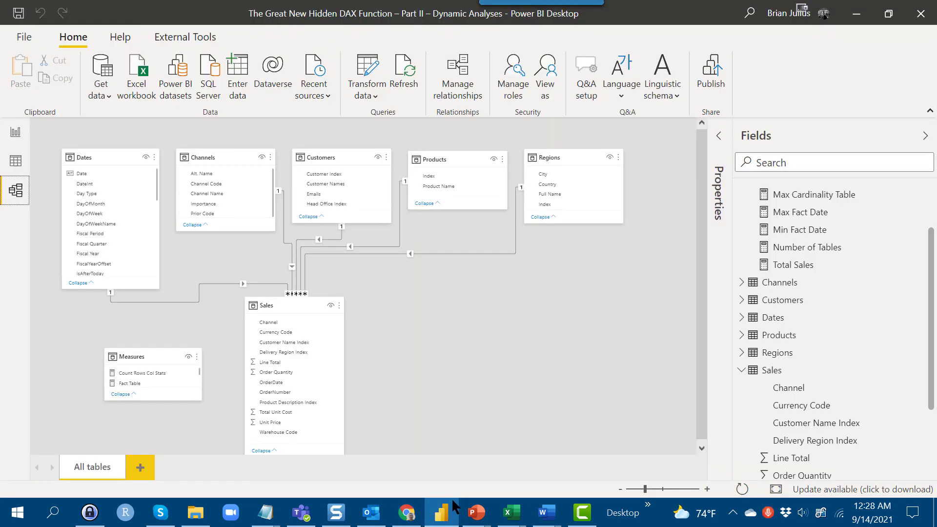
{"action": "mouse_move", "coordinate": [431, 387]}
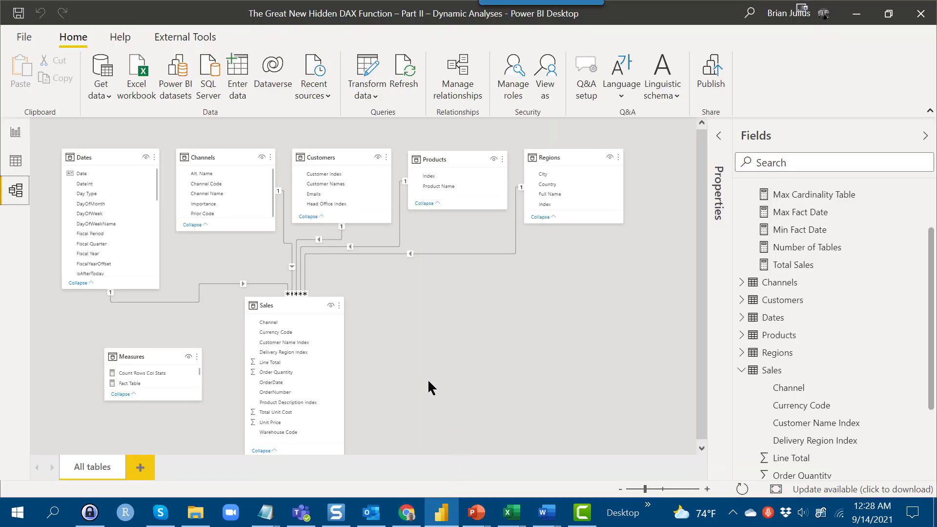
{"action": "left_click", "coordinate": [383, 468]}
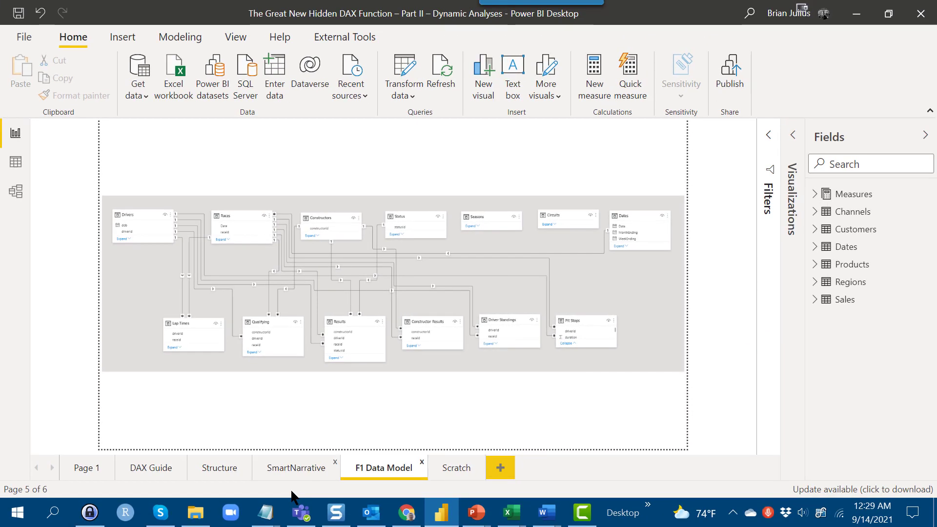
Step: Reopen the SmartNarrative page documenting six tables with Sales as highest cardinality
{"action": "left_click", "coordinate": [296, 468]}
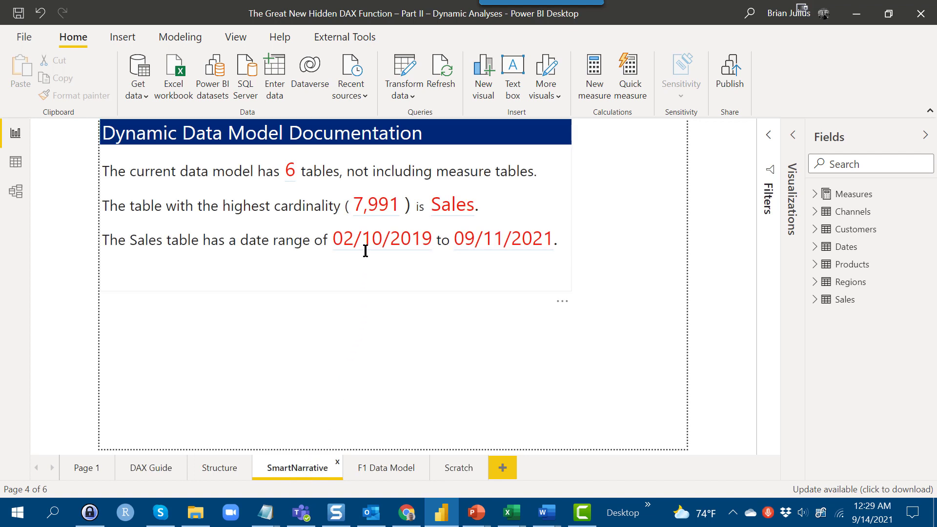
{"action": "mouse_move", "coordinate": [501, 260]}
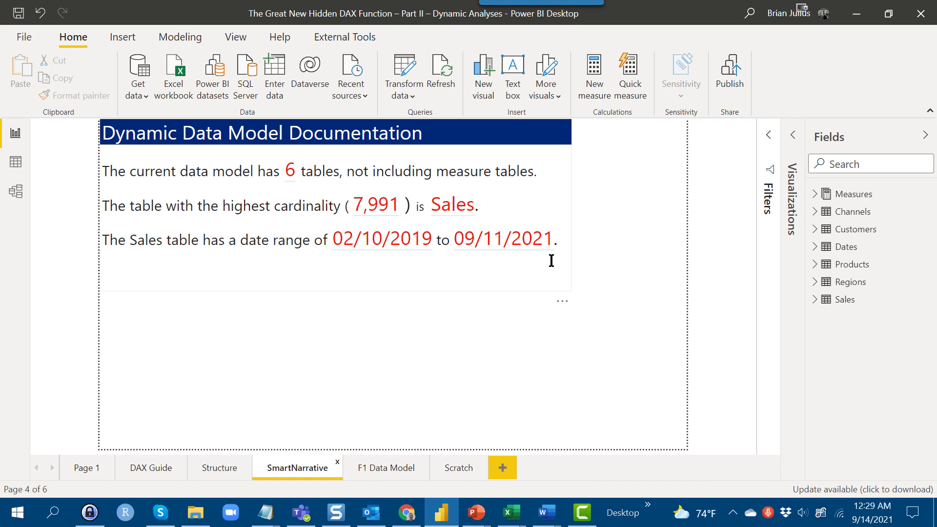
{"action": "mouse_move", "coordinate": [550, 261]}
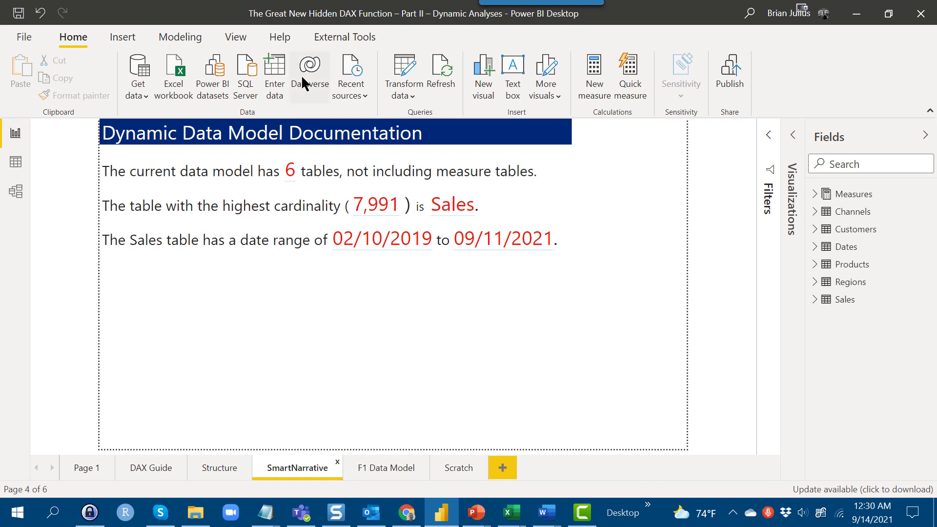
{"action": "mouse_move", "coordinate": [415, 66]}
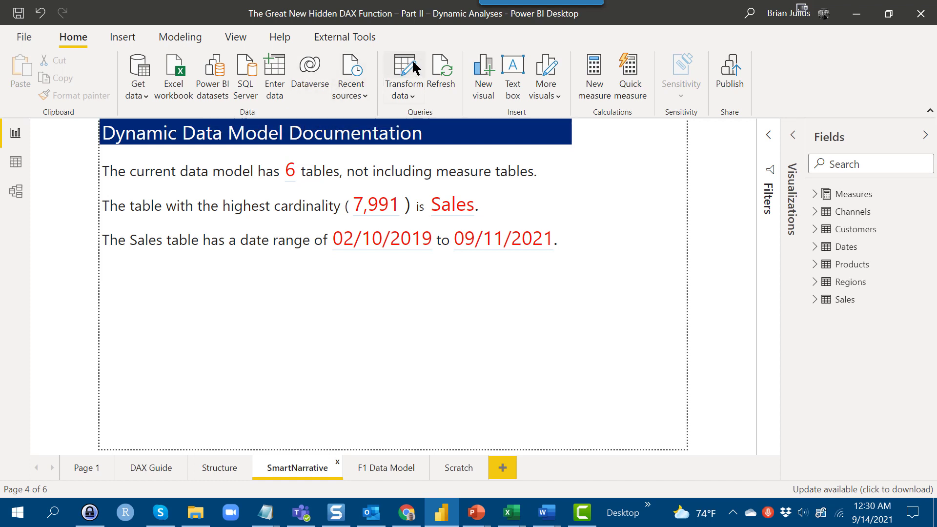
Step: Launch Transform data and create a blank query, Query1, under Data Prep
{"action": "left_click", "coordinate": [401, 72]}
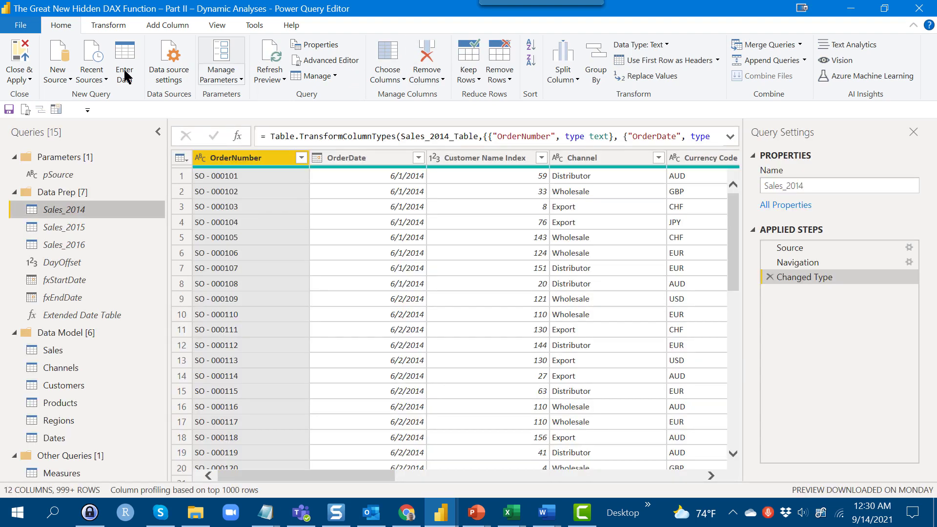
{"action": "left_click", "coordinate": [56, 59]}
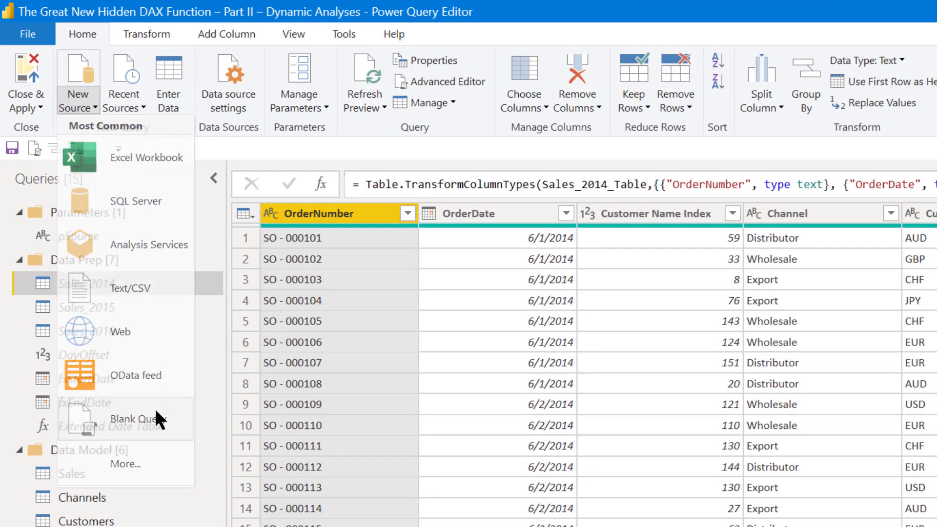
{"action": "left_click", "coordinate": [137, 418]}
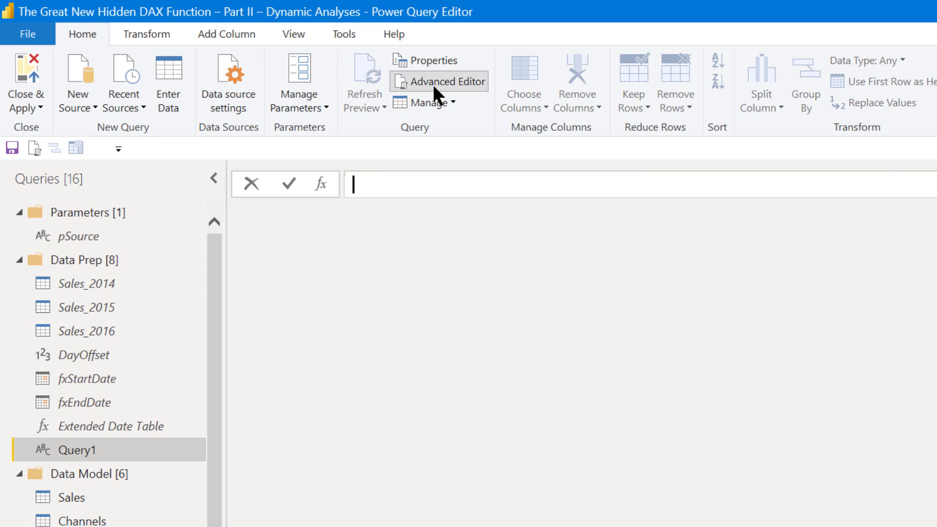
Step: Set Query1's code to List.Dates(#date(1990, 1, 1), 10000, #duration(1,0,0,0))
{"action": "left_click", "coordinate": [439, 82]}
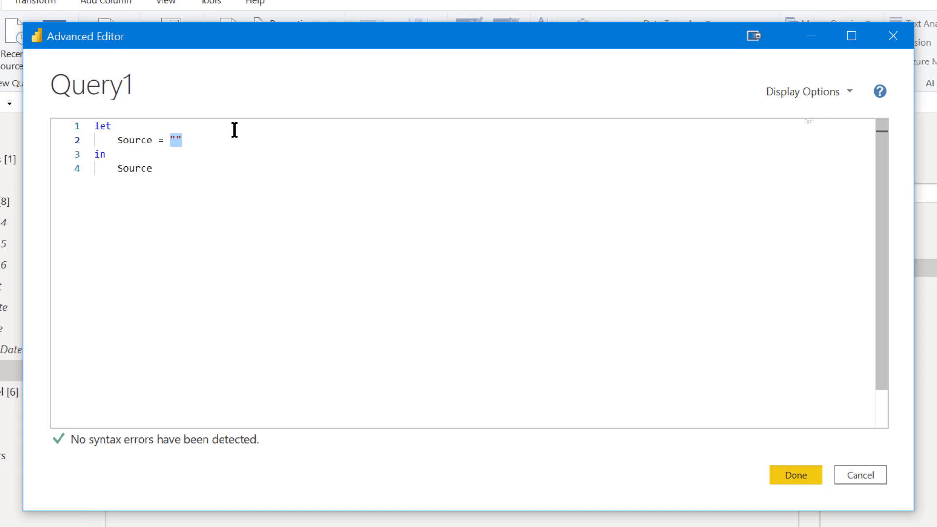
{"action": "type", "text": "List.Dates(#date(1990, 1, 1), 10000, #duration(1,0,0,0))"}
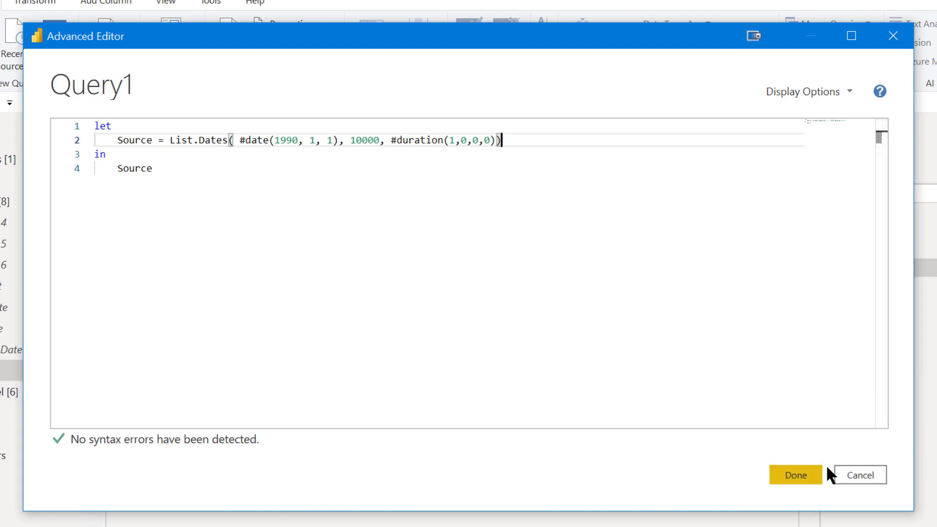
{"action": "left_click", "coordinate": [795, 474]}
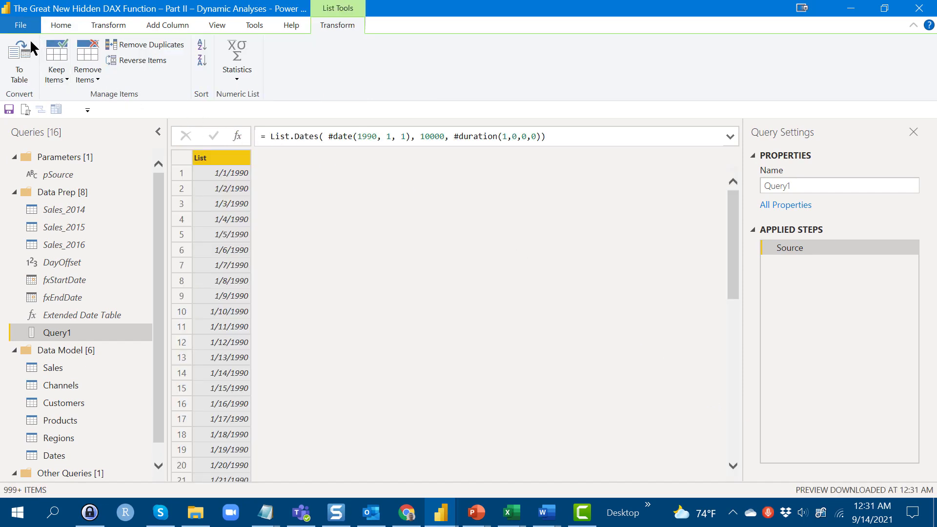
Step: Convert the date list to a table, naming the query Test and its column Date
{"action": "left_click", "coordinate": [19, 60]}
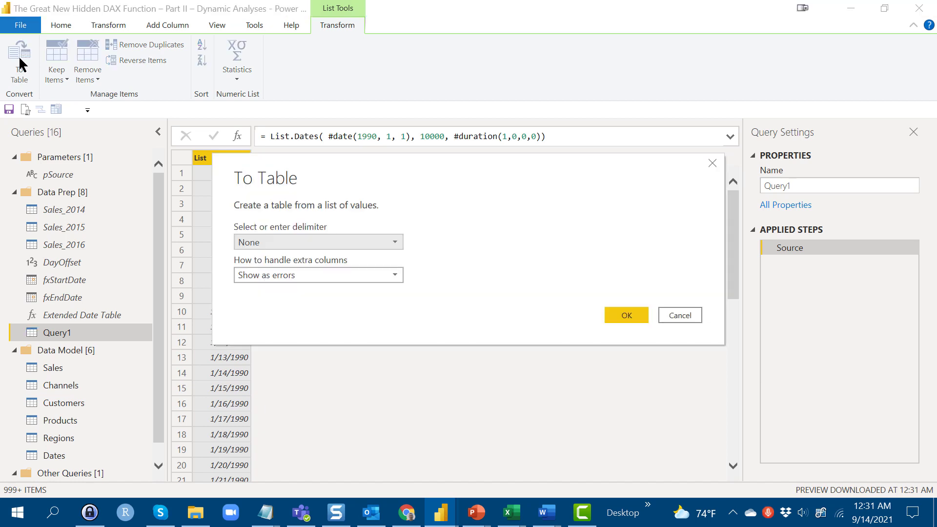
{"action": "mouse_move", "coordinate": [601, 309]}
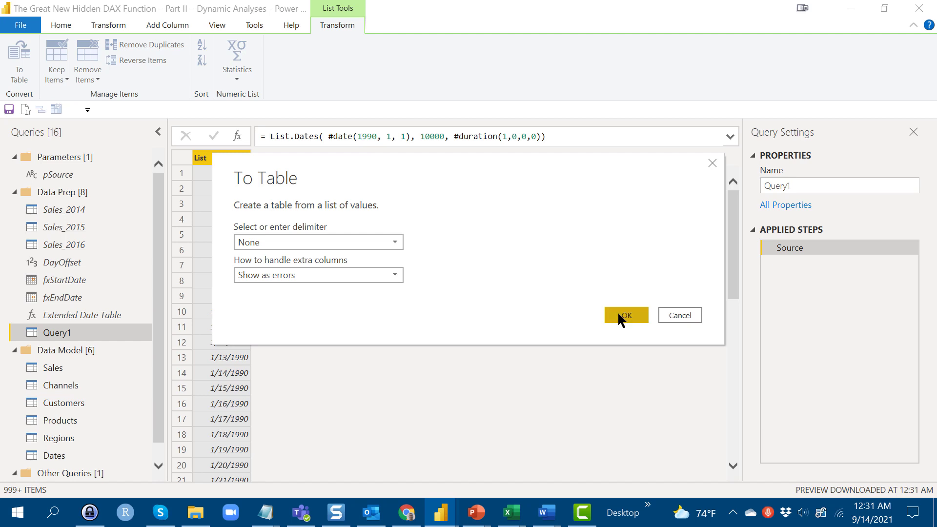
{"action": "left_click", "coordinate": [624, 315]}
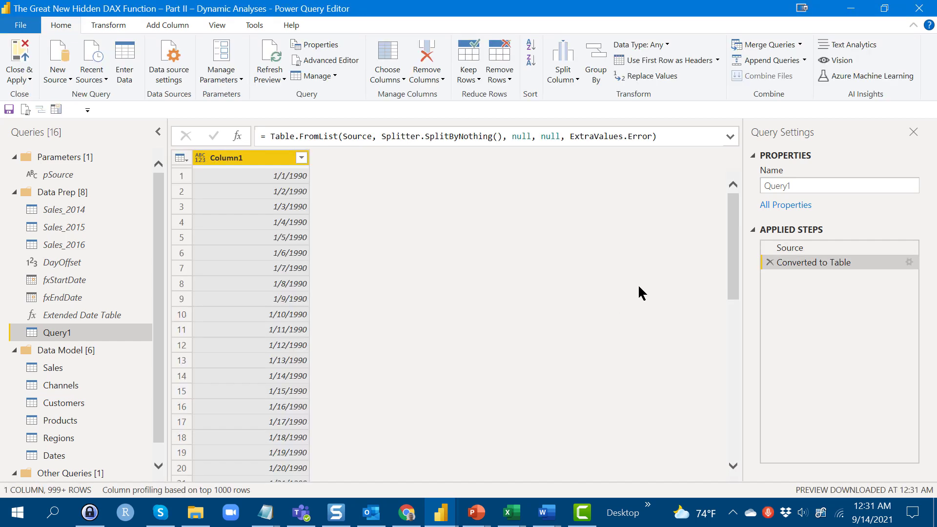
{"action": "left_click", "coordinate": [836, 186]}
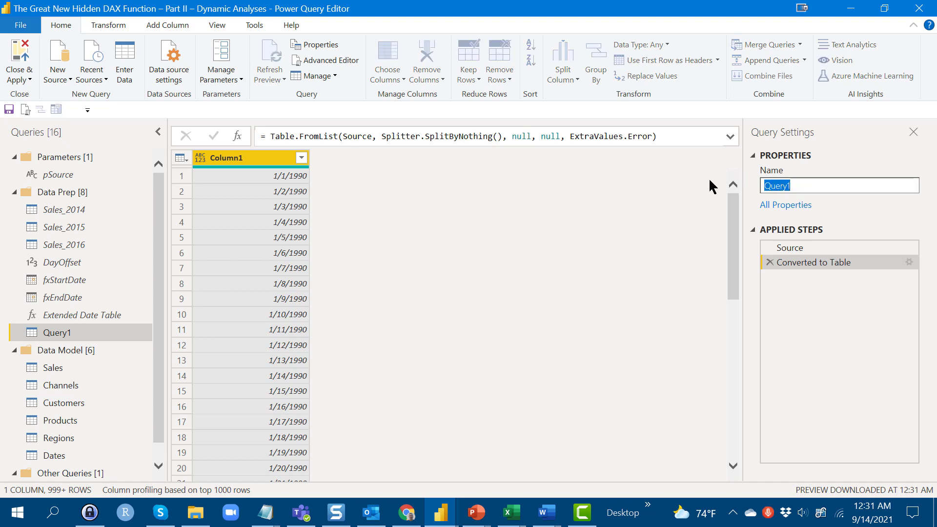
{"action": "type", "text": "Test"}
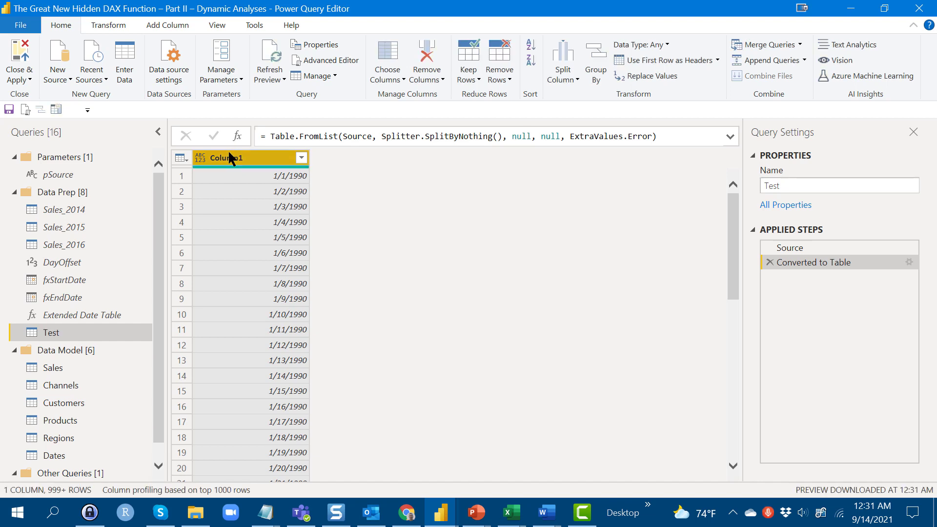
{"action": "double_click", "coordinate": [226, 157]}
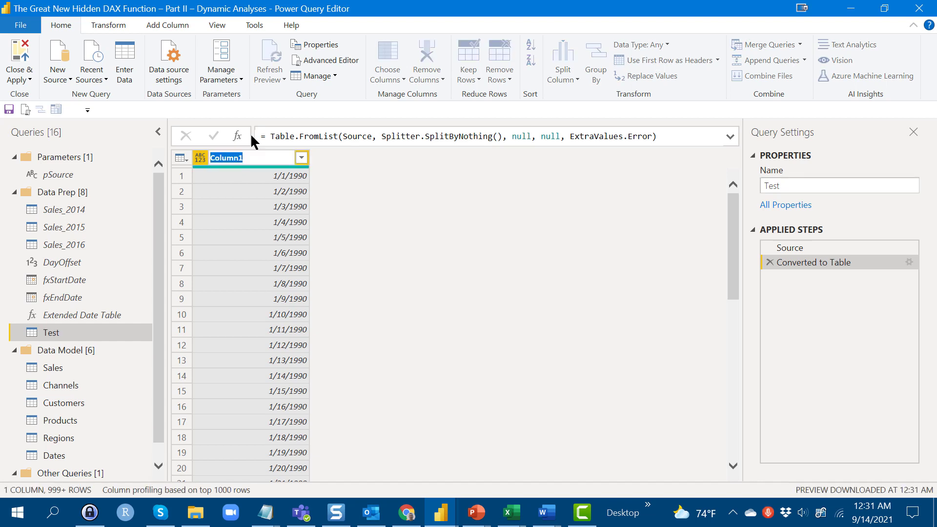
{"action": "type", "text": "Date"}
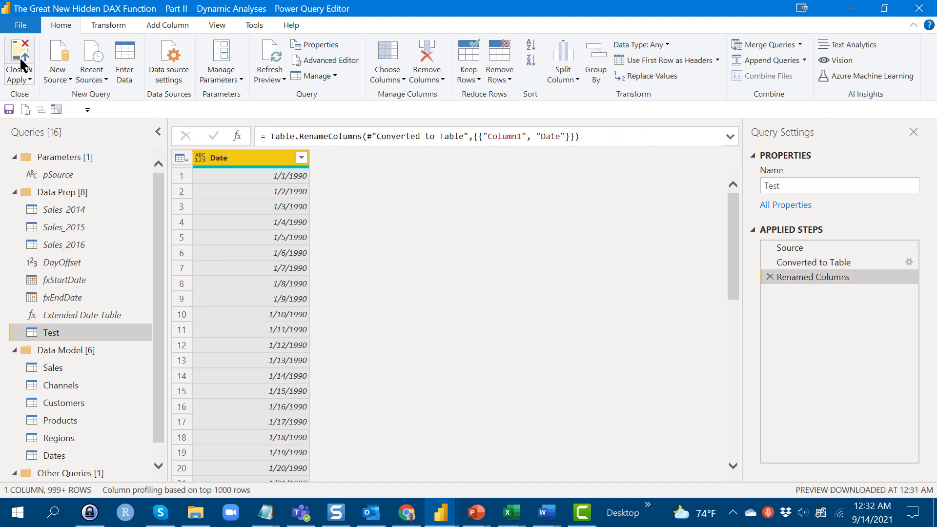
Step: Apply the query changes and view the Number of Tables measure's DAX
{"action": "left_click", "coordinate": [18, 59]}
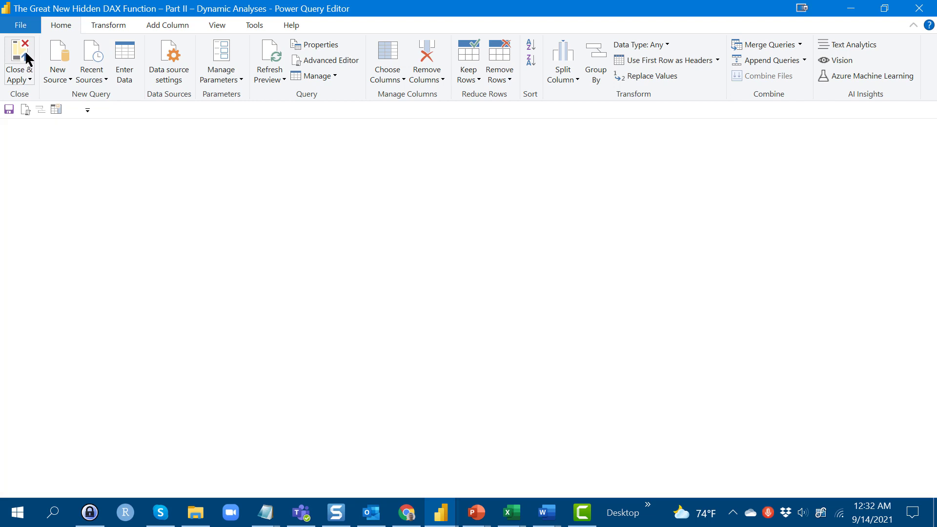
{"action": "left_click", "coordinate": [19, 60]}
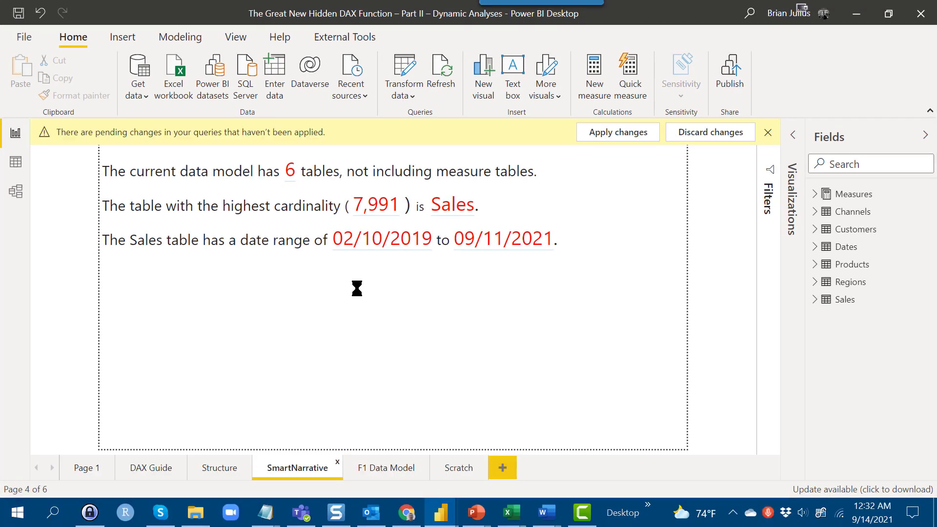
{"action": "left_click", "coordinate": [767, 133]}
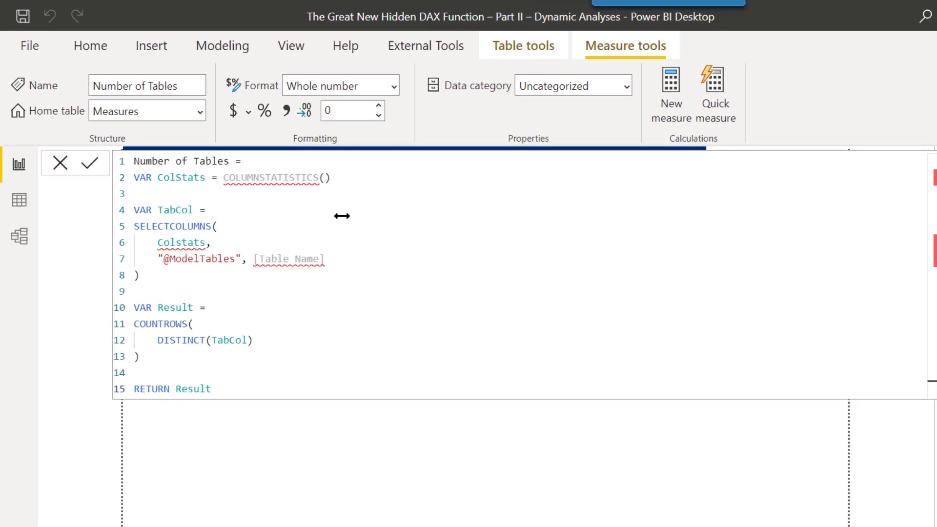
{"action": "mouse_move", "coordinate": [343, 214]}
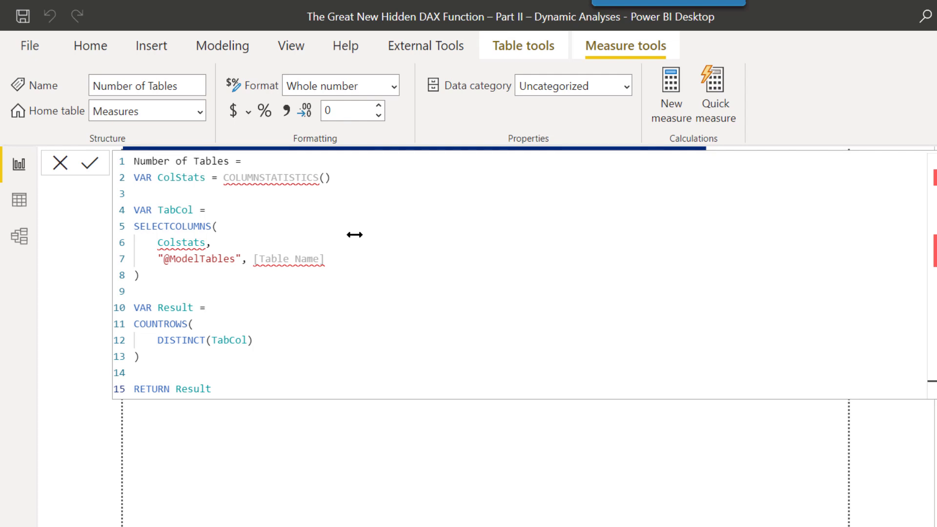
{"action": "mouse_move", "coordinate": [351, 240]}
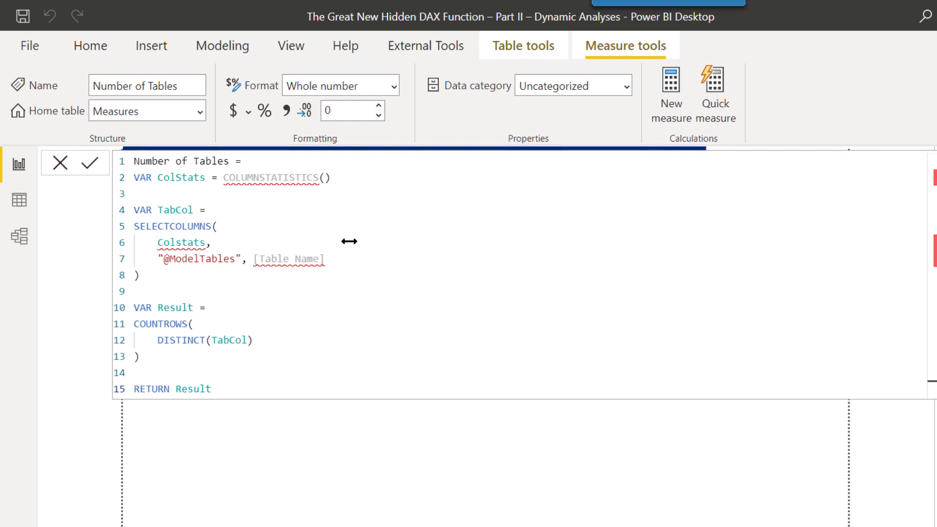
{"action": "mouse_move", "coordinate": [536, 112]}
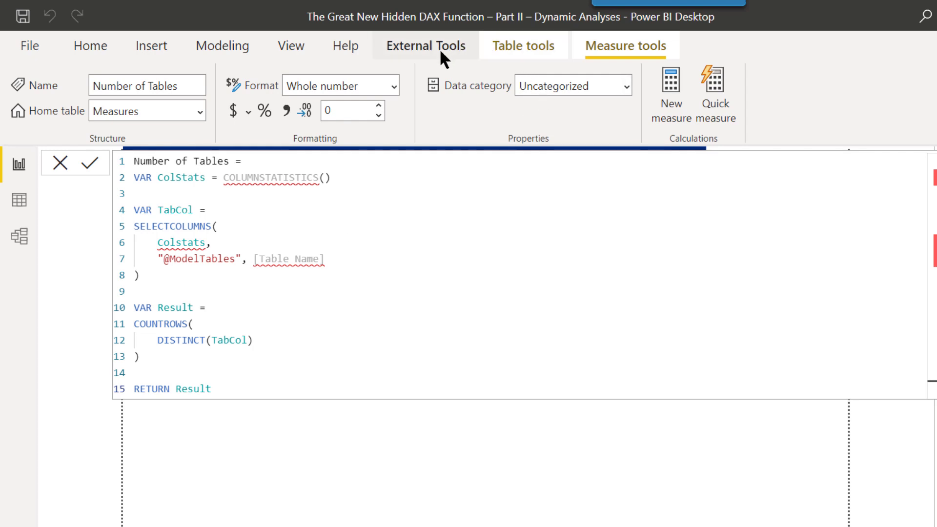
Step: Launch Tabular Editor from External Tools, dismiss the warning, and expand the Measures table
{"action": "left_click", "coordinate": [425, 45]}
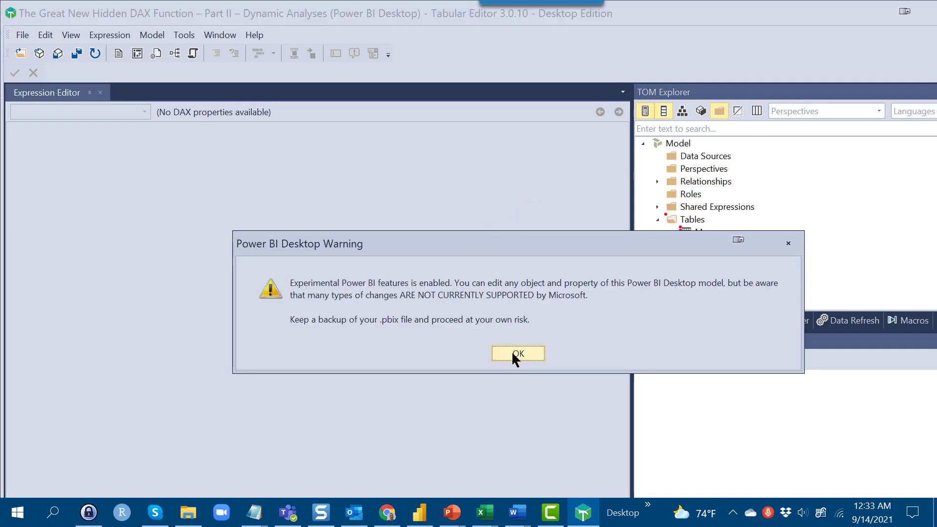
{"action": "left_click", "coordinate": [517, 353]}
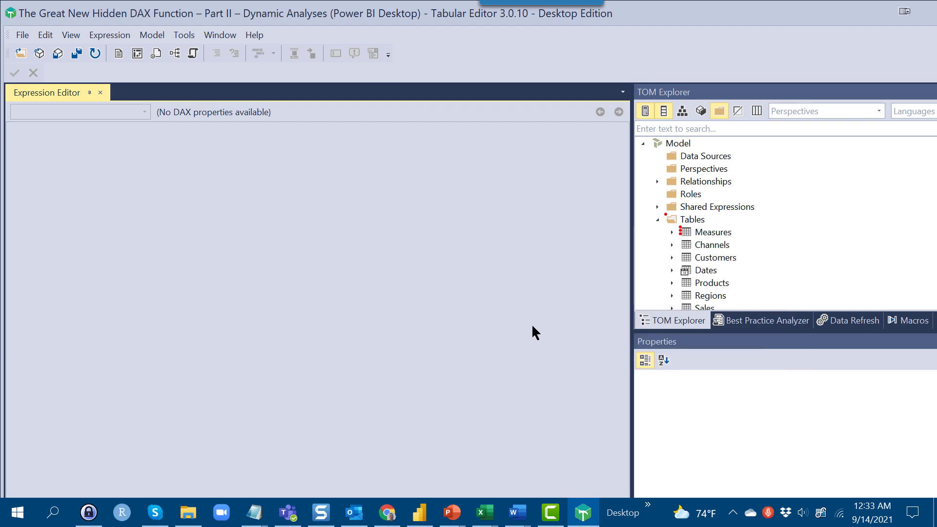
{"action": "mouse_move", "coordinate": [688, 245]}
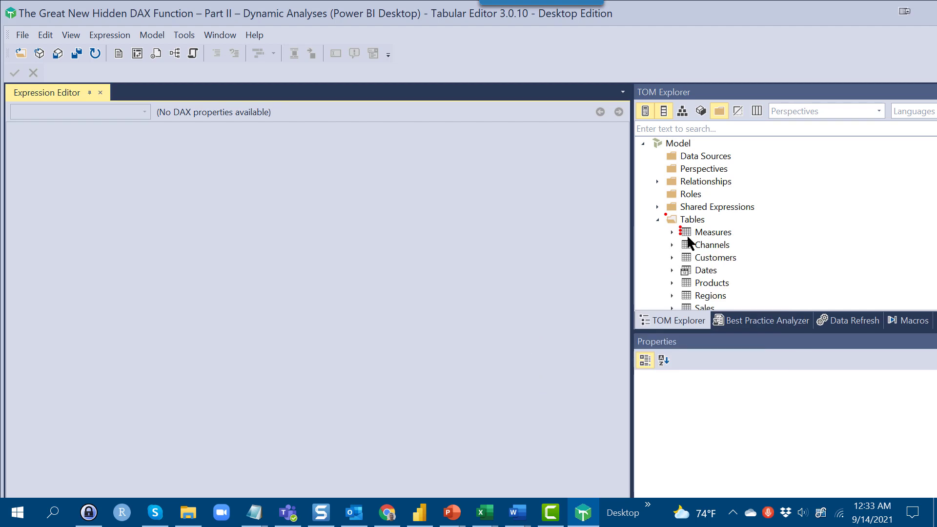
{"action": "mouse_move", "coordinate": [688, 239]}
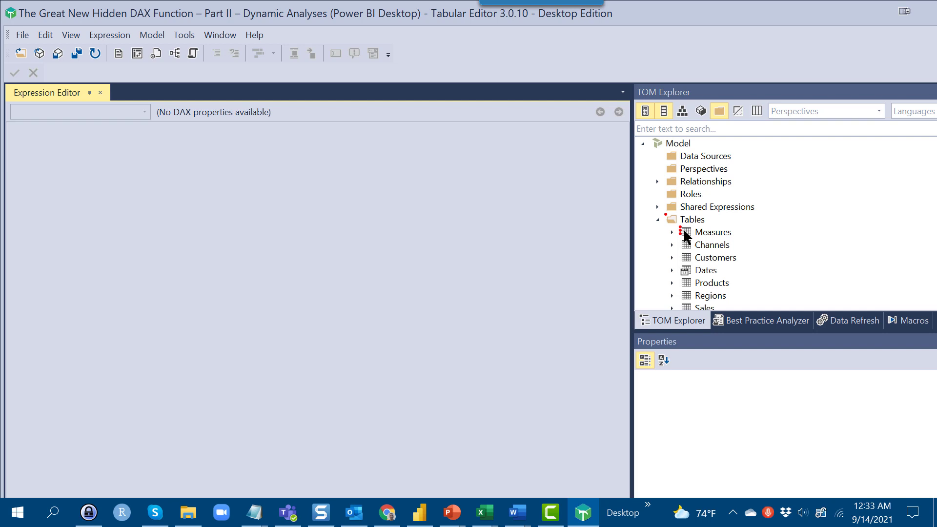
{"action": "mouse_move", "coordinate": [681, 236]}
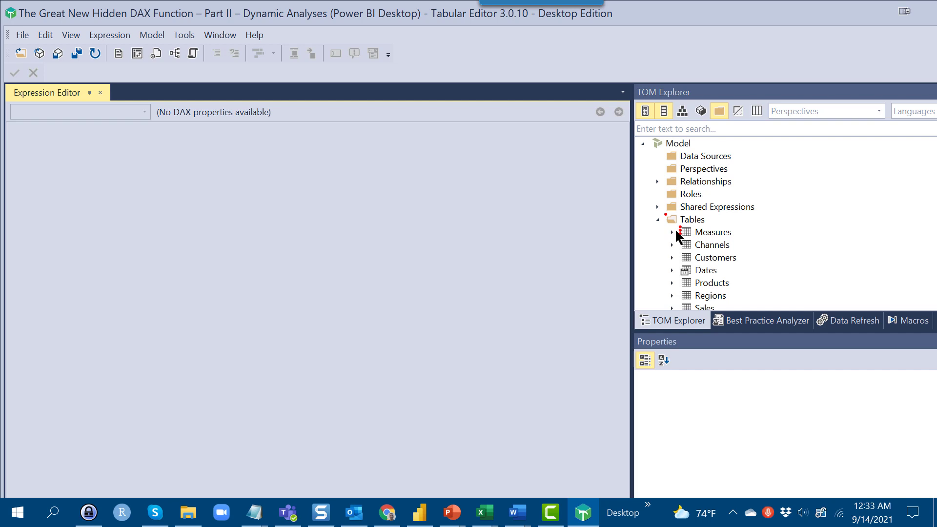
{"action": "left_click", "coordinate": [672, 232]}
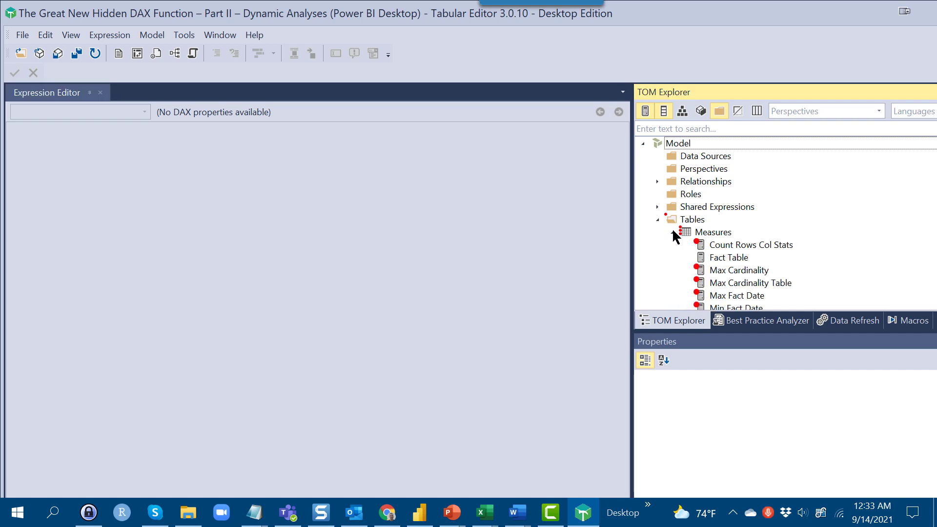
{"action": "mouse_move", "coordinate": [715, 247]}
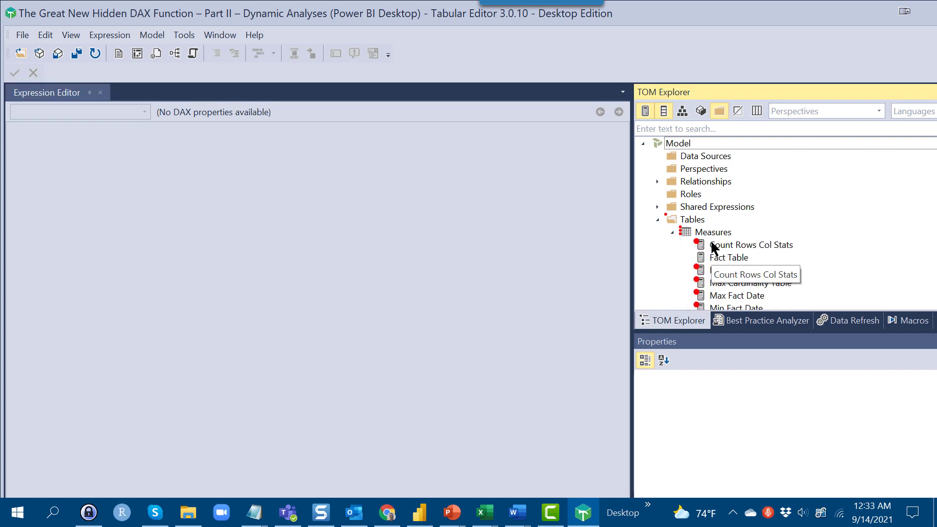
{"action": "scroll", "scroll_direction": "down", "scroll_amount": 3}
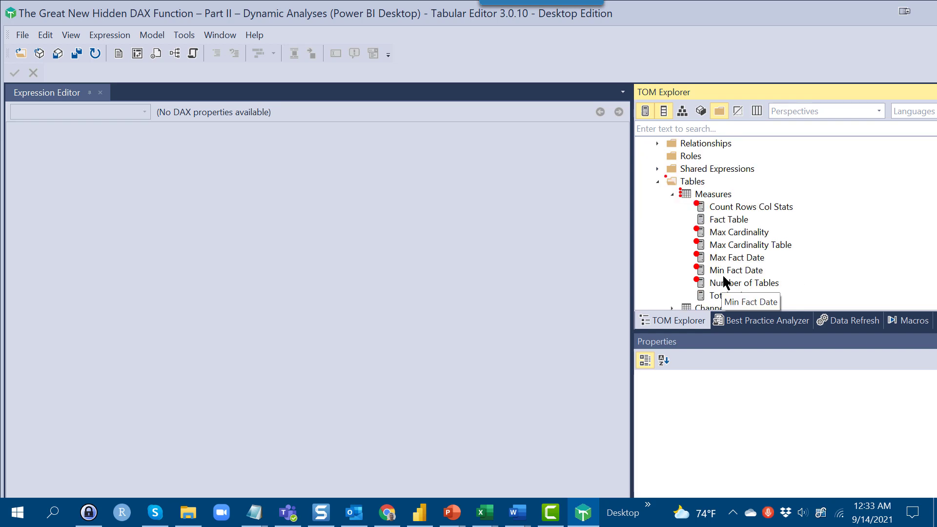
{"action": "mouse_move", "coordinate": [724, 285]}
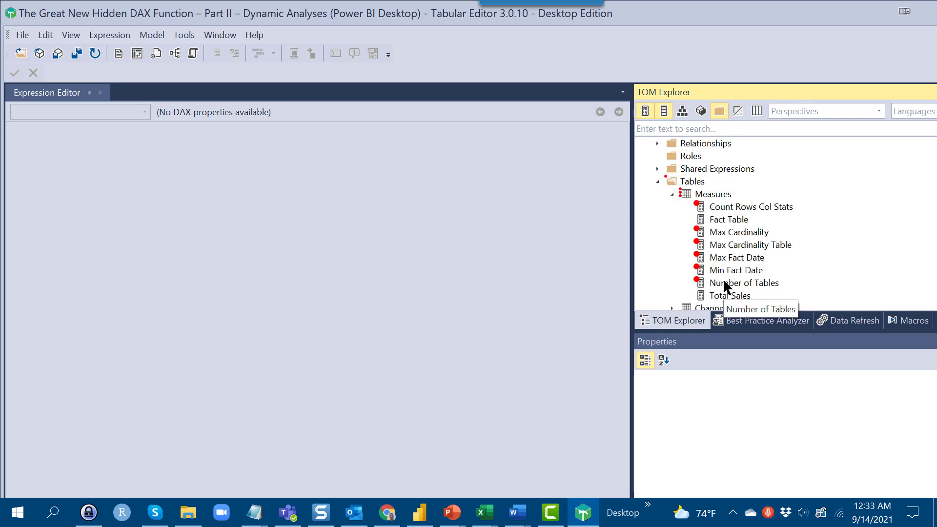
Step: Select Number of Tables to show its COLUMNSTATISTICS-based DAX expression
{"action": "left_click", "coordinate": [744, 282]}
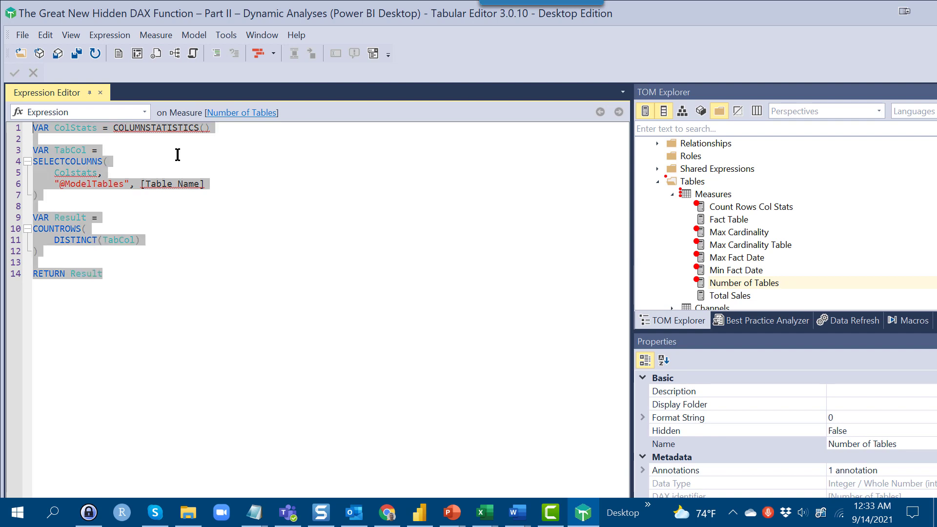
{"action": "mouse_move", "coordinate": [158, 124]}
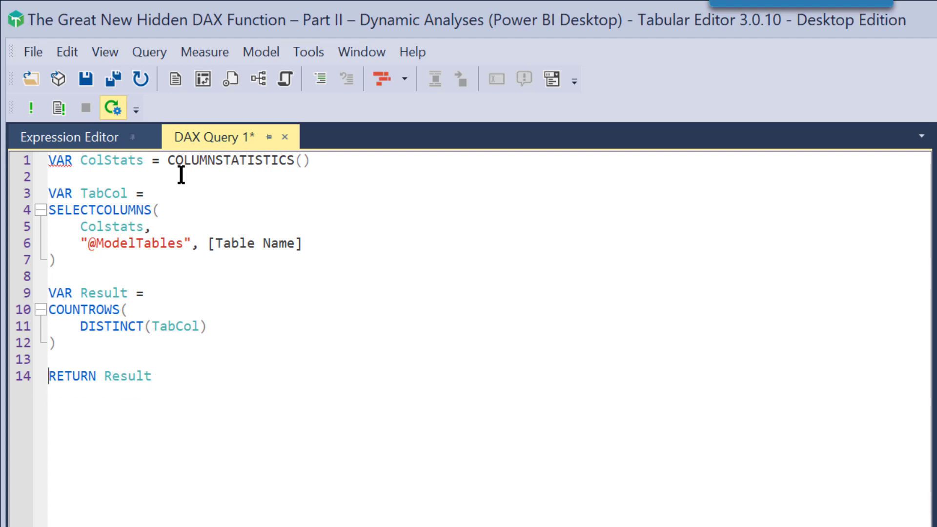
Step: Add an EVALUATE line at the top of the DAX query
{"action": "key", "text": "Backspace"}
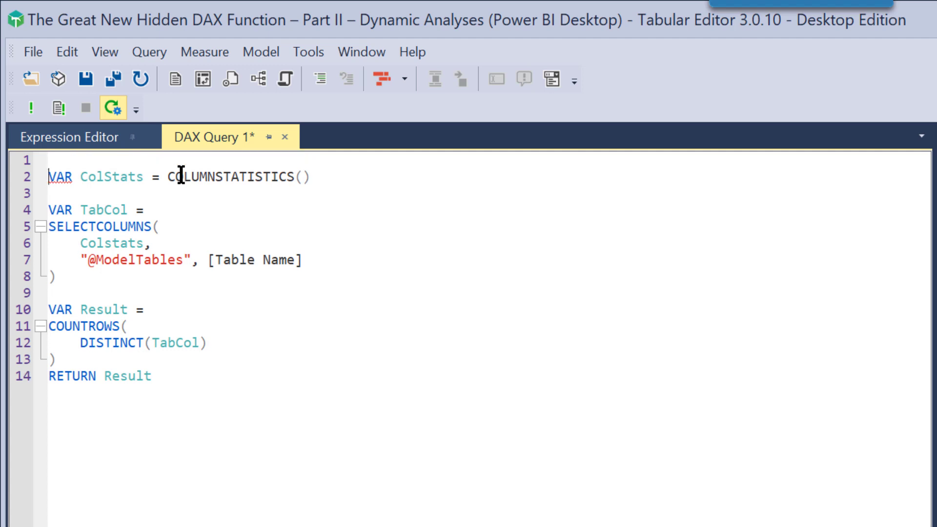
{"action": "type", "text": "ev"}
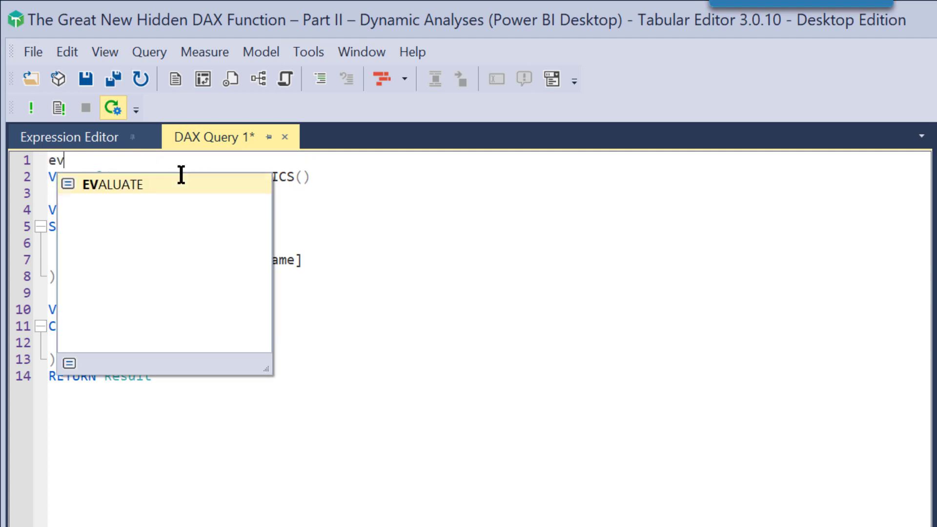
{"action": "key", "text": "Tab"}
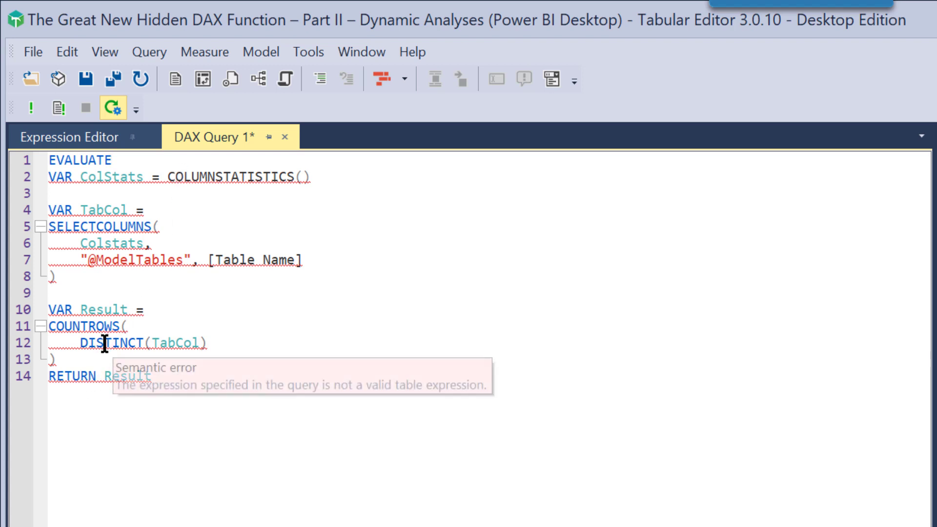
{"action": "mouse_move", "coordinate": [109, 387]}
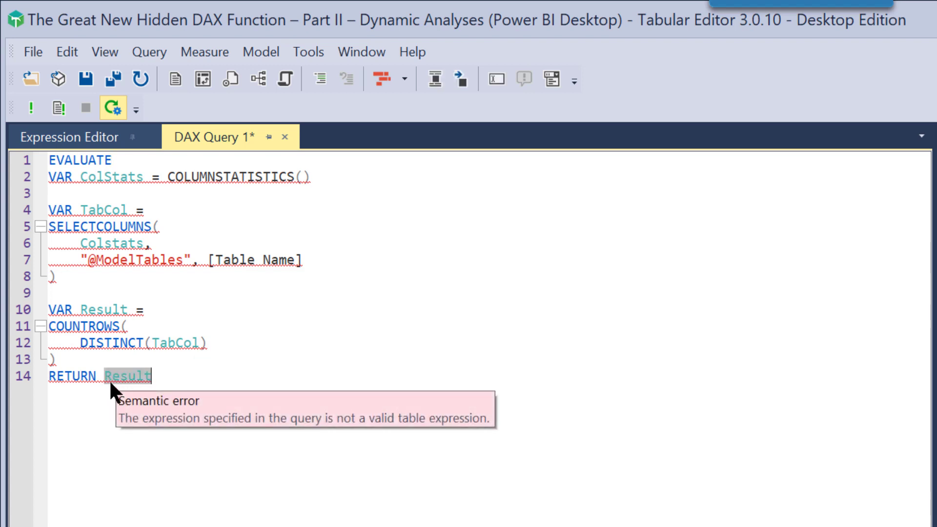
{"action": "mouse_move", "coordinate": [115, 388]}
{"action": "type", "text": "C"}
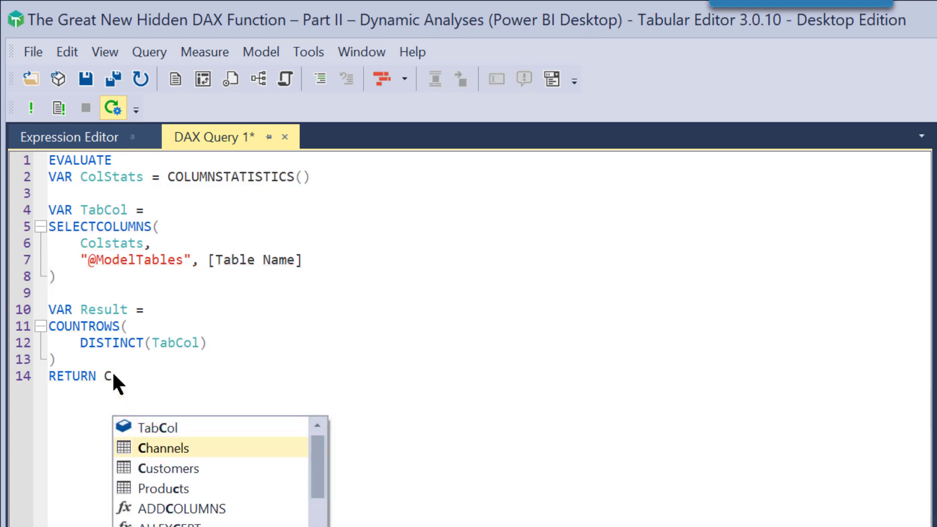
Step: Return the column statistics variable and run the query to list COLUMNSTATISTICS rows
{"action": "type", "text": "o"}
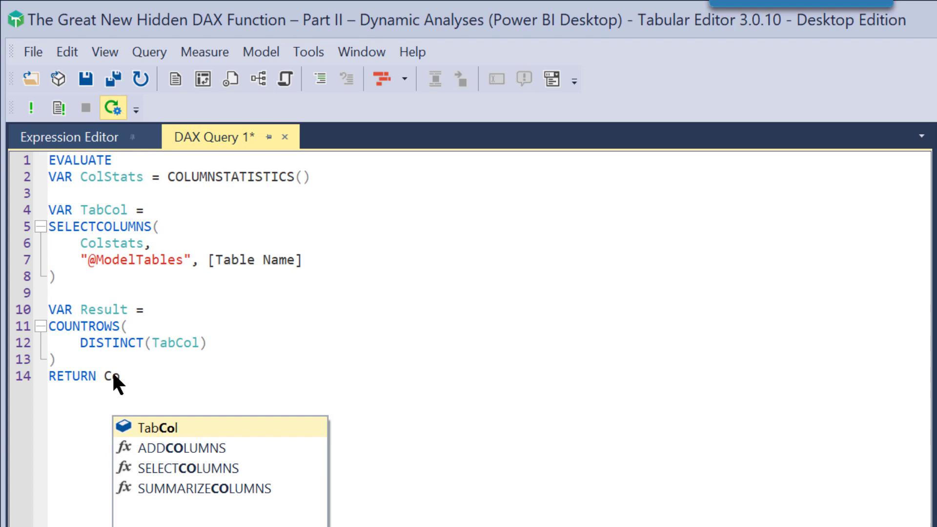
{"action": "type", "text": "lst"}
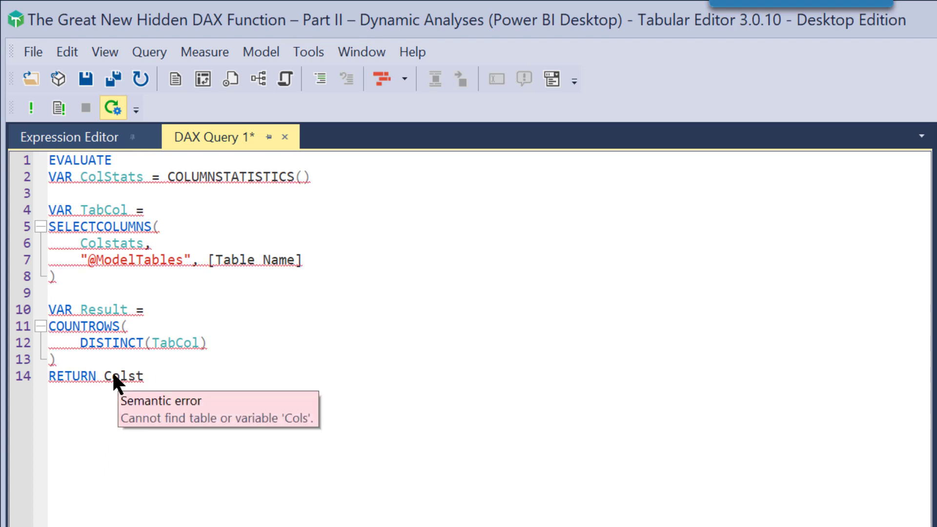
{"action": "type", "text": "tats"}
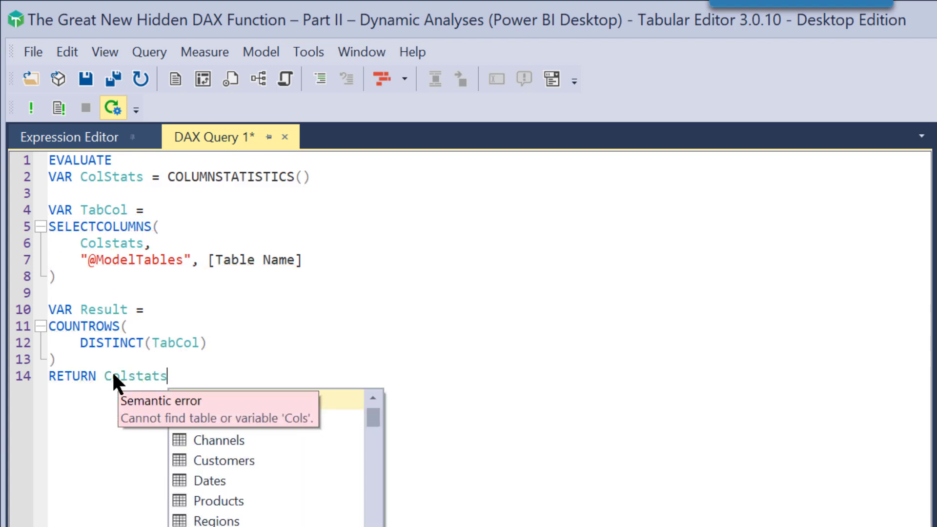
{"action": "type", "text": "TabCol"}
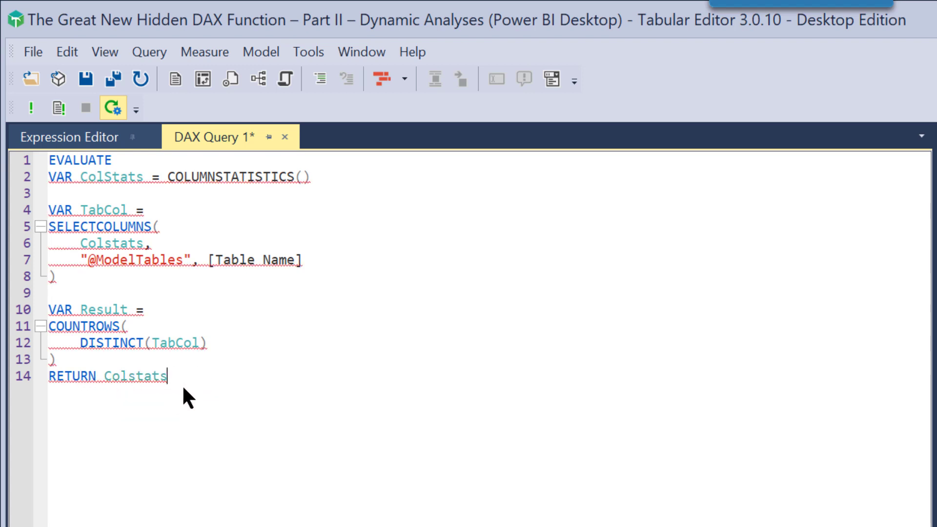
{"action": "key", "text": "enter"}
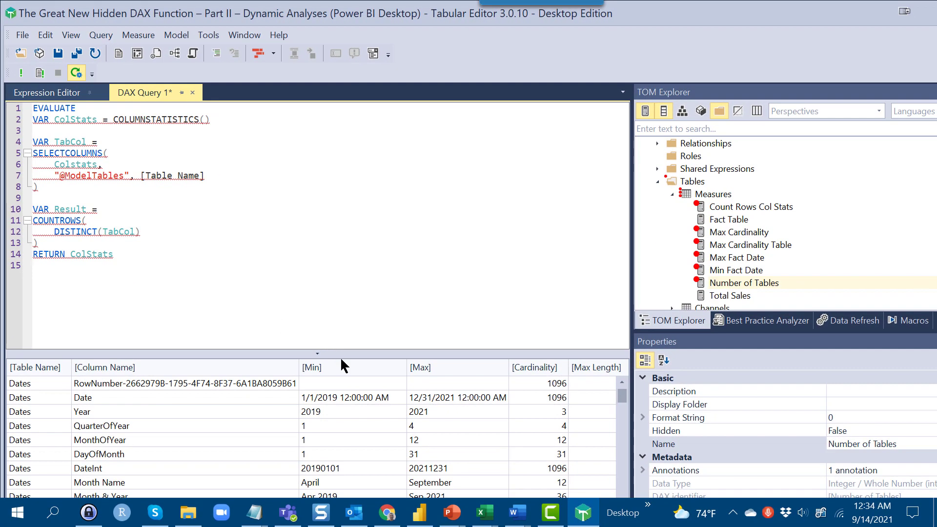
{"action": "mouse_move", "coordinate": [317, 363]}
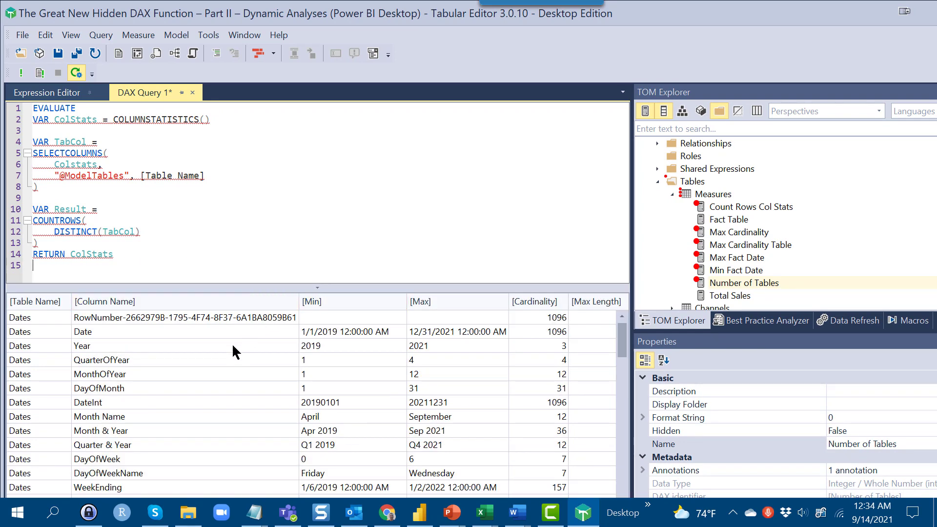
Step: Browse the ColStats result rows to the Dates columns' min, max and cardinality values
{"action": "left_click", "coordinate": [34, 301]}
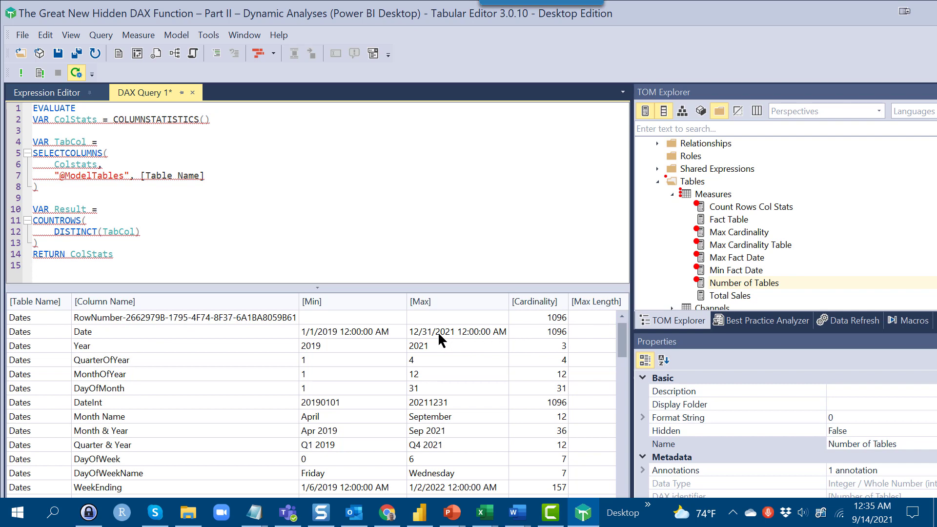
{"action": "scroll", "scroll_direction": "down", "scroll_amount": 3}
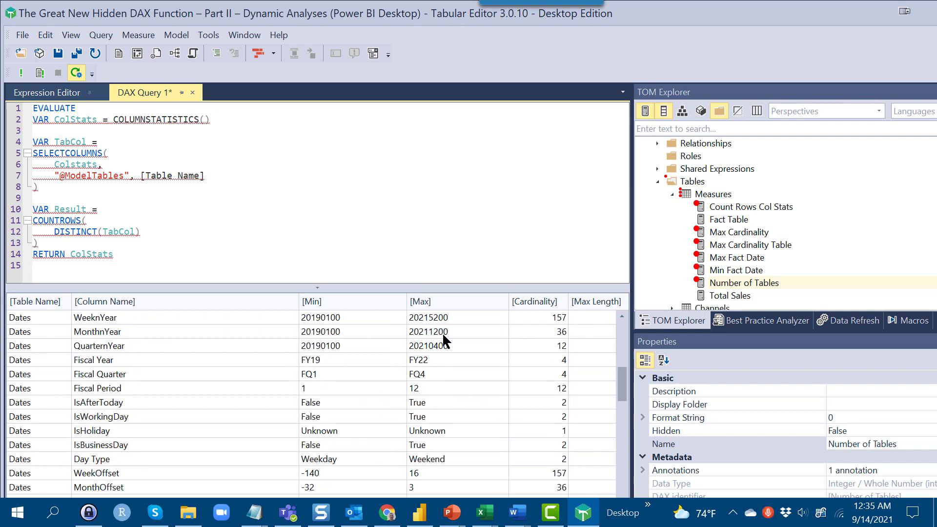
{"action": "scroll", "scroll_direction": "down", "scroll_amount": 3}
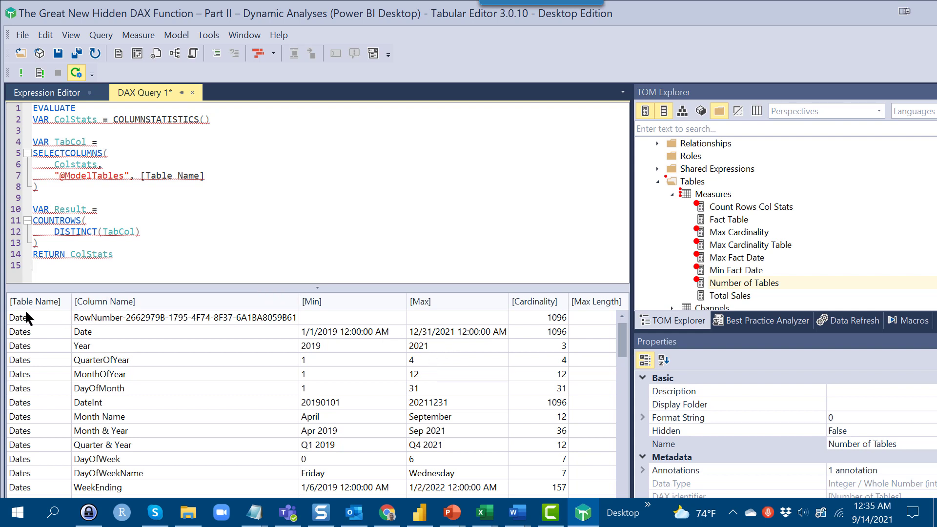
{"action": "mouse_move", "coordinate": [23, 357]}
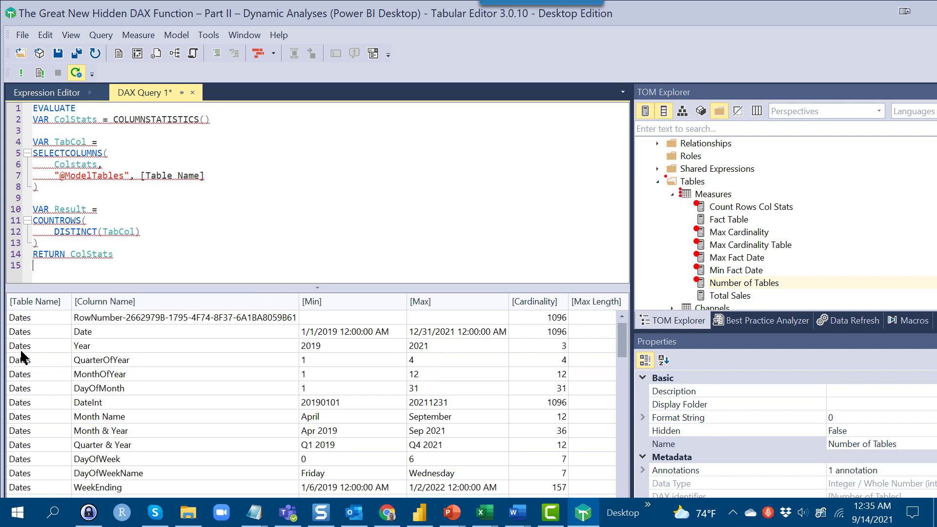
{"action": "mouse_move", "coordinate": [24, 500]}
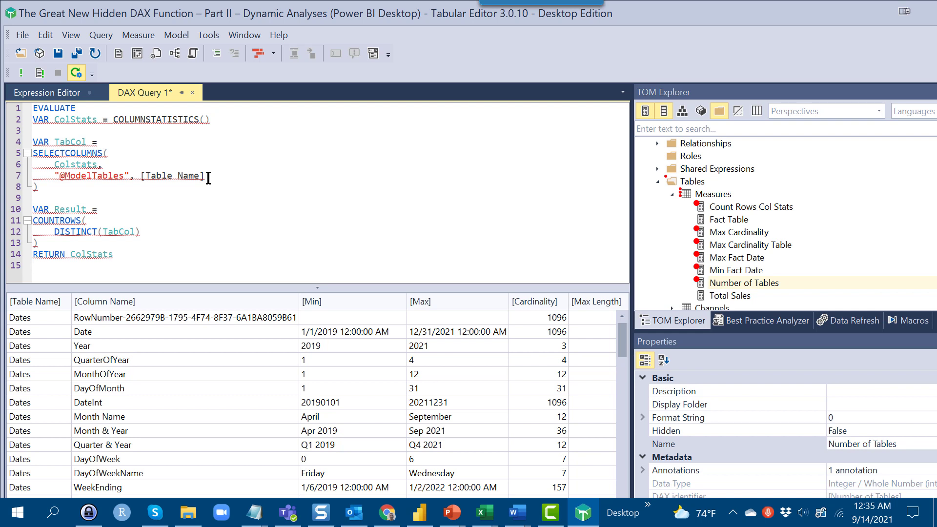
{"action": "left_click", "coordinate": [33, 266]}
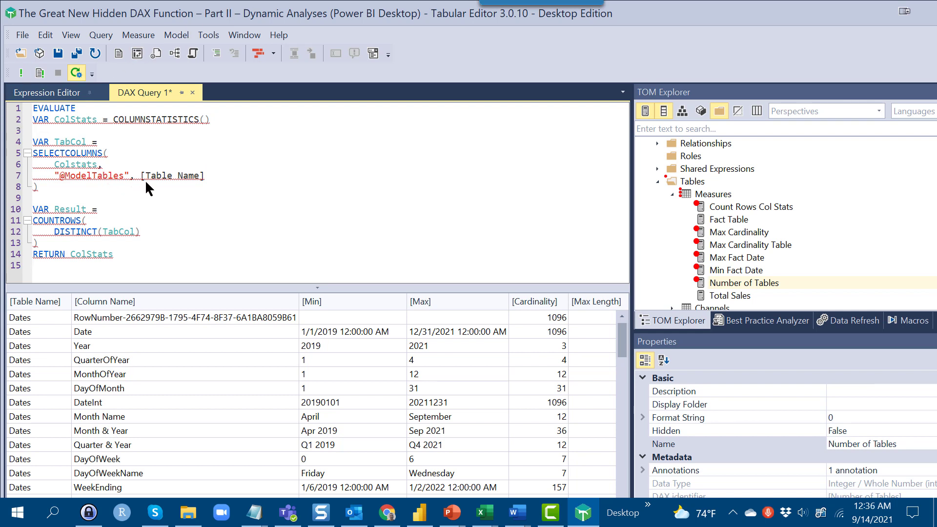
{"action": "mouse_move", "coordinate": [161, 176]}
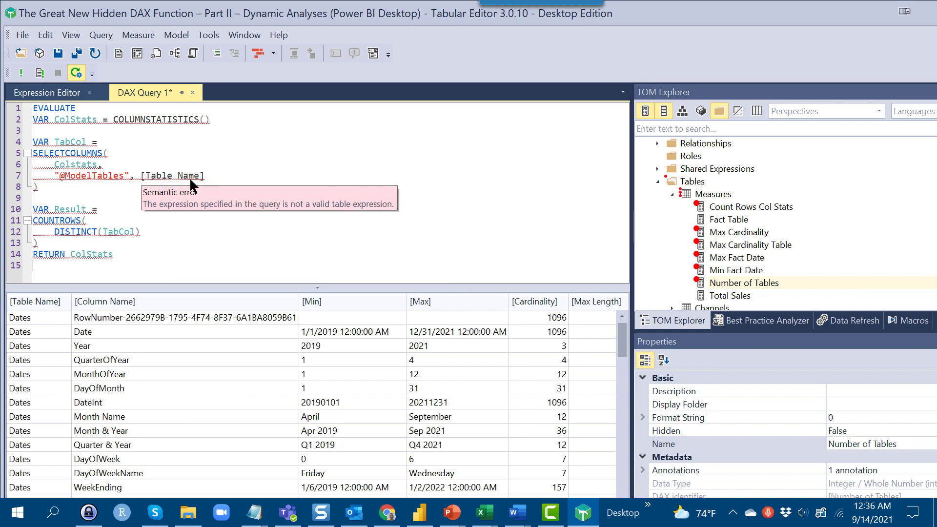
{"action": "mouse_move", "coordinate": [210, 183]}
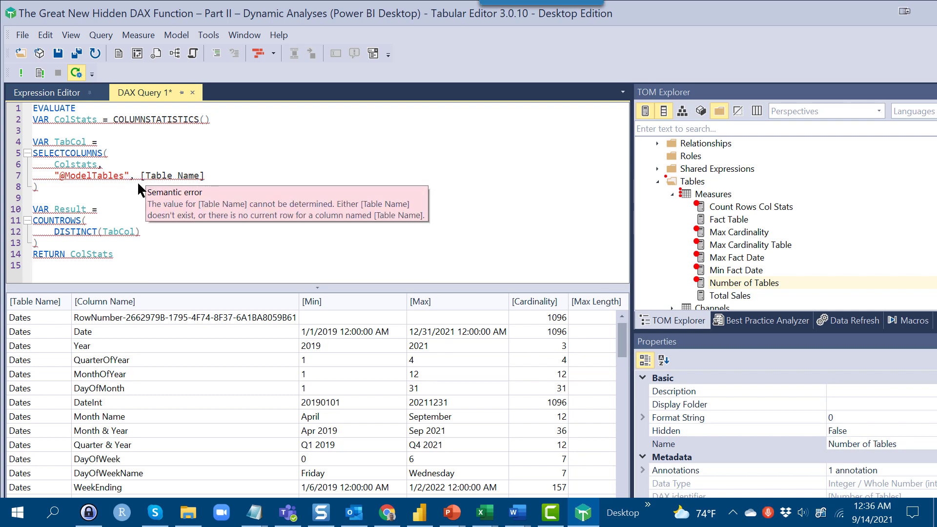
{"action": "mouse_move", "coordinate": [139, 191]}
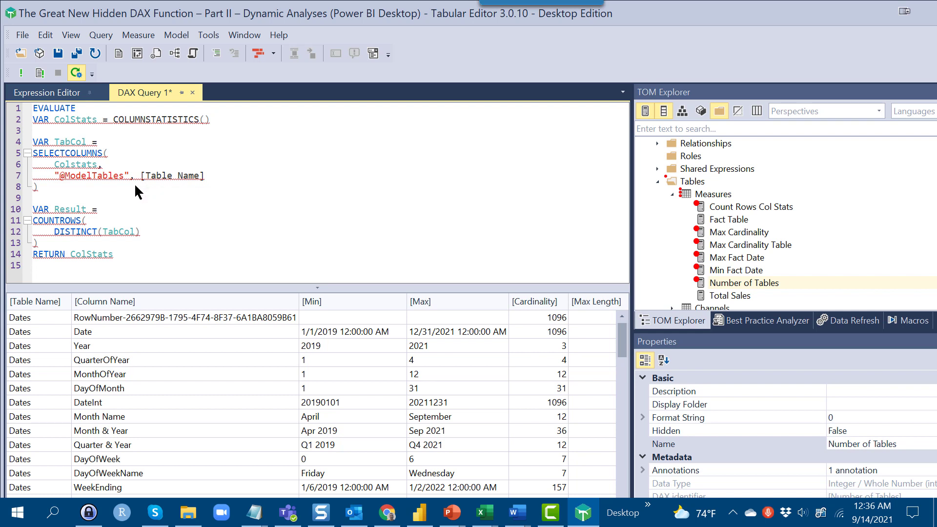
{"action": "mouse_move", "coordinate": [98, 263]}
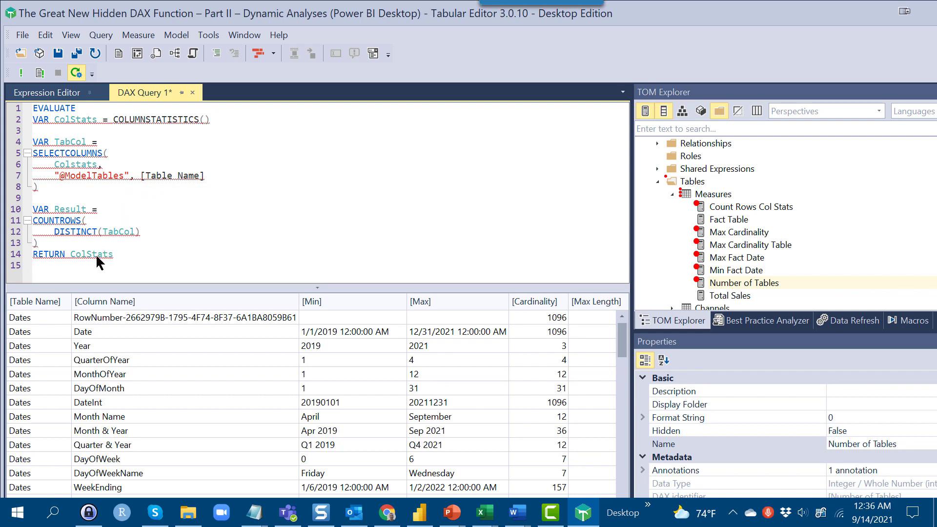
{"action": "mouse_move", "coordinate": [91, 253]}
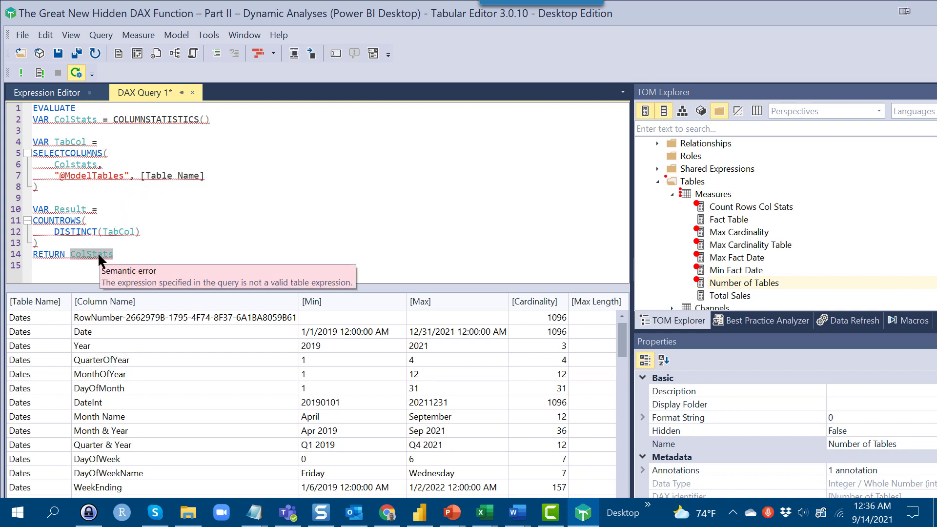
{"action": "type", "text": "Tab"}
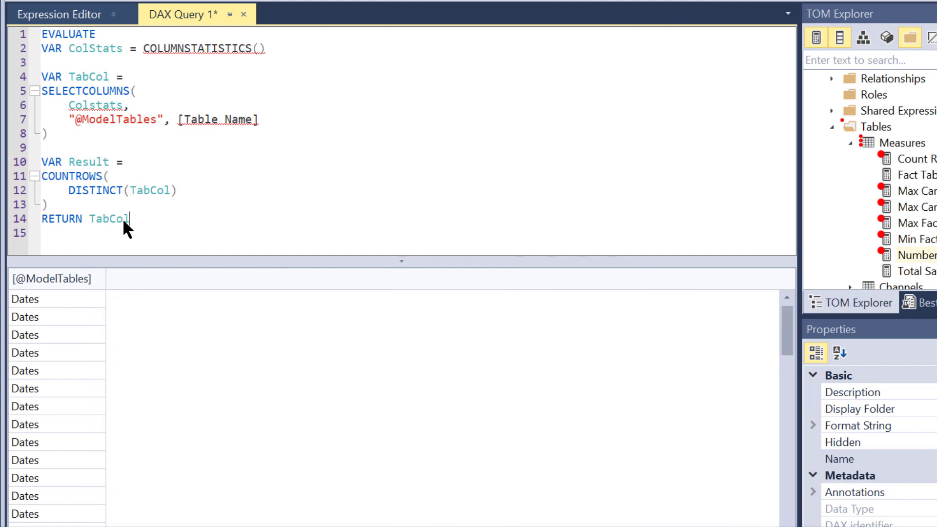
{"action": "mouse_move", "coordinate": [28, 352]}
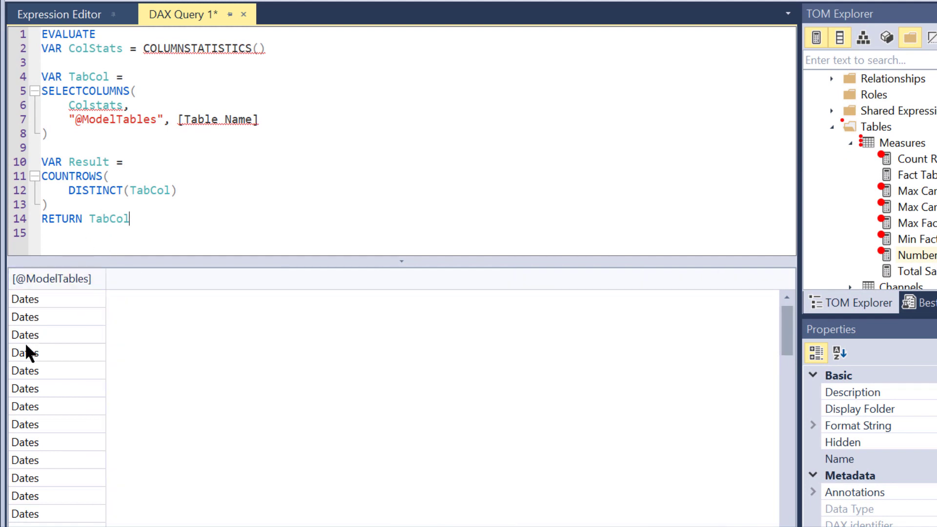
{"action": "mouse_move", "coordinate": [57, 308]}
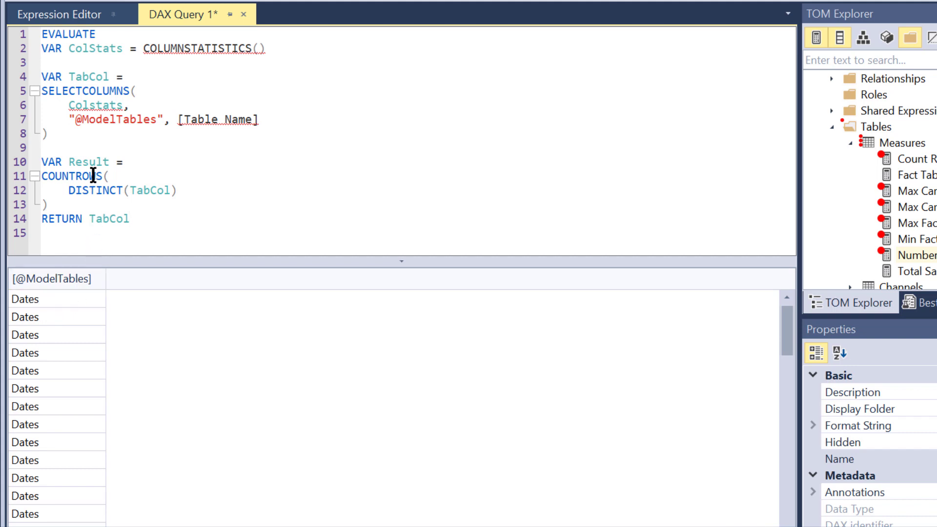
{"action": "mouse_move", "coordinate": [92, 173]}
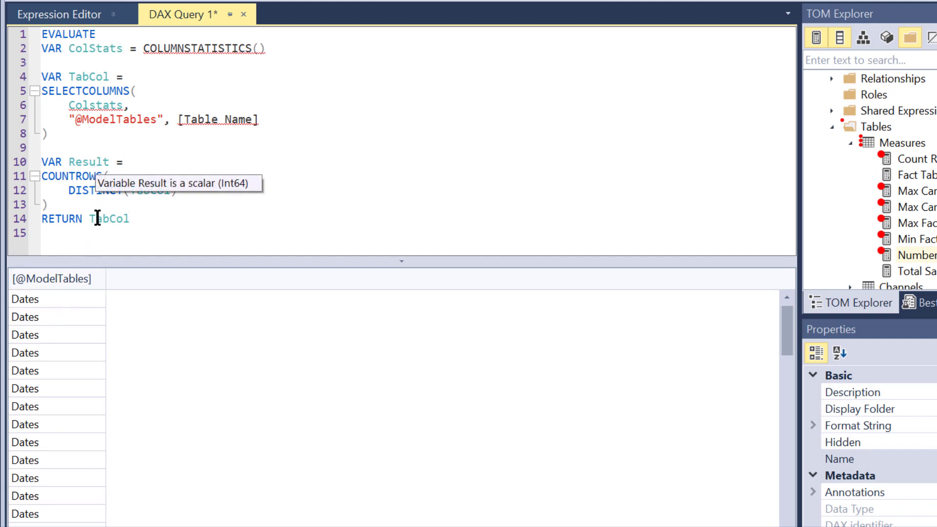
{"action": "mouse_move", "coordinate": [99, 219]}
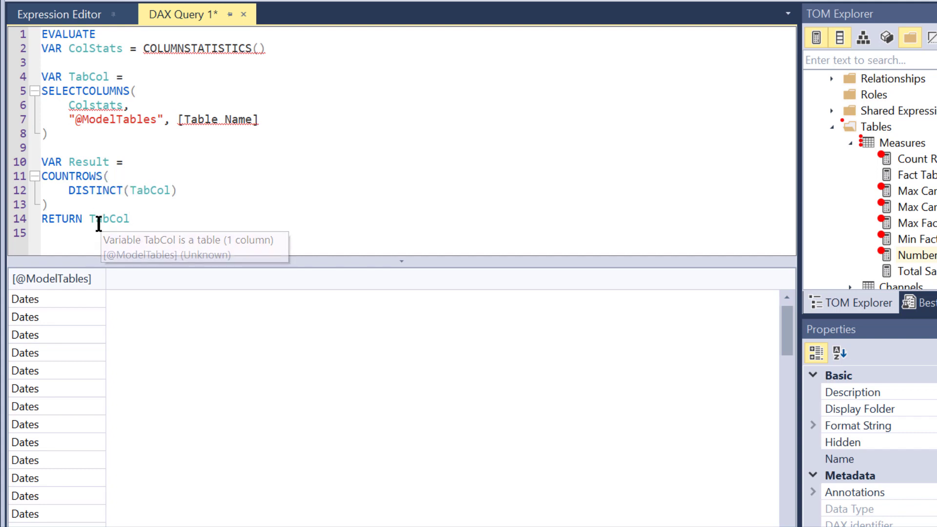
{"action": "double_click", "coordinate": [109, 218]}
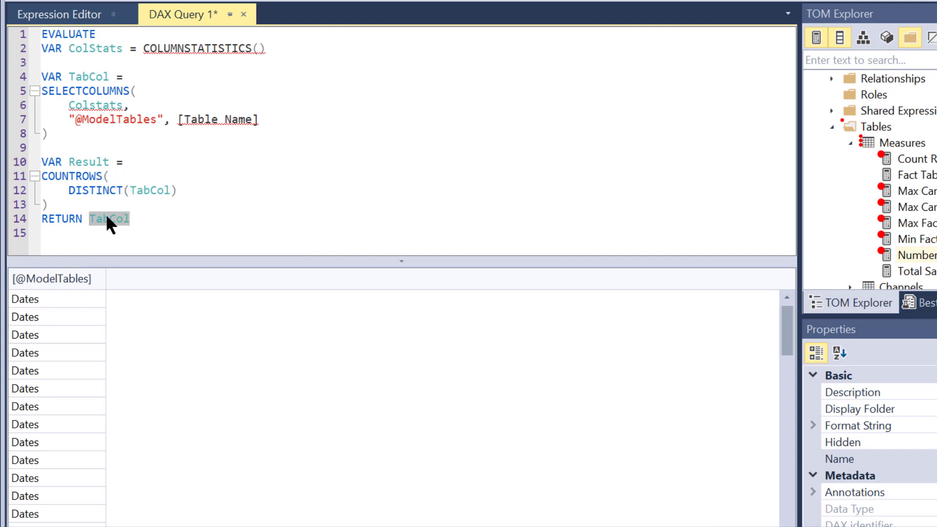
{"action": "mouse_move", "coordinate": [172, 205]}
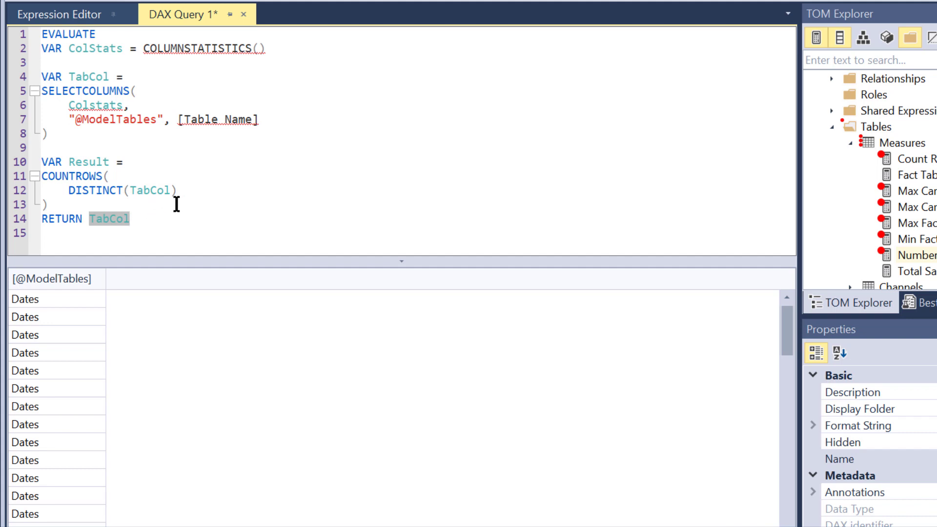
{"action": "mouse_move", "coordinate": [200, 200]}
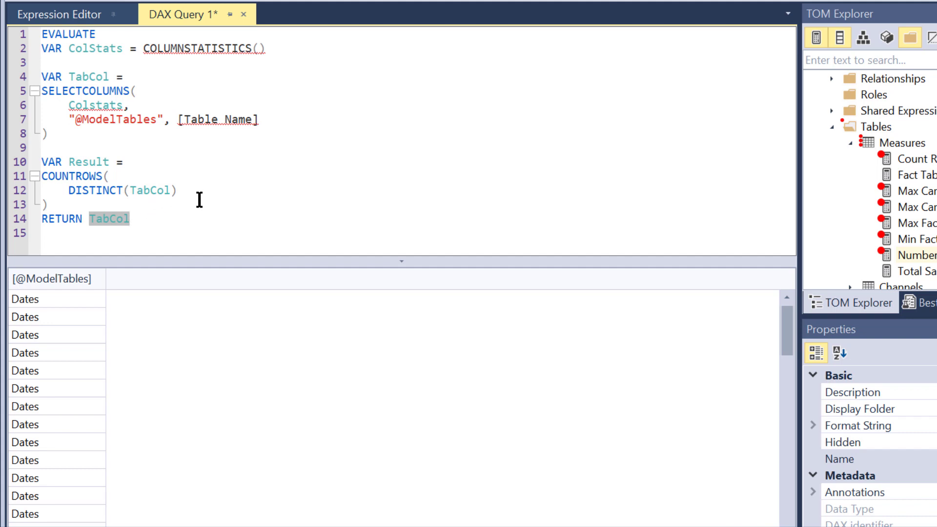
Step: Return DISTINCT(TabCol), listing Dates, Sales, Products, Customers, Channels, Regions and Test once each
{"action": "type", "text": "D"}
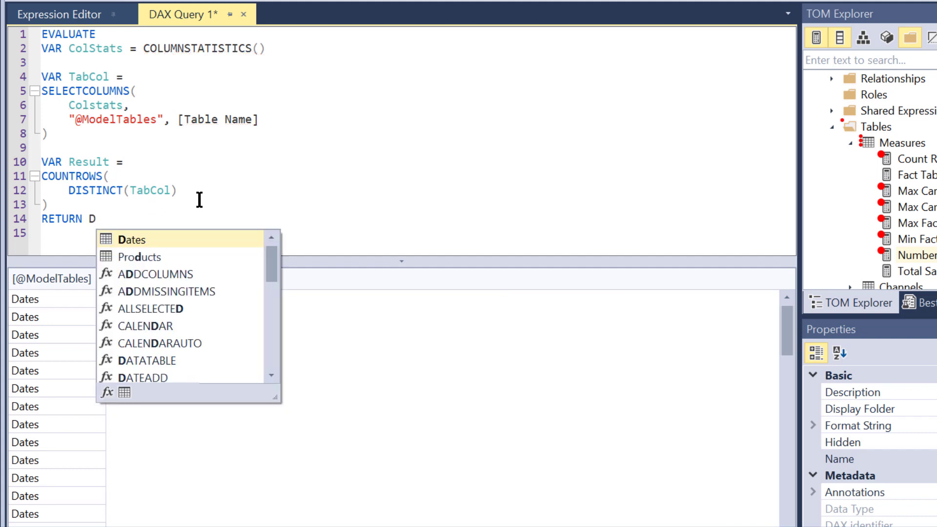
{"action": "type", "text": "ISTINCT(TabCol"}
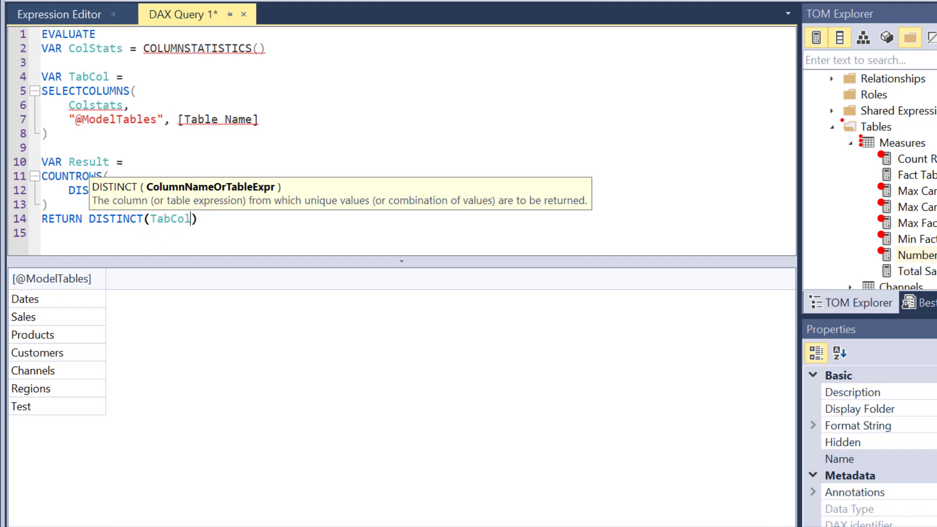
{"action": "mouse_move", "coordinate": [83, 315]}
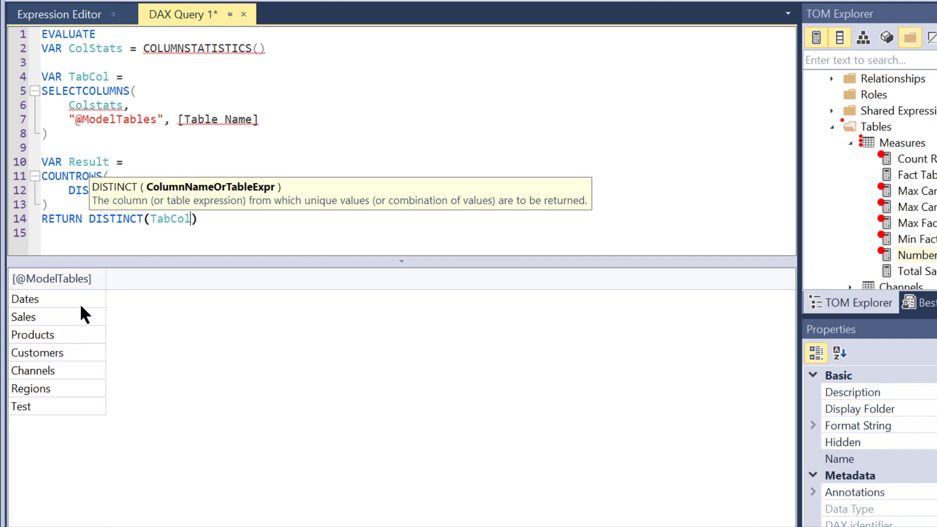
{"action": "mouse_move", "coordinate": [82, 367]}
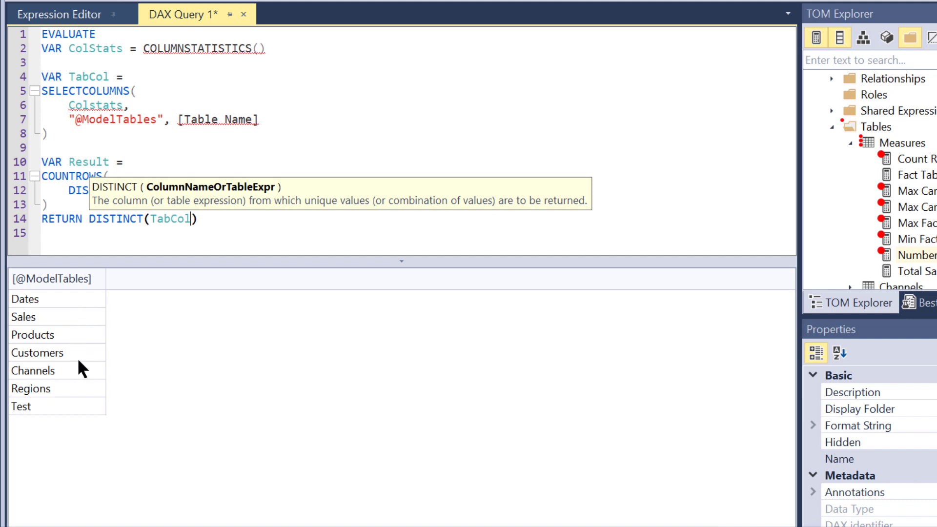
{"action": "mouse_move", "coordinate": [76, 415]}
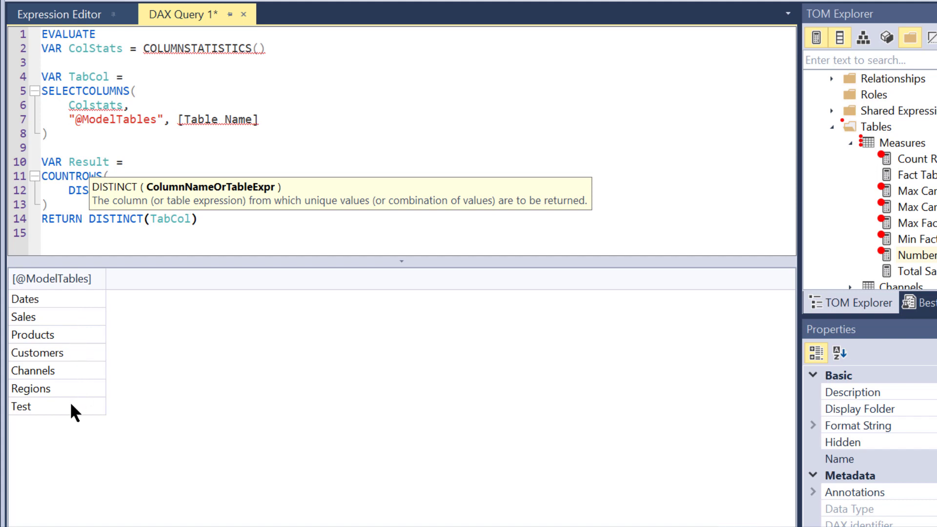
{"action": "mouse_move", "coordinate": [134, 345]}
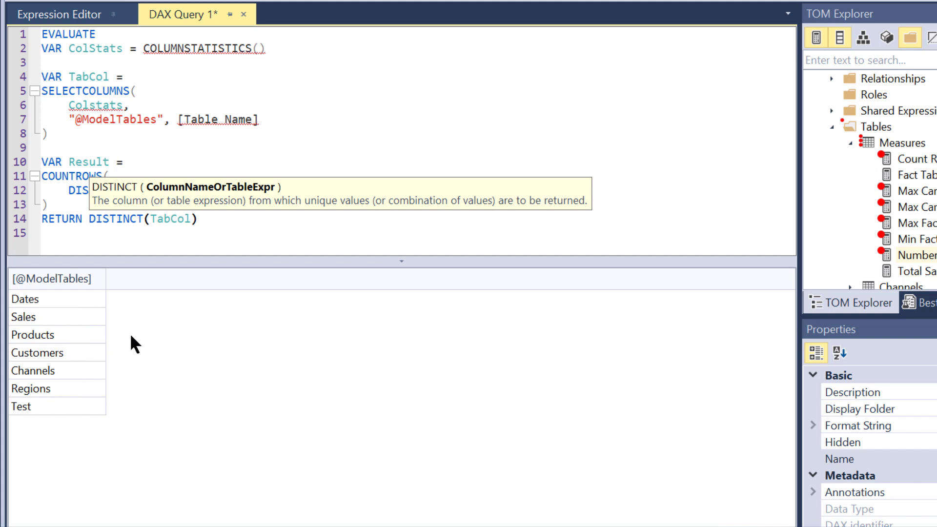
{"action": "mouse_move", "coordinate": [173, 219]}
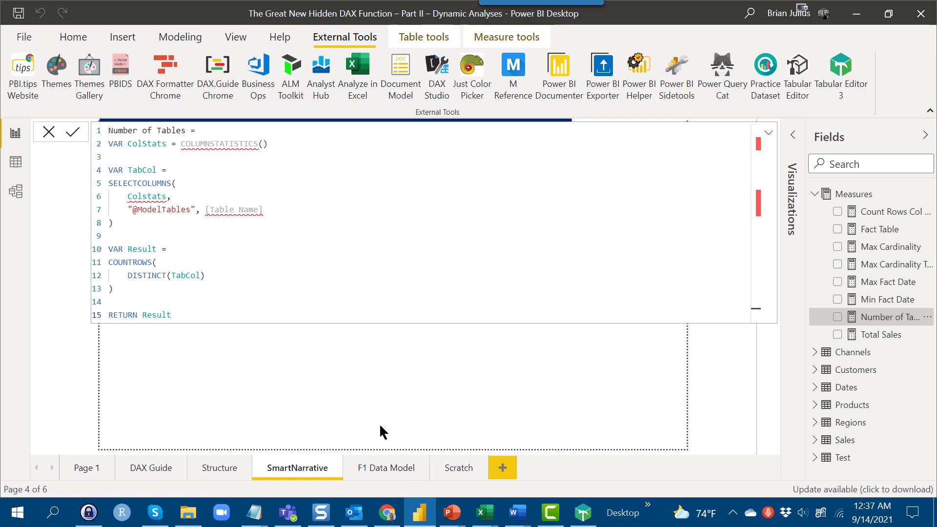
{"action": "mouse_move", "coordinate": [890, 316]}
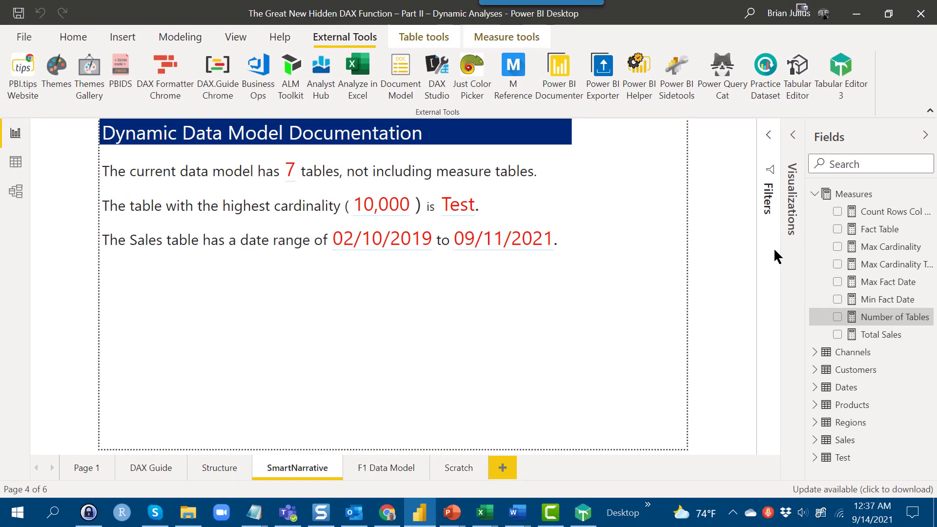
{"action": "mouse_move", "coordinate": [891, 246]}
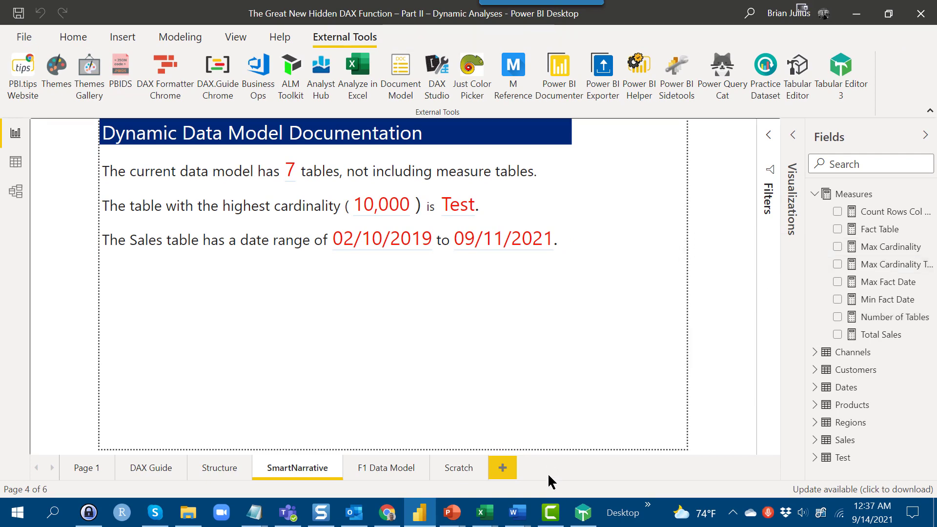
Step: Bring Tabular Editor back to the front with DAX Query 1 listing the seven tables
{"action": "left_click", "coordinate": [581, 512]}
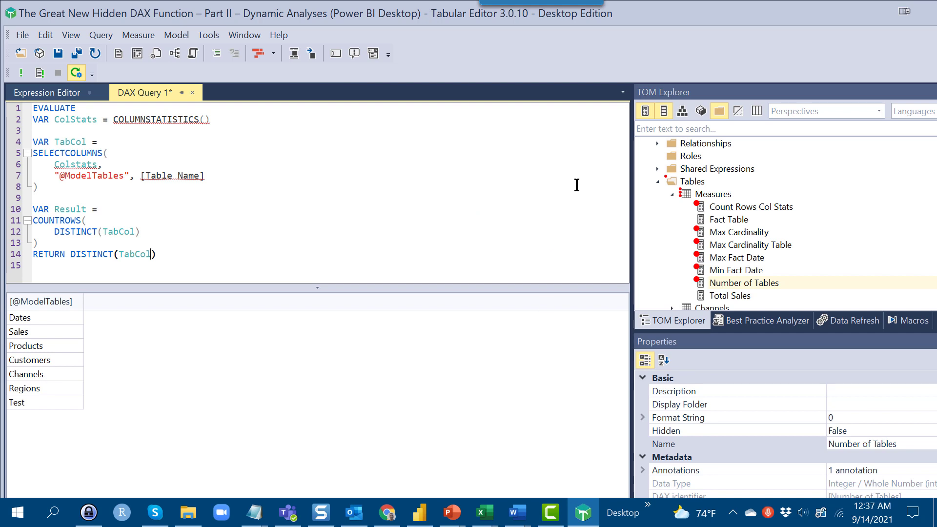
{"action": "mouse_move", "coordinate": [597, 217]}
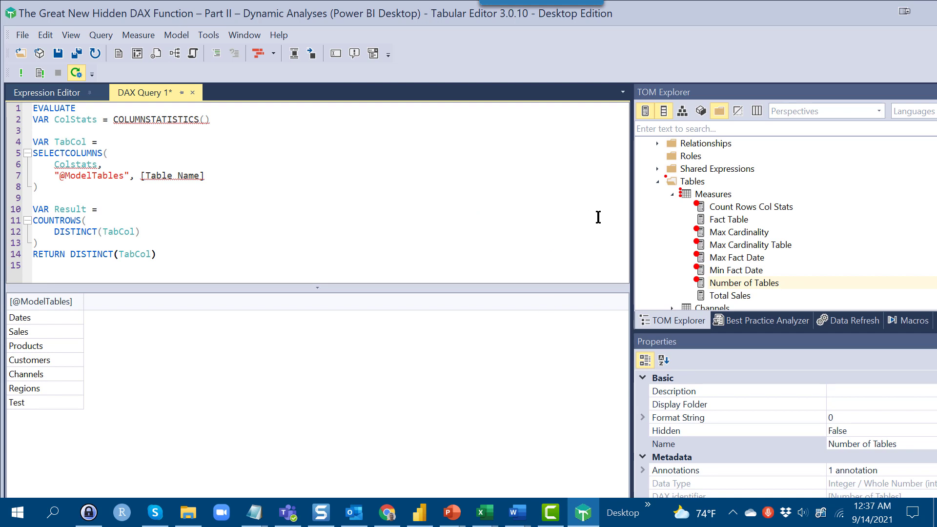
{"action": "mouse_move", "coordinate": [740, 238]}
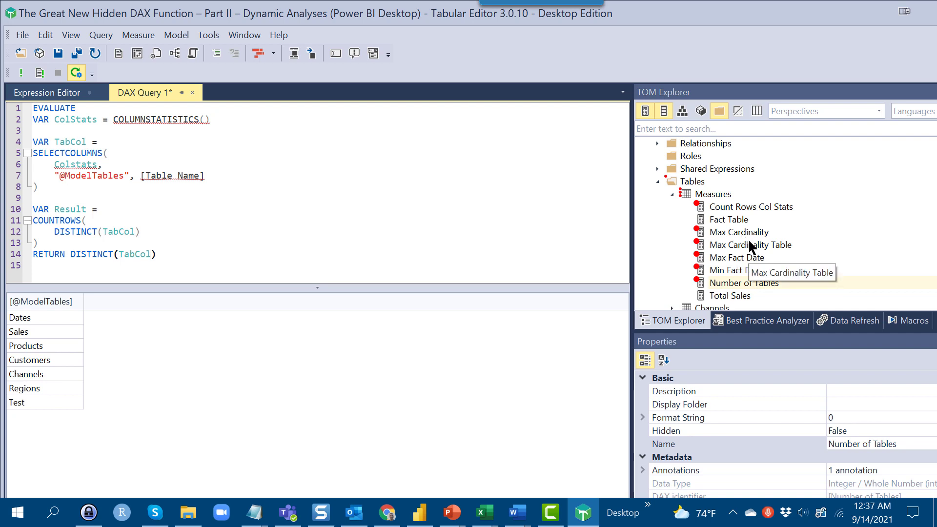
{"action": "mouse_move", "coordinate": [740, 232]}
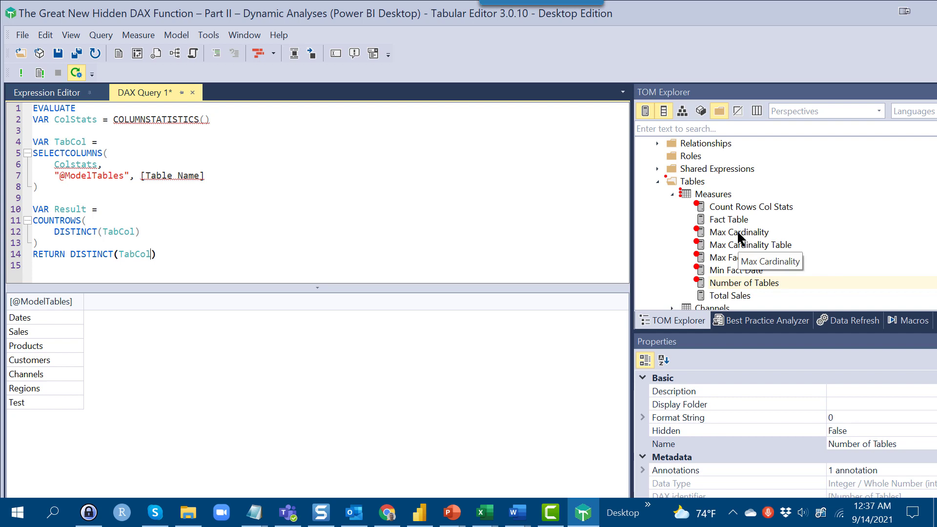
Step: Copy the Max Cardinality measure's MAXX expression and paste it over the DAX query
{"action": "left_click", "coordinate": [742, 231]}
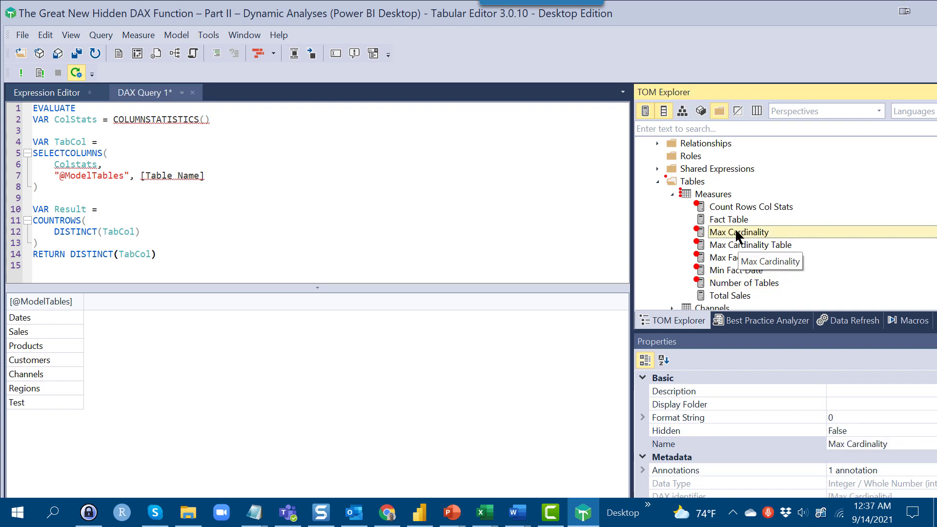
{"action": "mouse_move", "coordinate": [36, 64]}
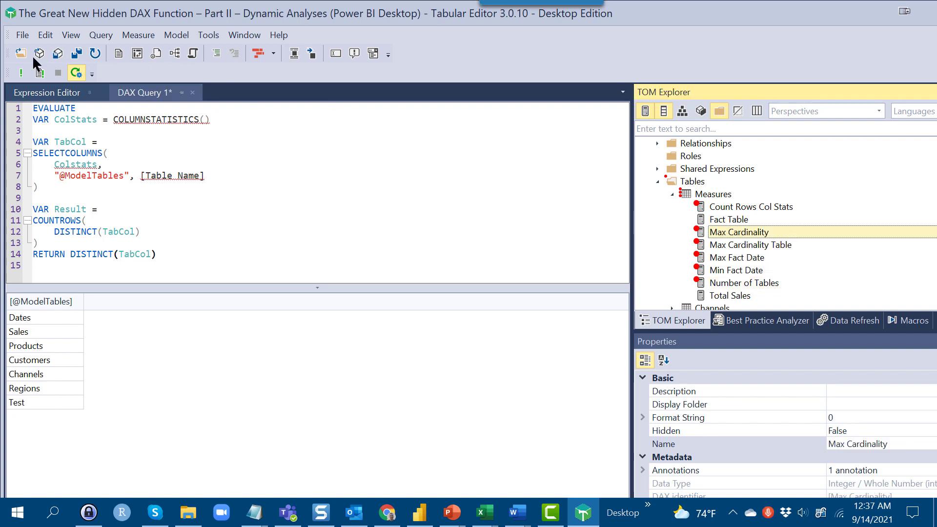
{"action": "left_click", "coordinate": [46, 93]}
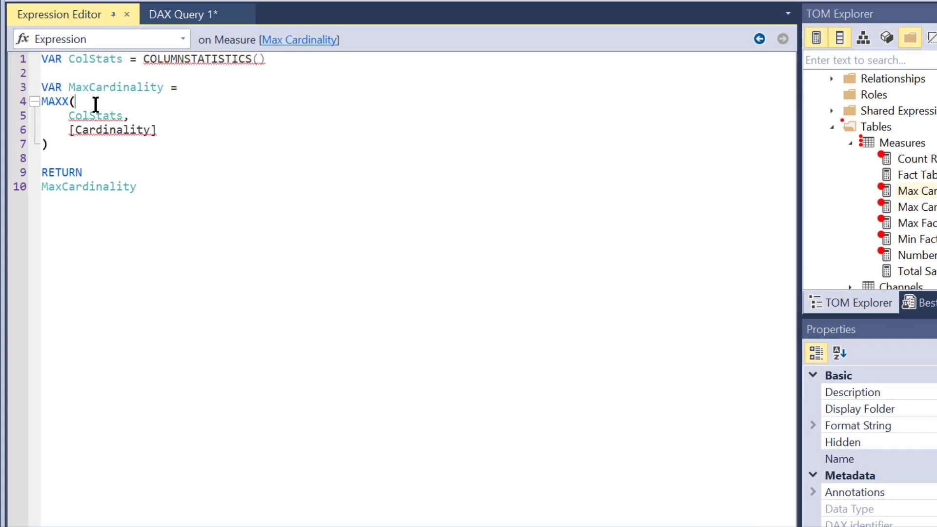
{"action": "key", "text": "ctrl+a"}
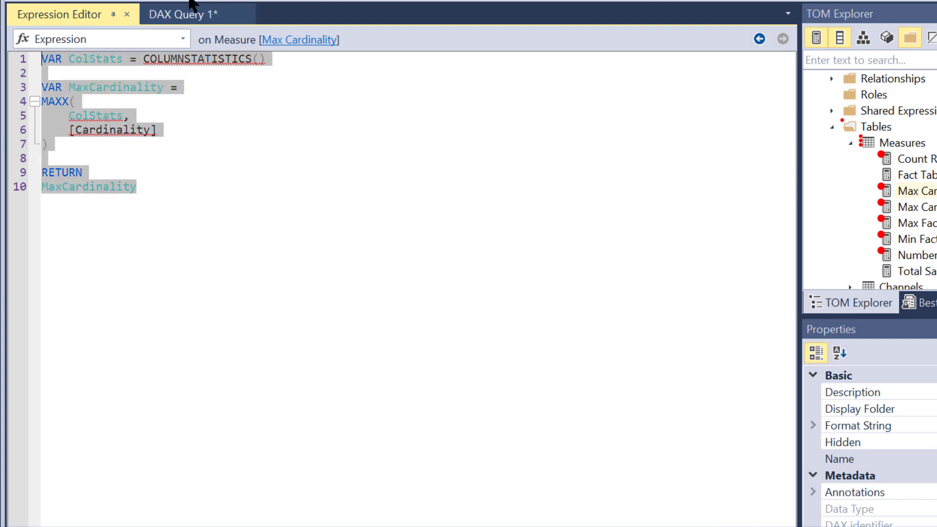
{"action": "left_click", "coordinate": [186, 14]}
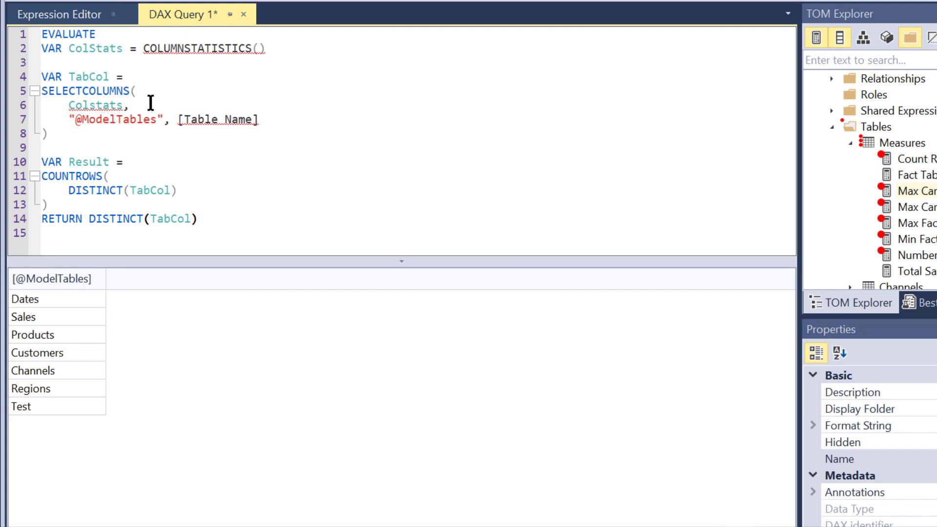
{"action": "mouse_move", "coordinate": [149, 119]}
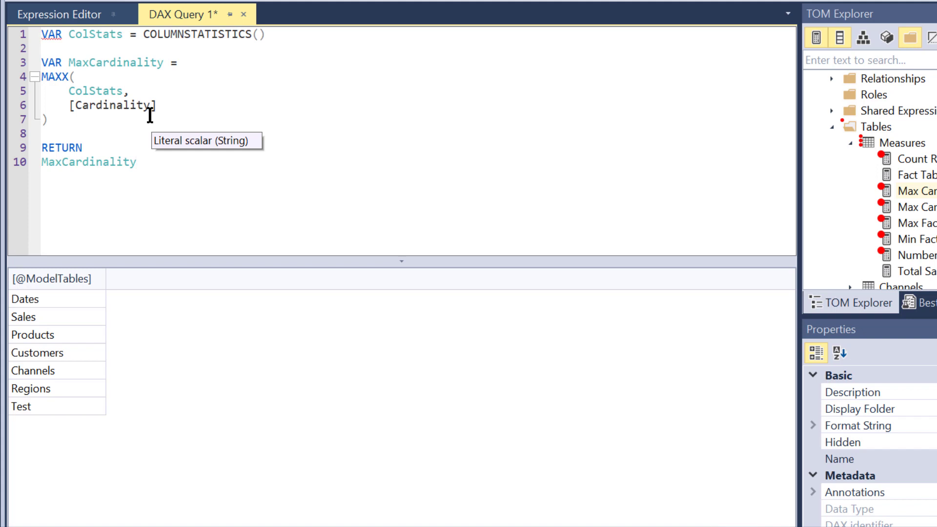
{"action": "mouse_move", "coordinate": [91, 78]}
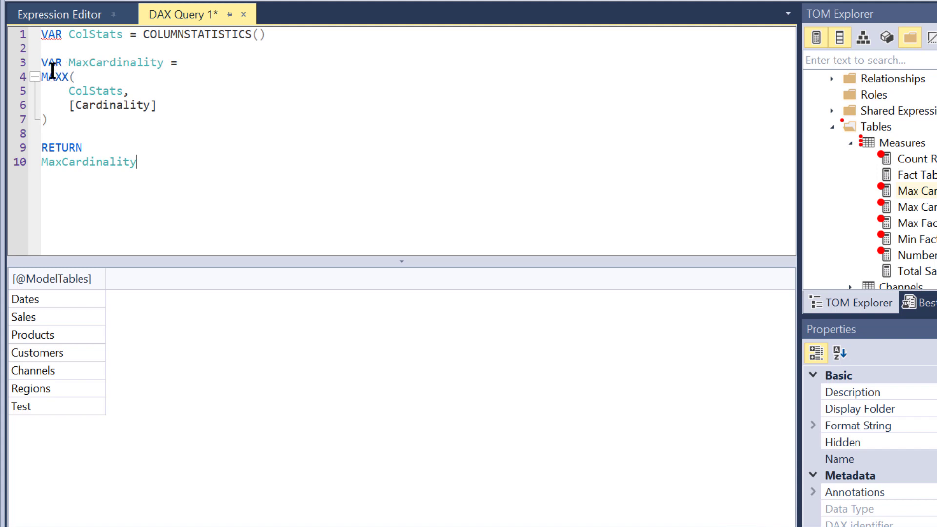
{"action": "mouse_move", "coordinate": [117, 73]}
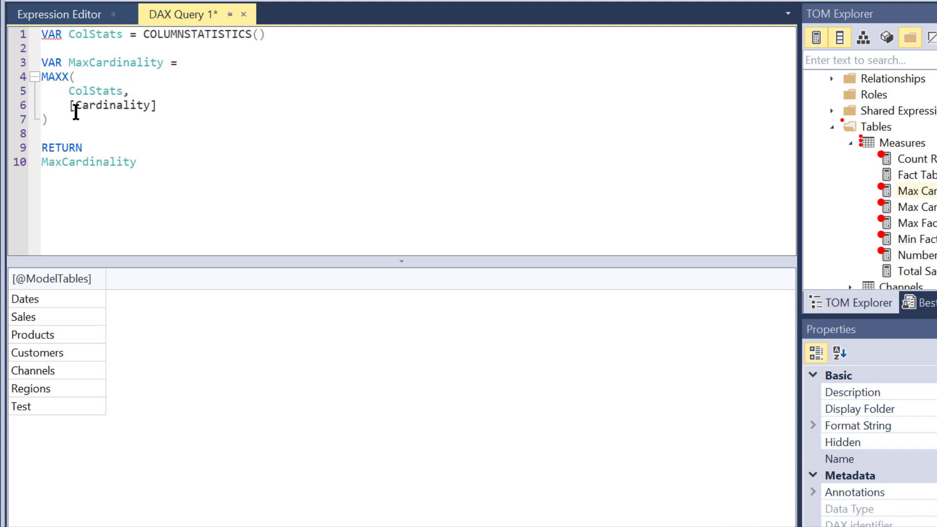
{"action": "left_click", "coordinate": [98, 182]}
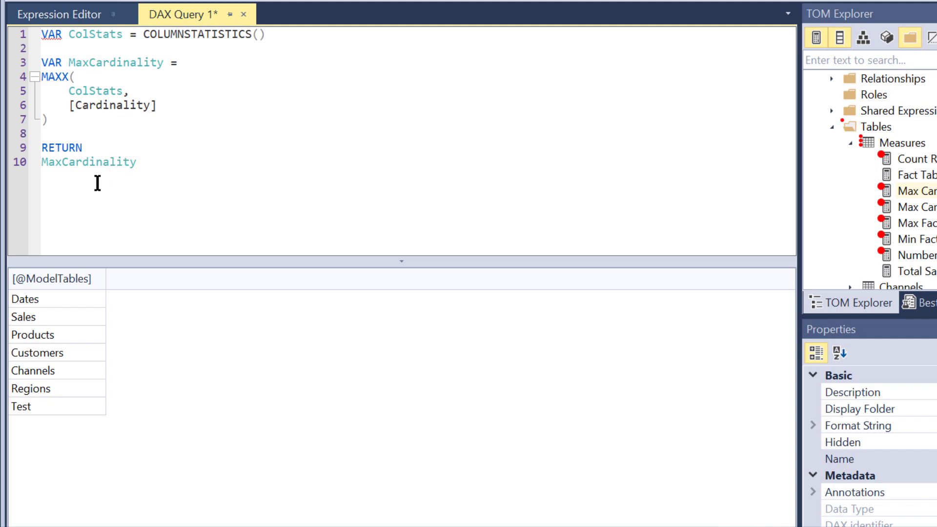
{"action": "double_click", "coordinate": [88, 161]}
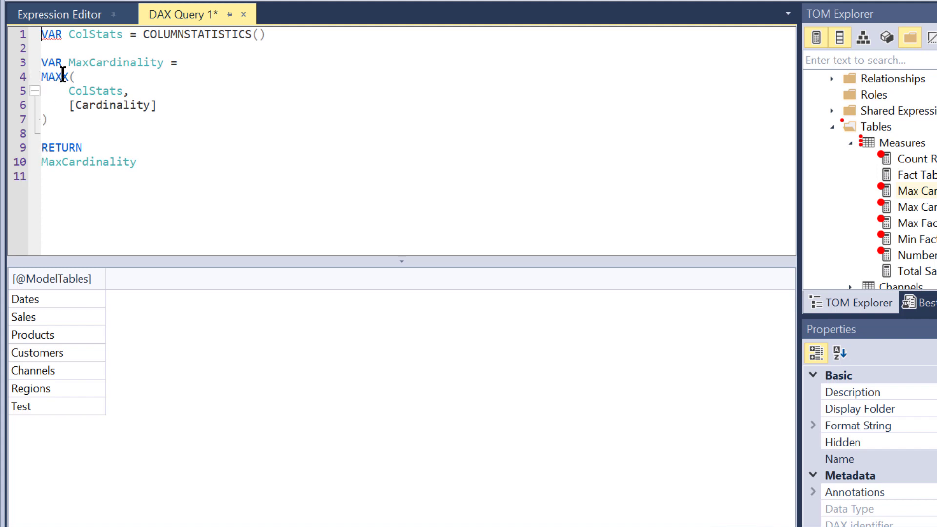
Step: Add EVALUATE and wrap the returned value in braces, getting a result of 10000
{"action": "type", "text": "ev"}
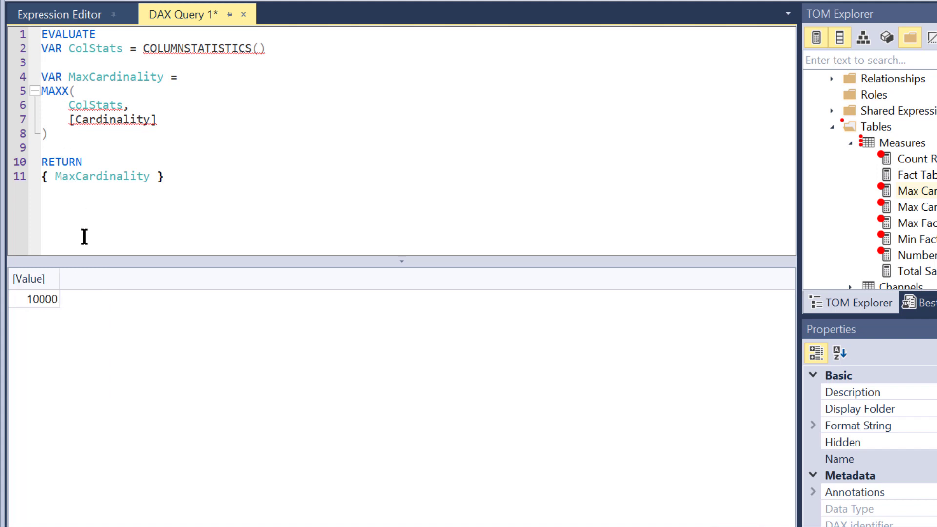
{"action": "mouse_move", "coordinate": [37, 311]}
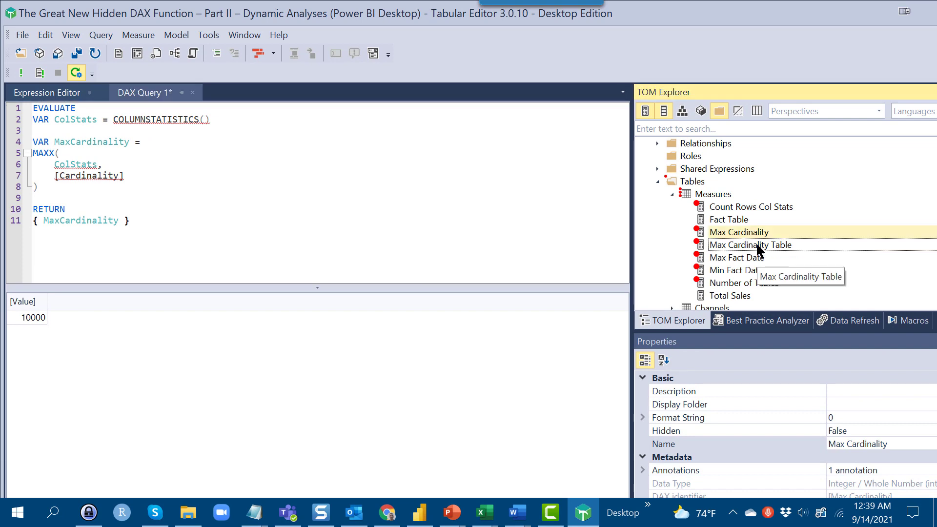
Step: Copy the Max Cardinality Table measure's TOPN code into DAX Query 1
{"action": "left_click", "coordinate": [751, 244]}
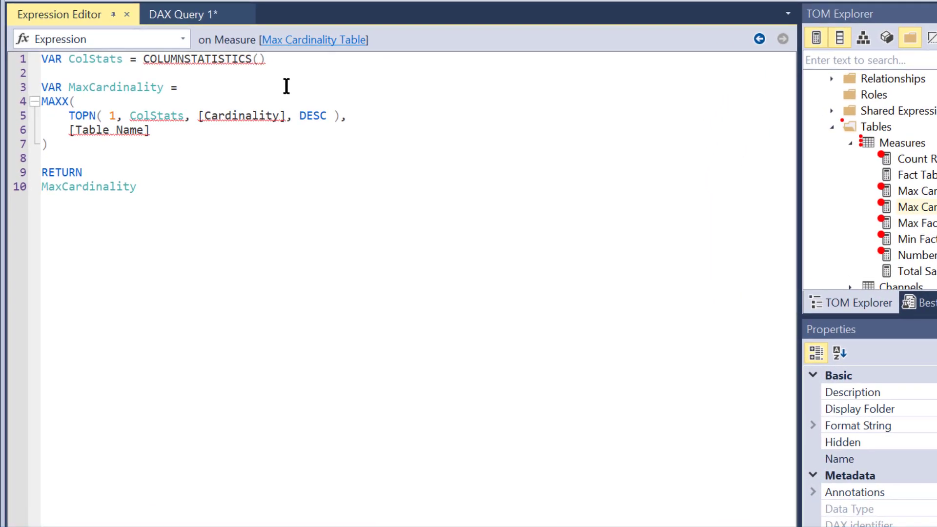
{"action": "key", "text": "ctrl+a"}
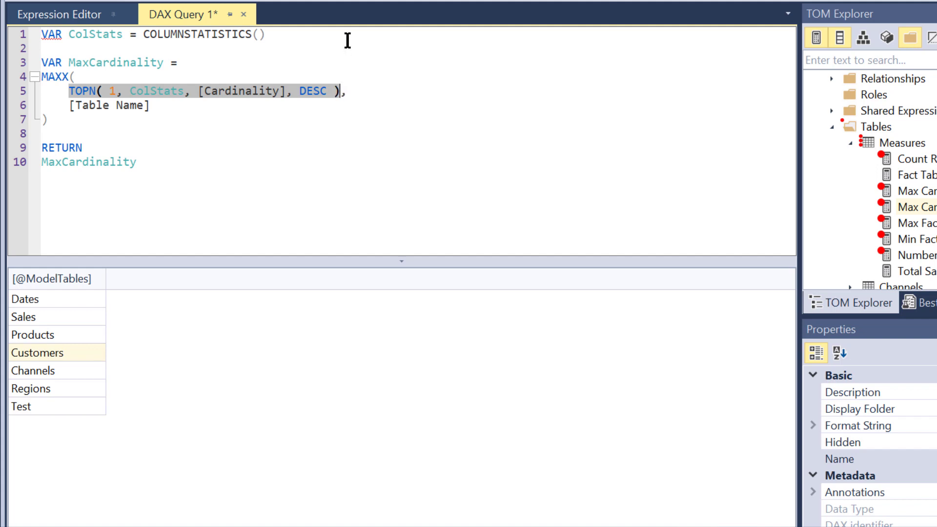
{"action": "mouse_move", "coordinate": [66, 194]}
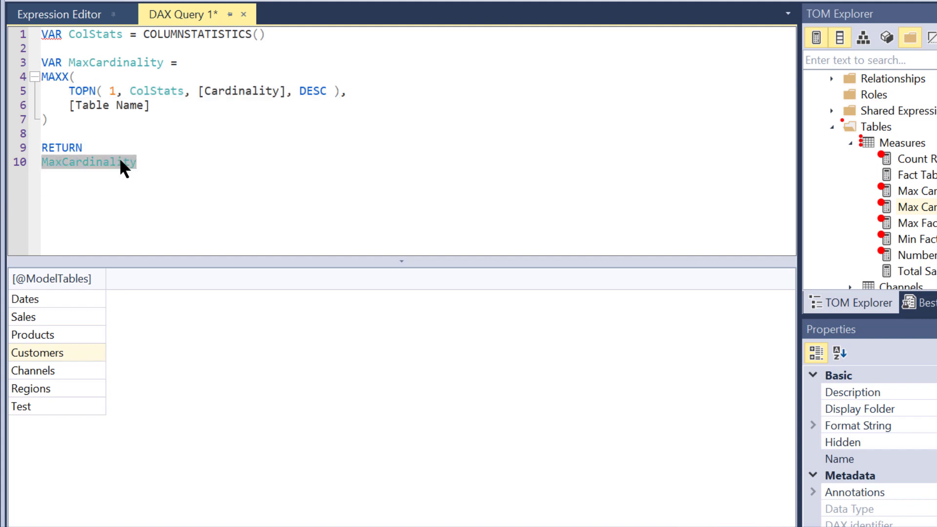
Step: Return TOPN( 1, ColStats, [Cardinality], DESC ) directly, showing two Test columns at 10000
{"action": "type", "text": "TOPN( 1, ColStats, [Cardinality], DESC )"}
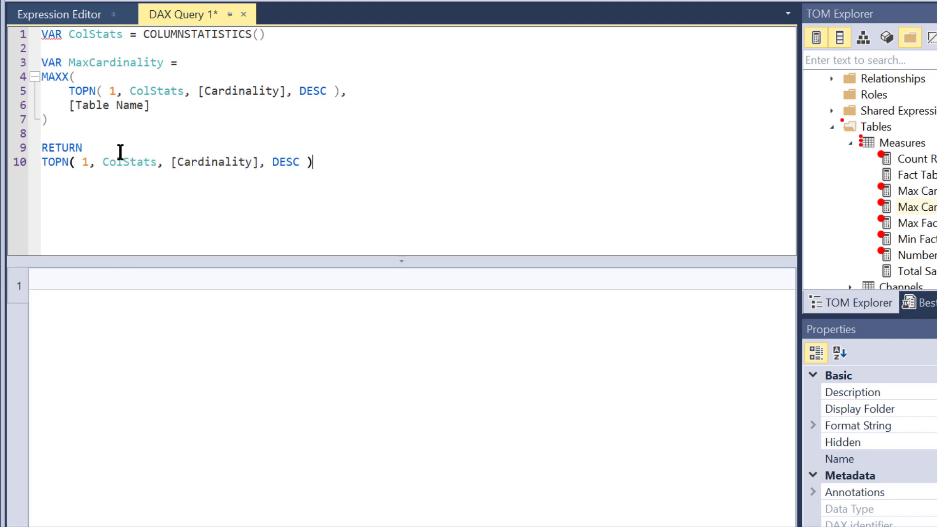
{"action": "mouse_move", "coordinate": [25, 59]}
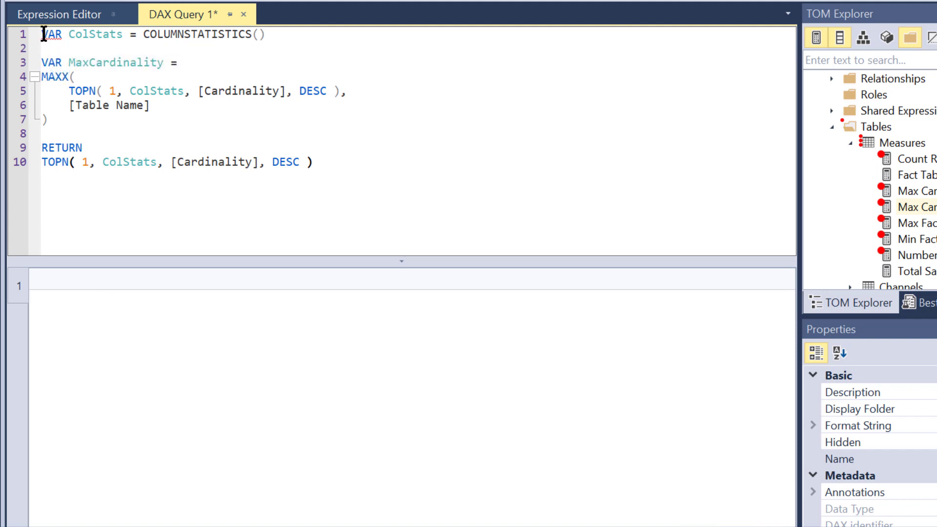
{"action": "mouse_move", "coordinate": [42, 34]}
{"action": "type", "text": "EVALUATE"}
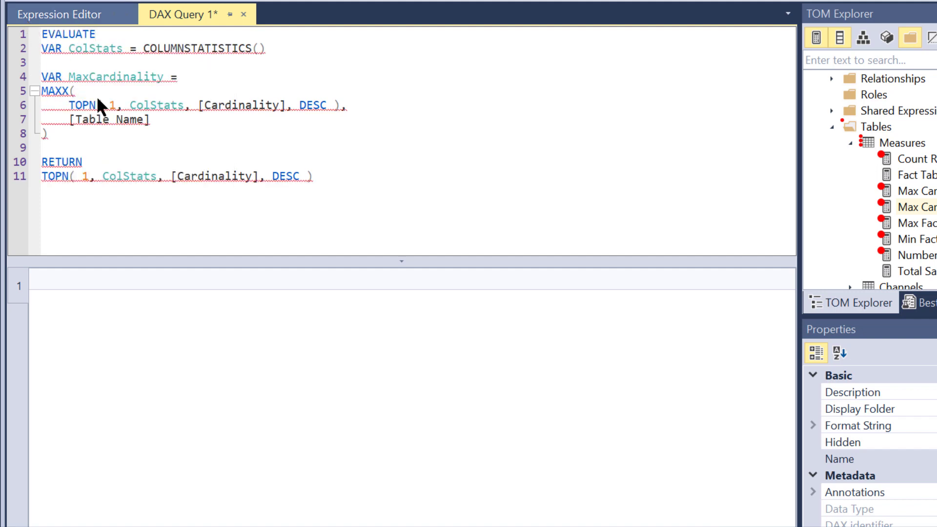
{"action": "key", "text": "F5"}
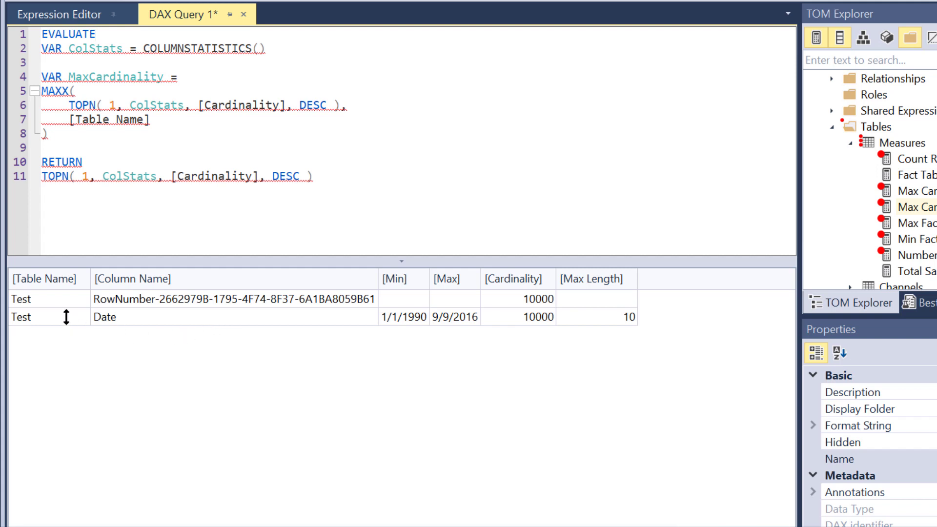
Step: Add VAR MaxCardinality = MAXX(TOPN(1, ColStats, [Cardinality], DESC), [Table Name])
{"action": "left_click", "coordinate": [445, 278]}
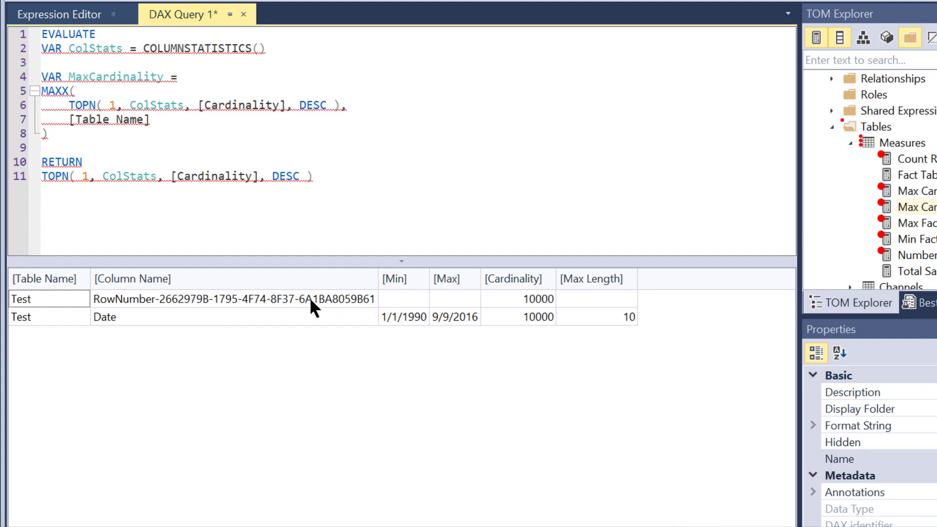
{"action": "mouse_move", "coordinate": [351, 312]}
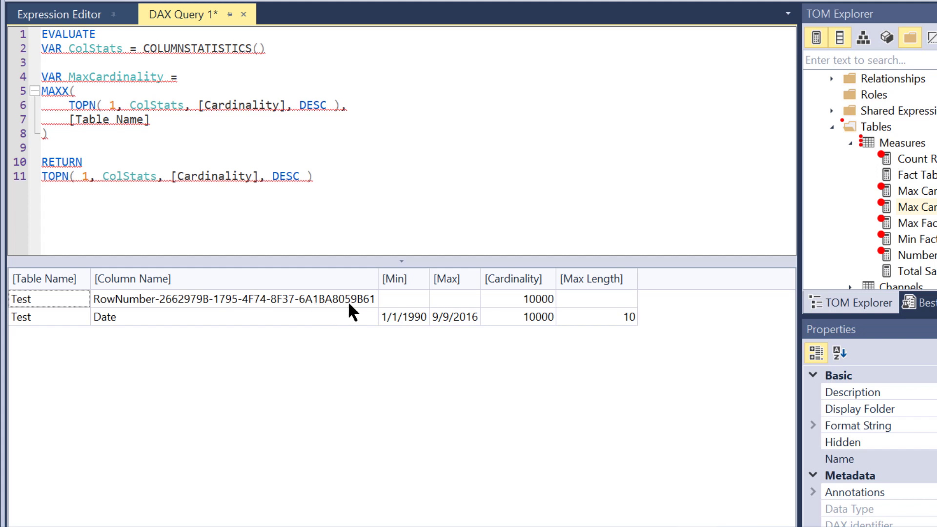
{"action": "left_click", "coordinate": [514, 279]}
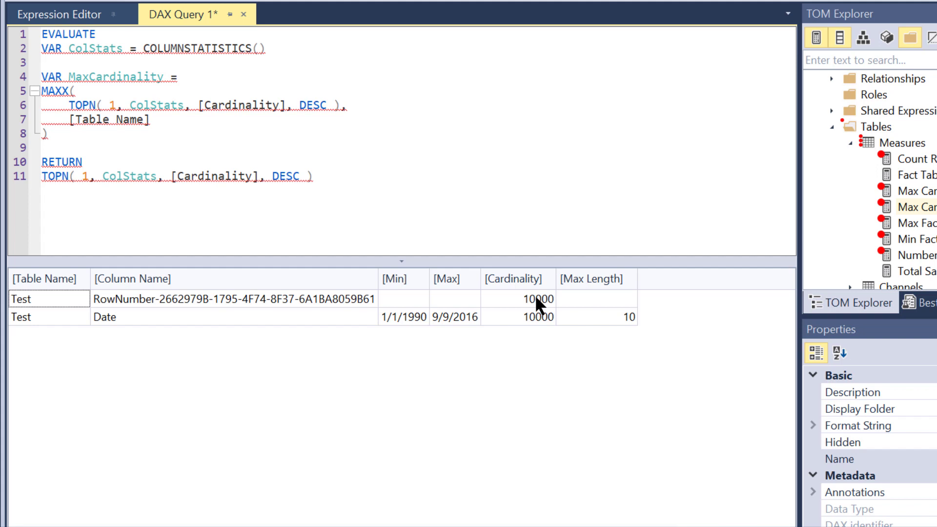
{"action": "mouse_move", "coordinate": [534, 320]}
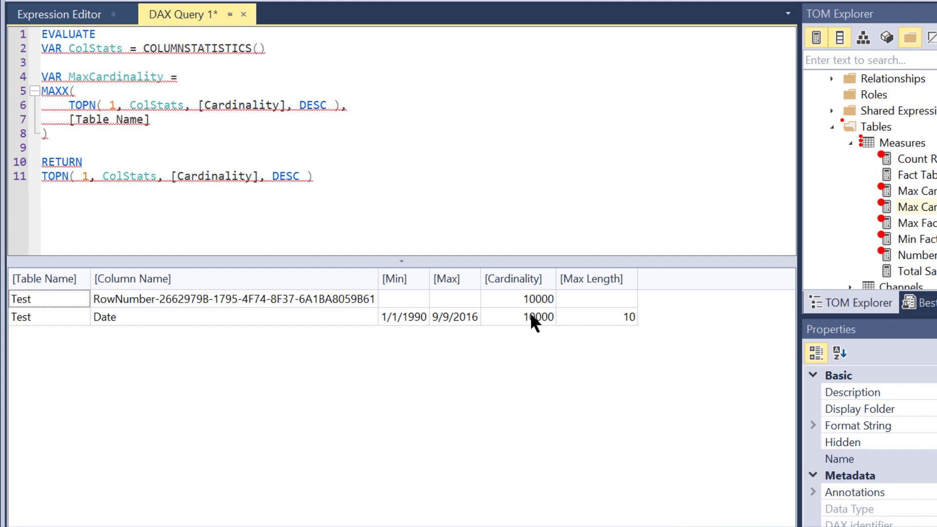
{"action": "mouse_move", "coordinate": [536, 309]}
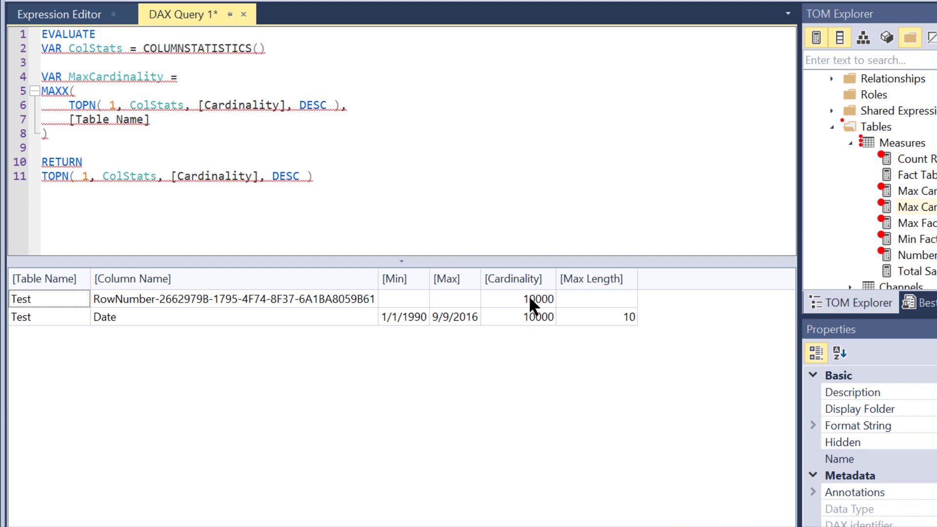
{"action": "mouse_move", "coordinate": [531, 323]}
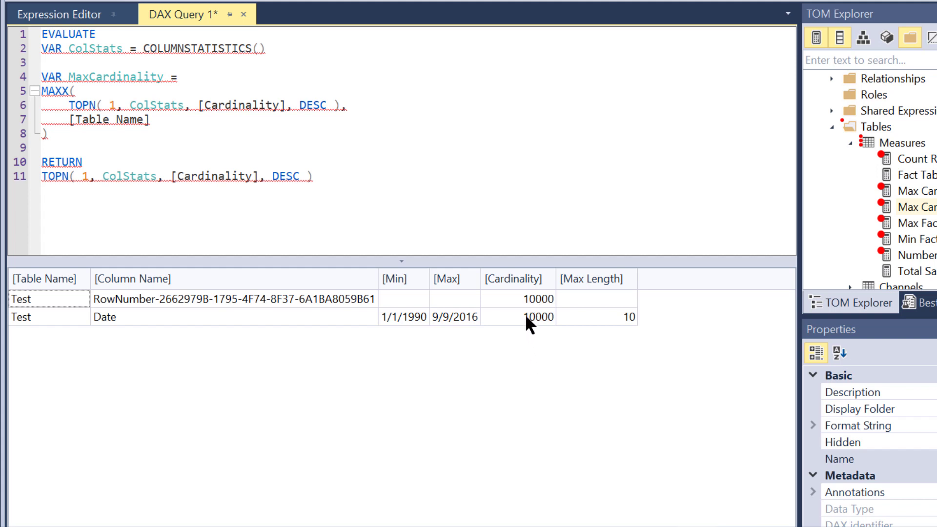
{"action": "mouse_move", "coordinate": [417, 350]}
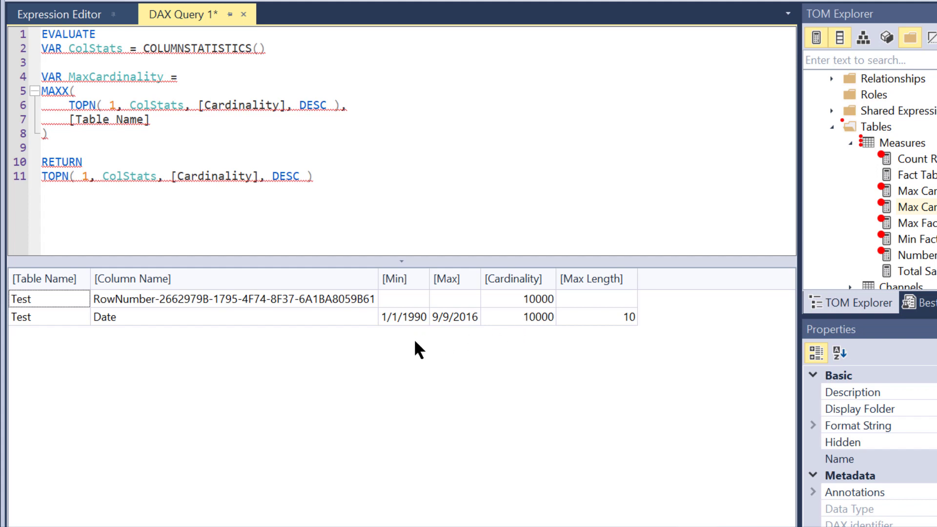
{"action": "mouse_move", "coordinate": [317, 343]}
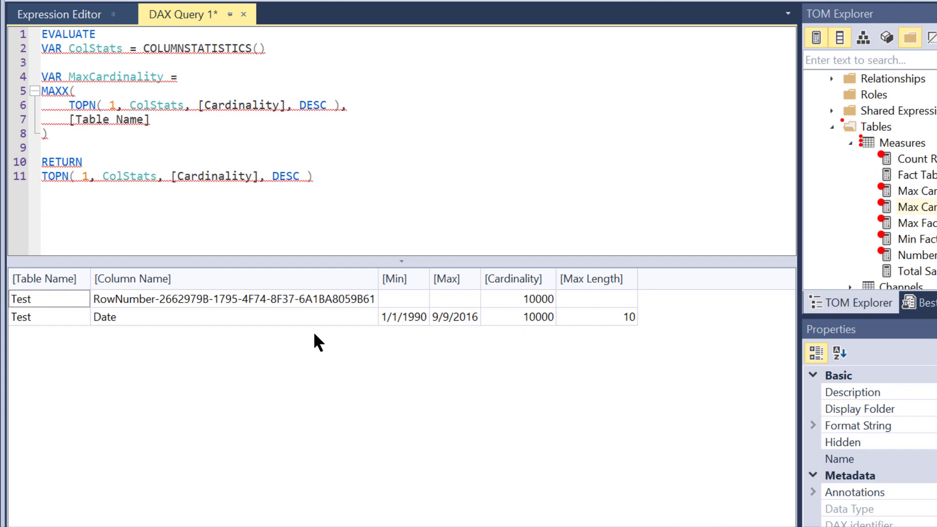
{"action": "mouse_move", "coordinate": [43, 108]}
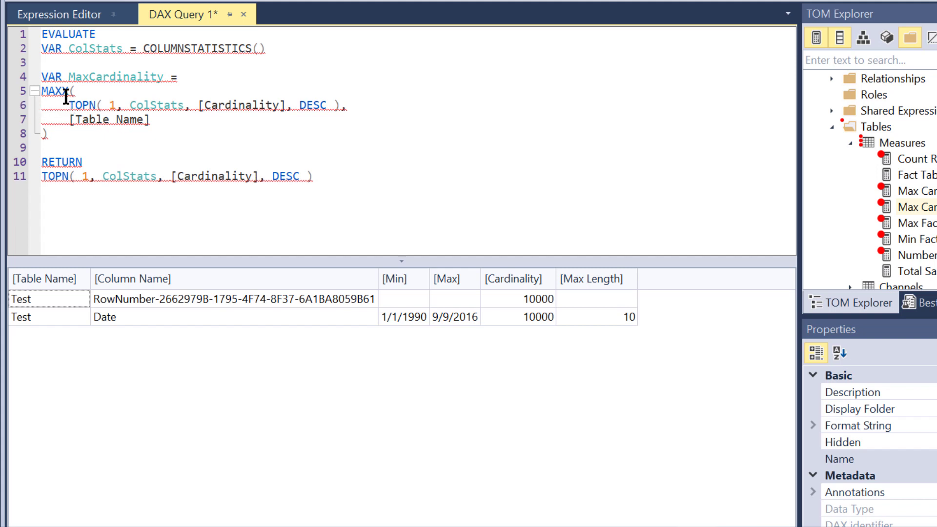
{"action": "mouse_move", "coordinate": [69, 96]}
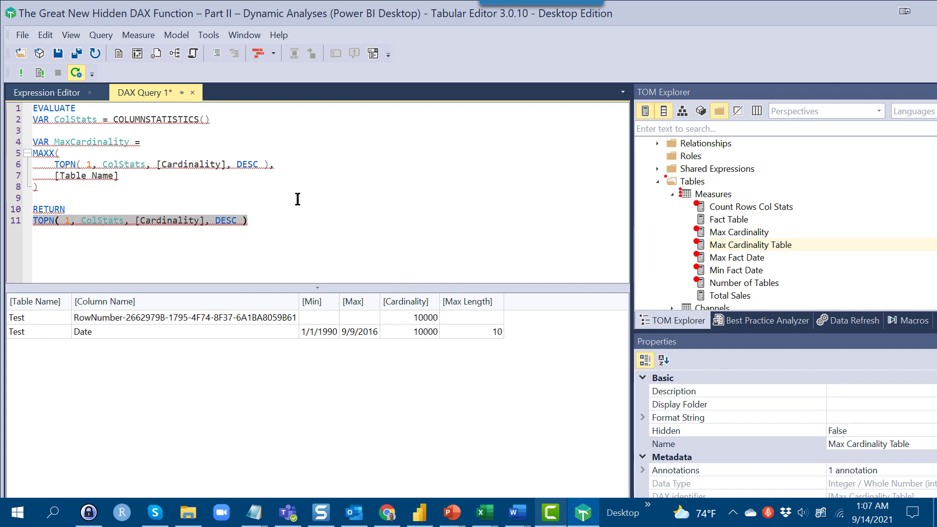
Step: Return { MaxCardinality }, yielding Test as the highest-cardinality table
{"action": "type", "text": "Ma"}
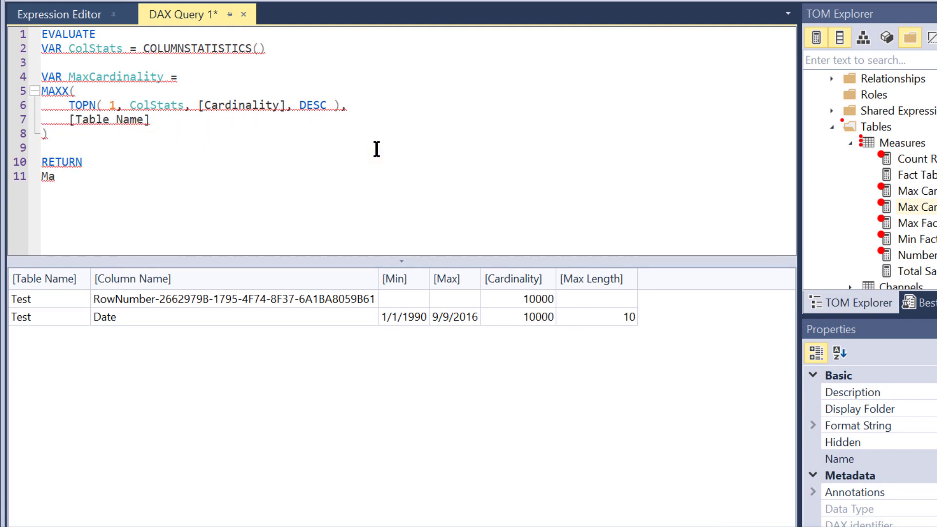
{"action": "type", "text": "xC"}
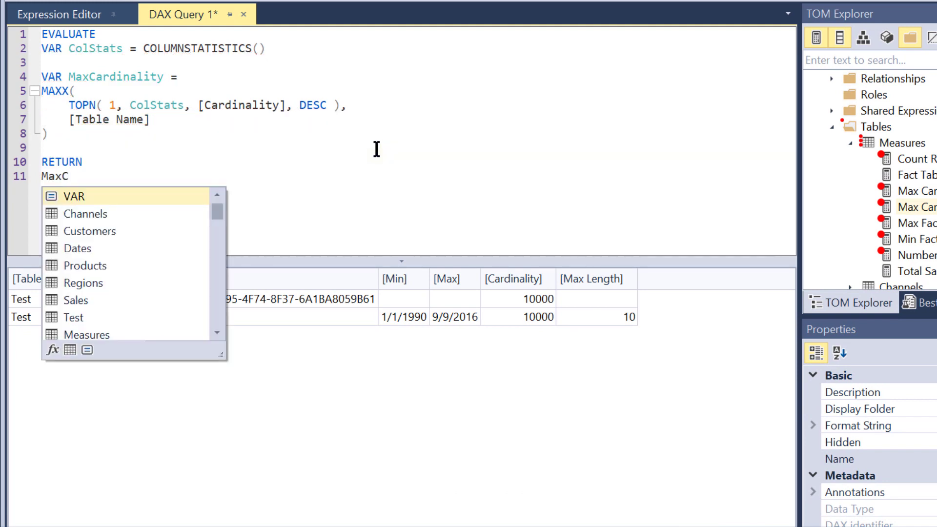
{"action": "type", "text": "ardinality"}
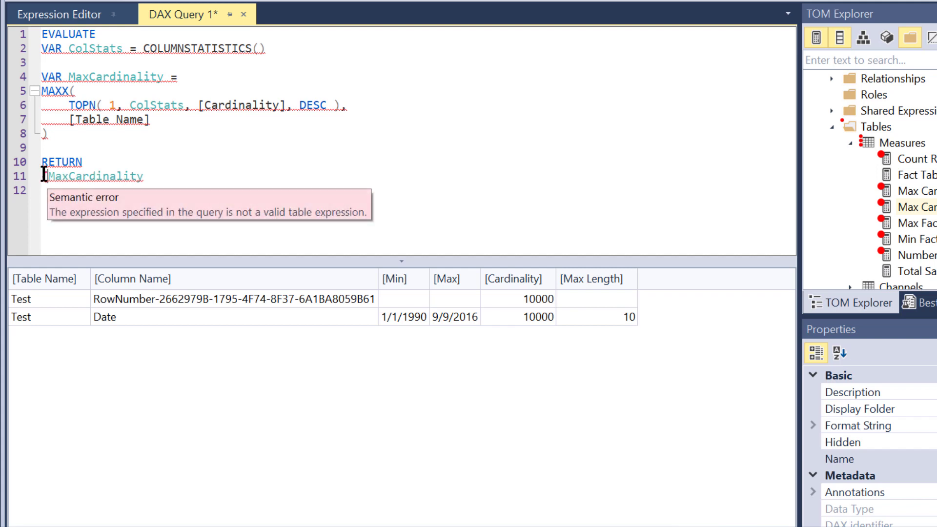
{"action": "type", "text": "{ MaxCardinality }"}
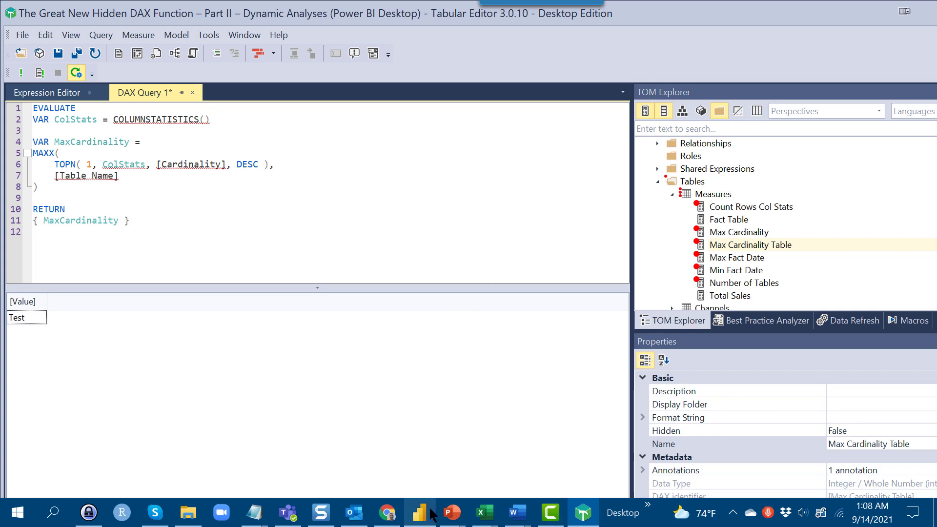
Step: Return to Power BI Desktop's SmartNarrative page showing 7 tables, Test highest at 10,000
{"action": "left_click", "coordinate": [420, 513]}
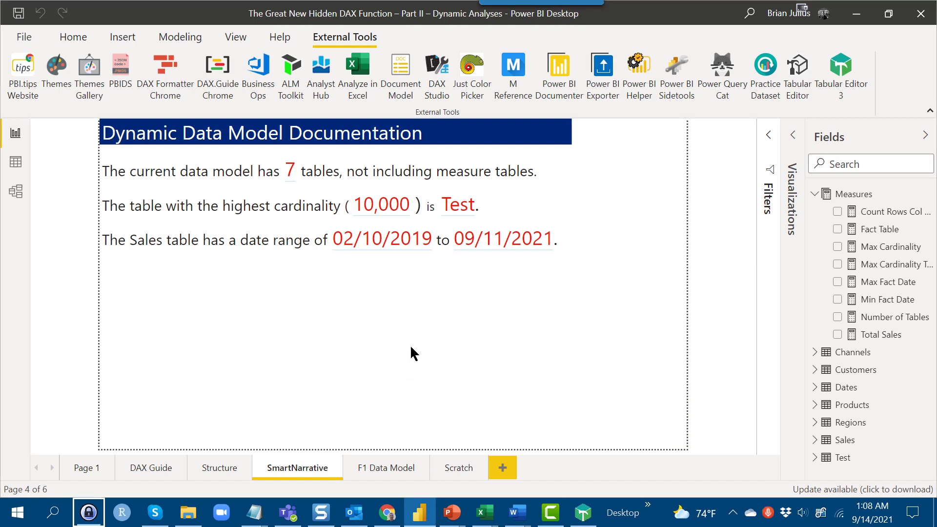
{"action": "right_click", "coordinate": [420, 512]}
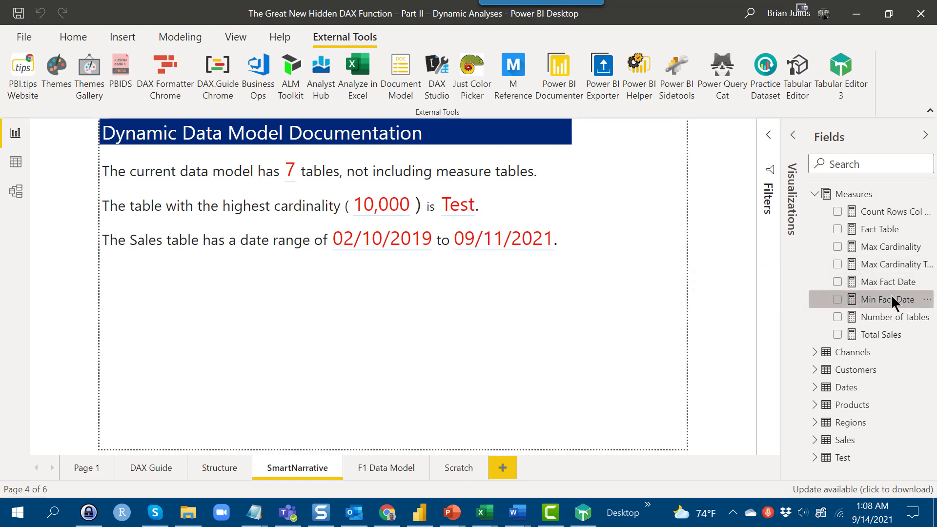
{"action": "mouse_move", "coordinate": [894, 281]}
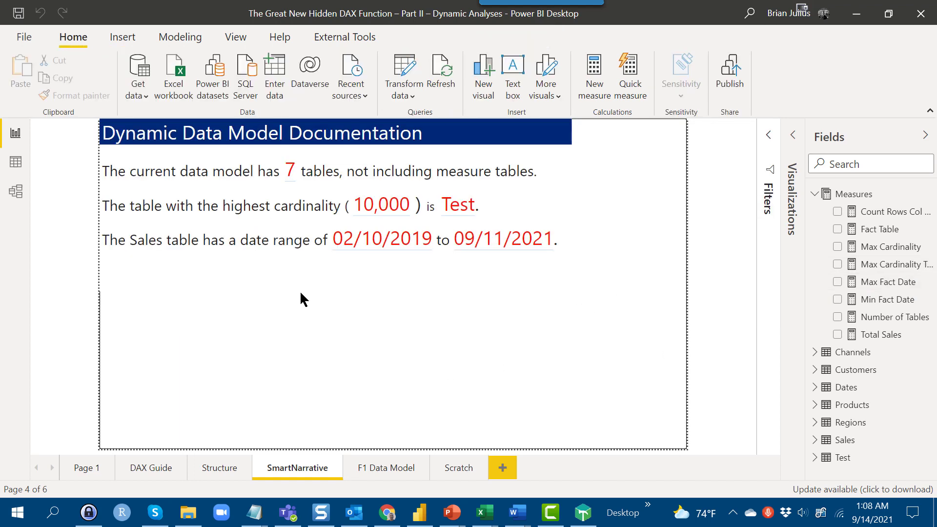
{"action": "left_click", "coordinate": [317, 274]}
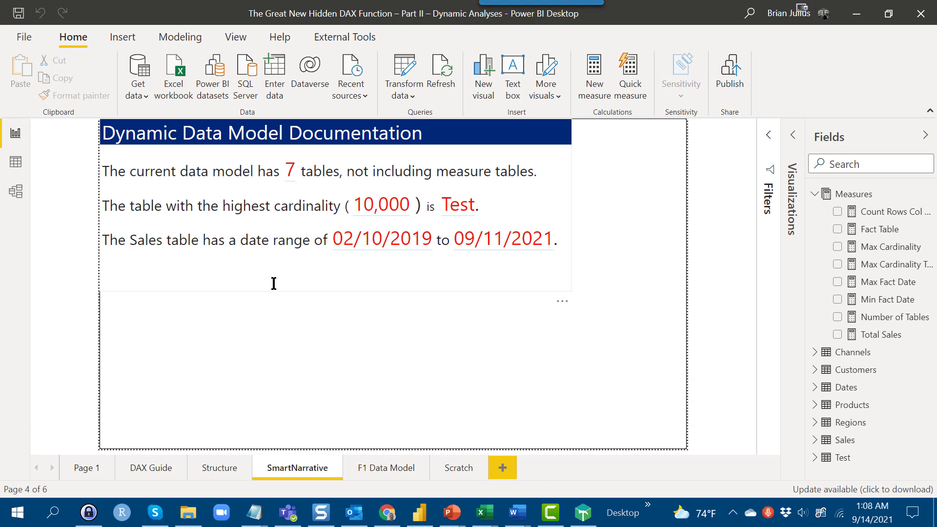
{"action": "mouse_move", "coordinate": [518, 282]}
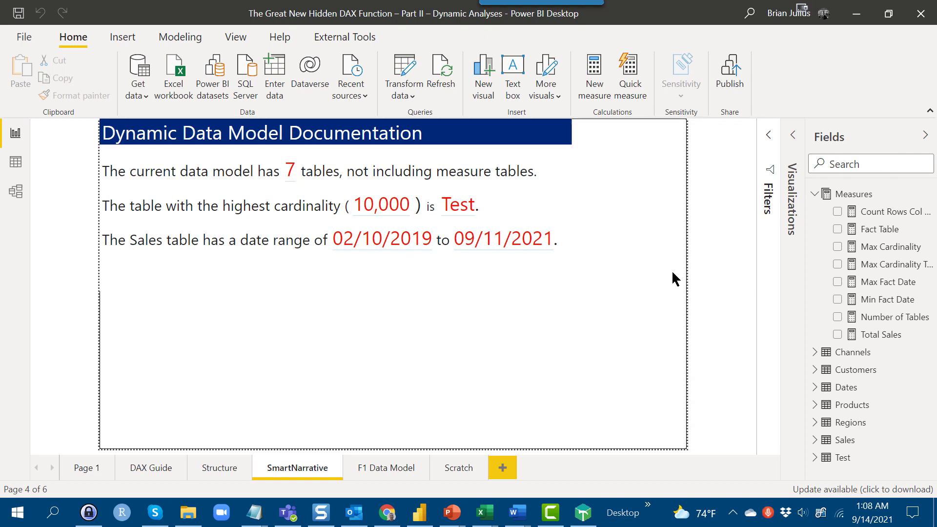
{"action": "mouse_move", "coordinate": [859, 471]}
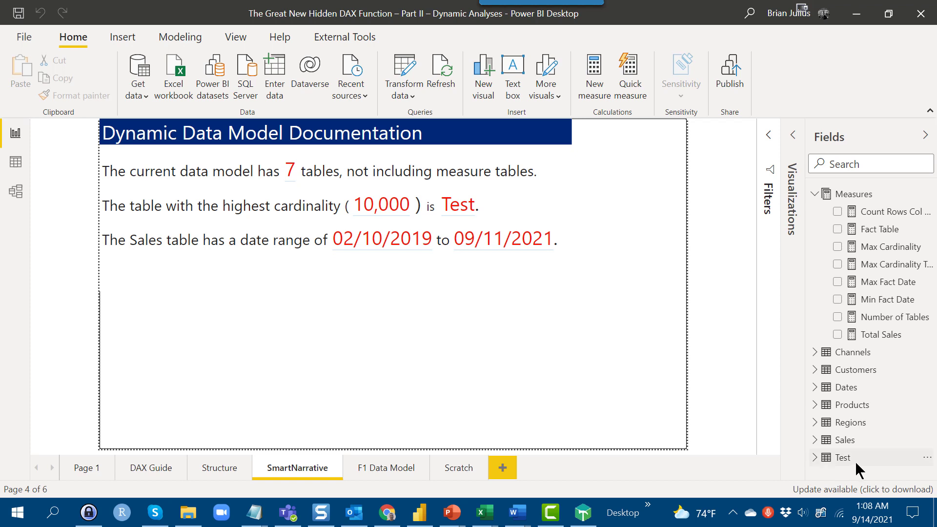
{"action": "mouse_move", "coordinate": [926, 457]}
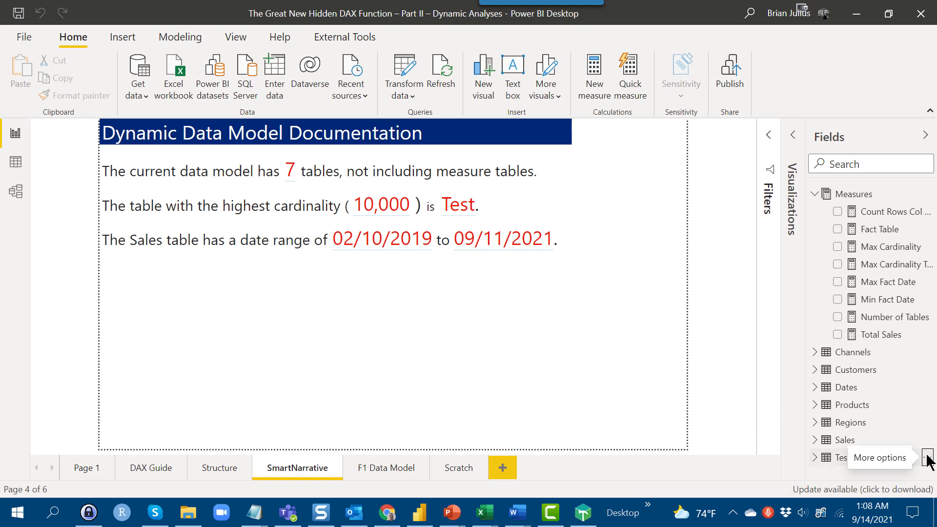
Step: Delete the Test table from the model via its More options menu and confirm
{"action": "left_click", "coordinate": [930, 457]}
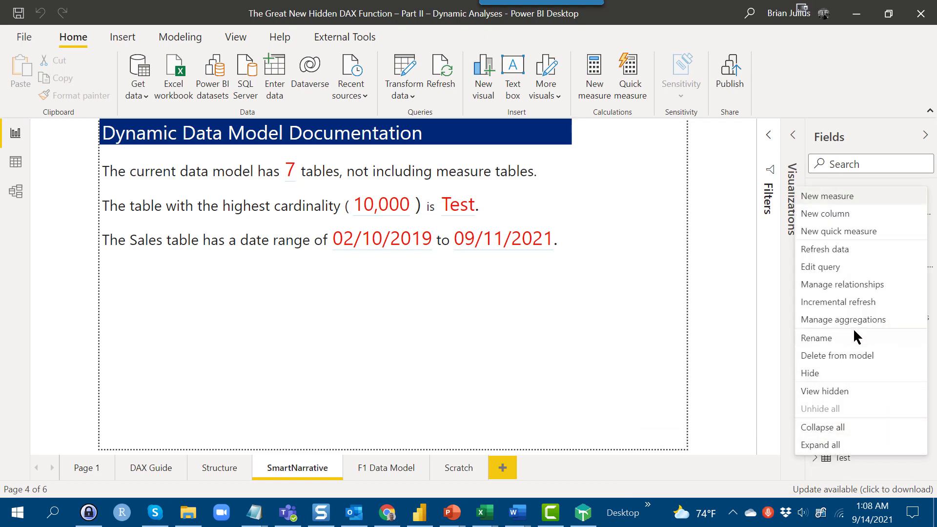
{"action": "left_click", "coordinate": [744, 342]}
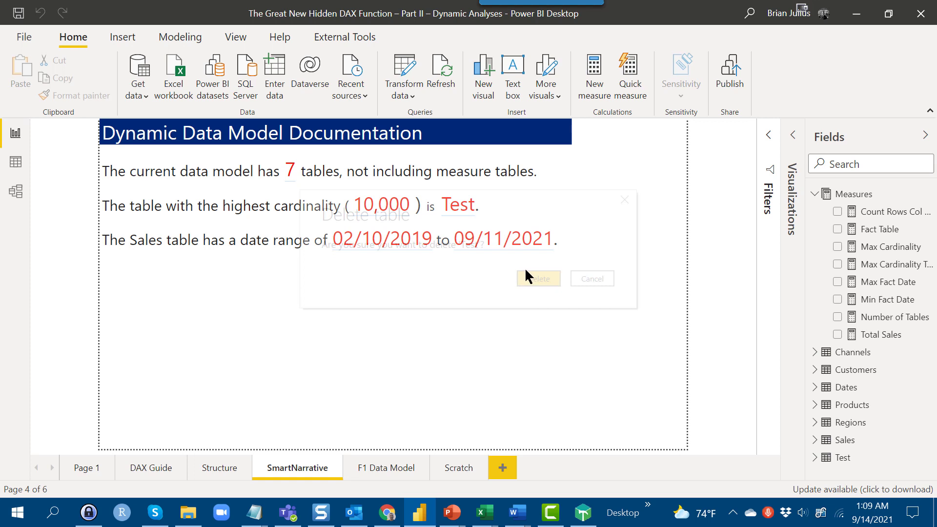
{"action": "left_click", "coordinate": [537, 279]}
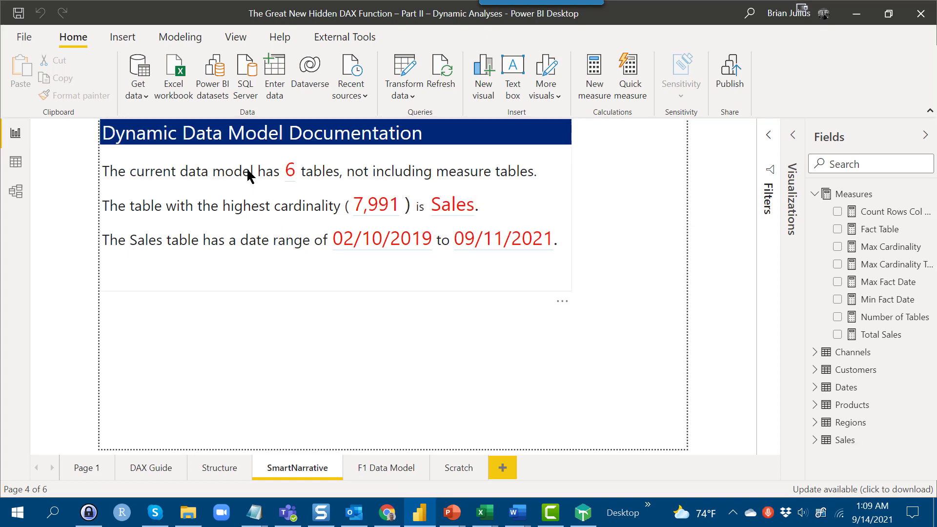
{"action": "mouse_move", "coordinate": [455, 209]}
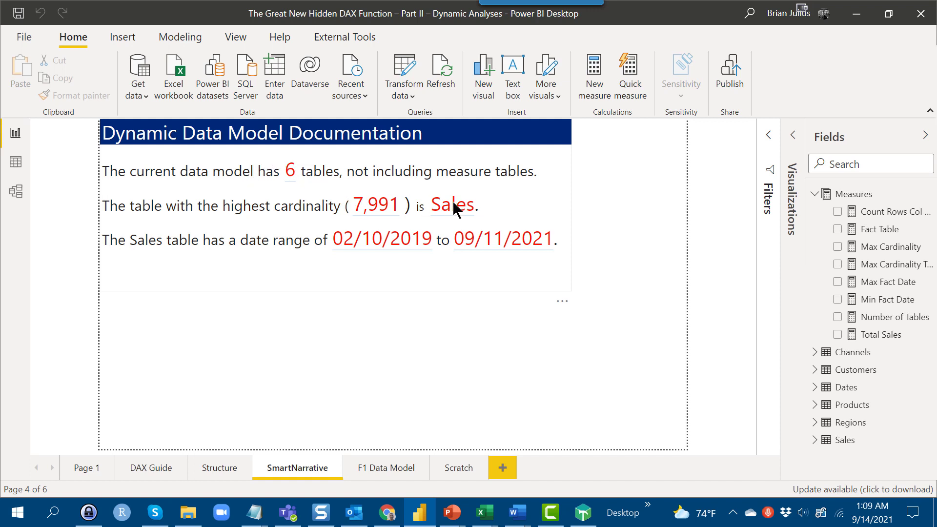
{"action": "mouse_move", "coordinate": [448, 206]}
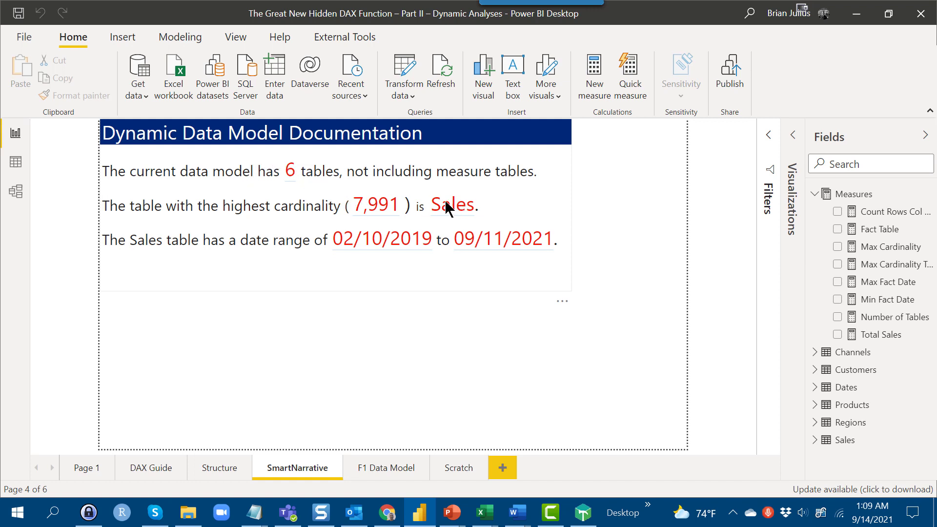
{"action": "mouse_move", "coordinate": [371, 213]}
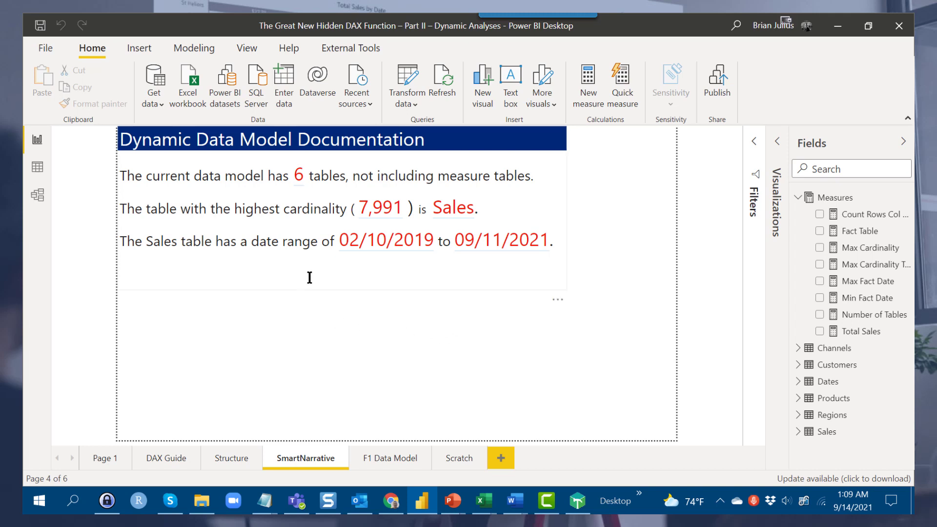
{"action": "mouse_move", "coordinate": [327, 274]}
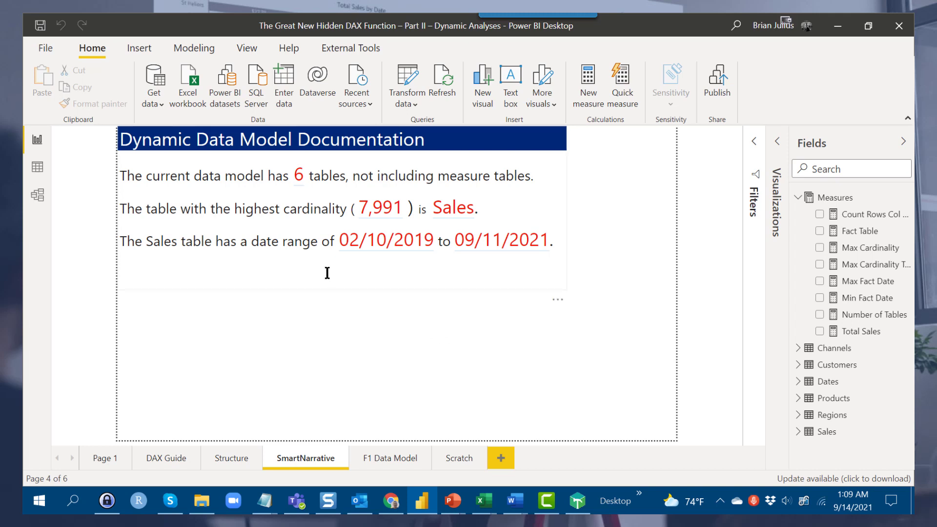